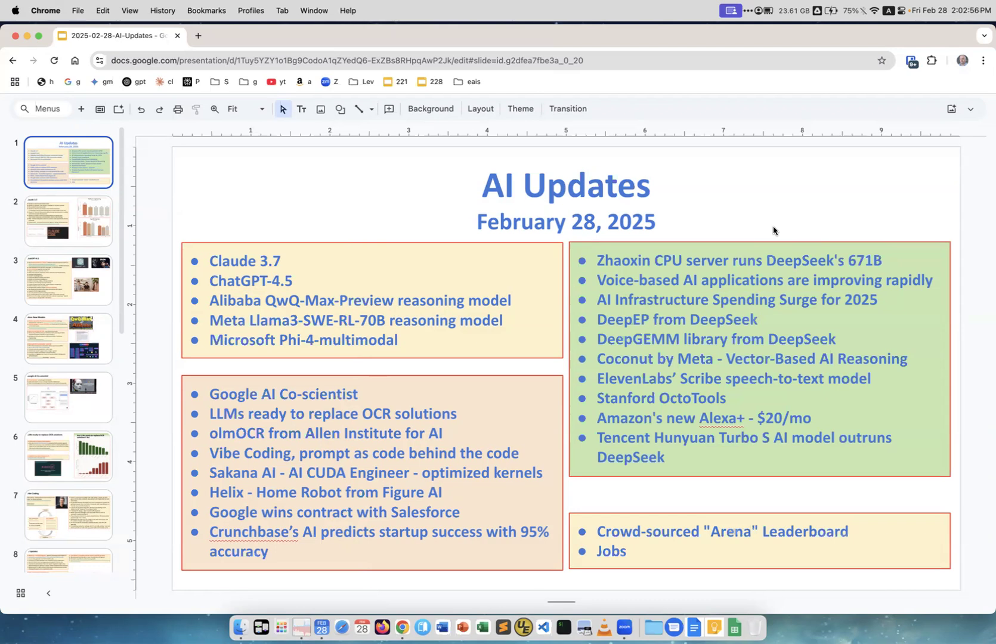
{"action": "mouse_move", "coordinate": [247, 261]}
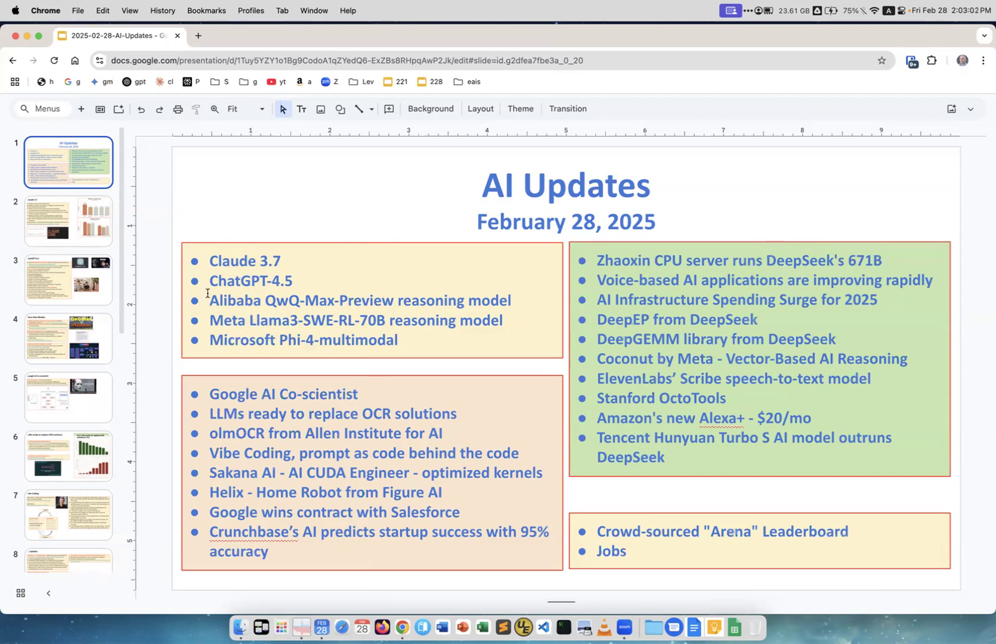
{"action": "mouse_move", "coordinate": [399, 475]}
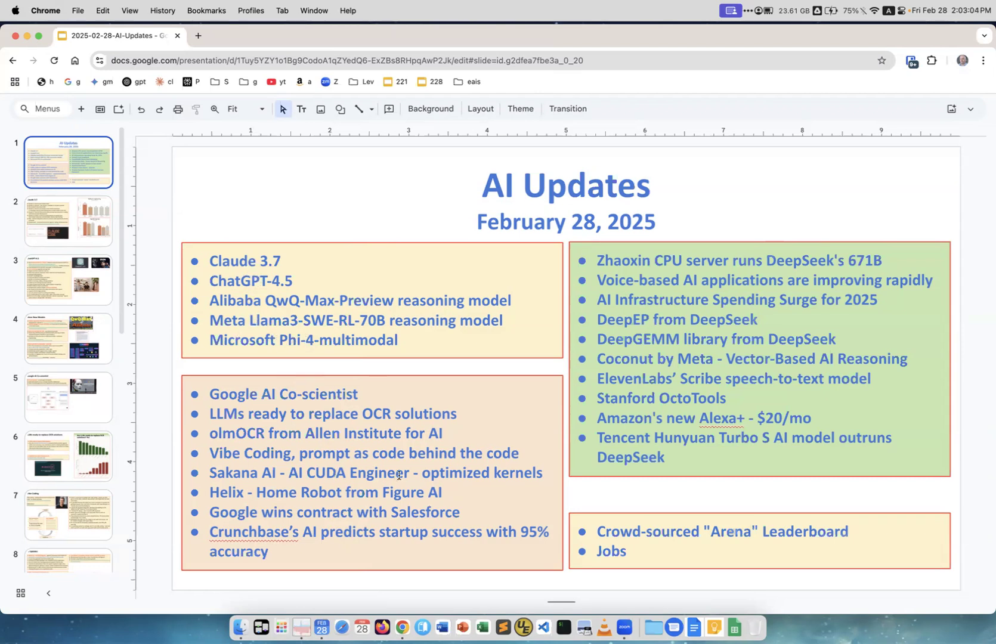
- Show the Claude 3.7 slide and highlight 'Haiku' and 'Claude Code' in its list
{"action": "left_click", "coordinate": [68, 221]}
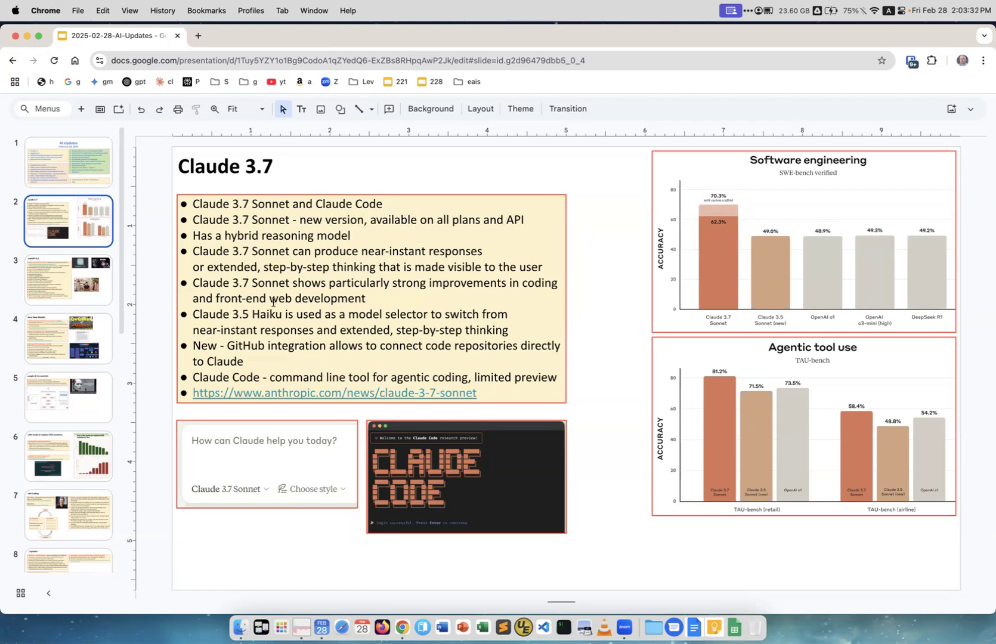
{"action": "double_click", "coordinate": [268, 314]}
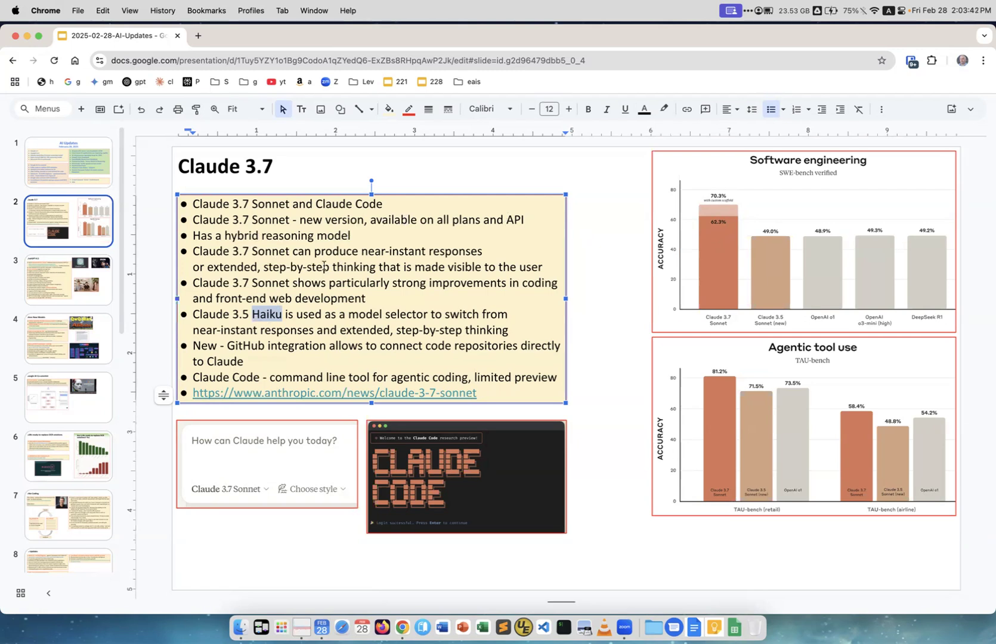
{"action": "mouse_move", "coordinate": [474, 254]}
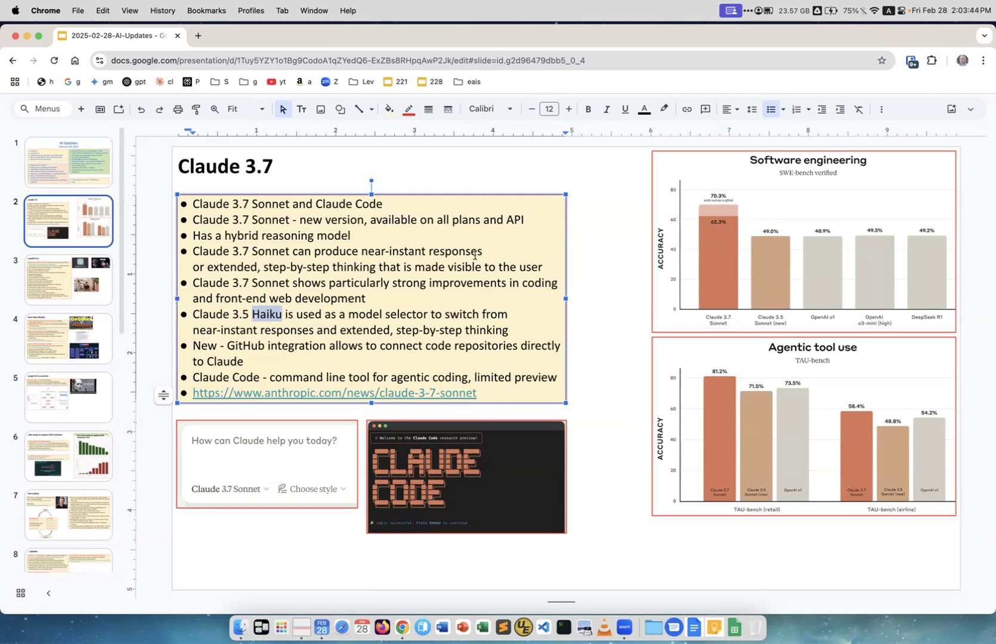
{"action": "mouse_move", "coordinate": [489, 255]}
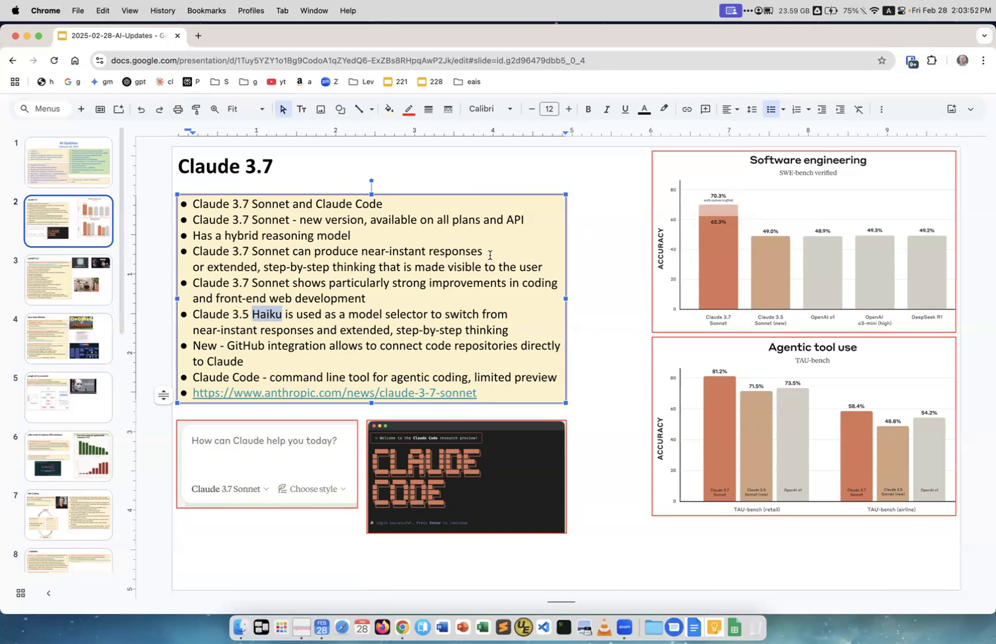
{"action": "mouse_move", "coordinate": [421, 310]}
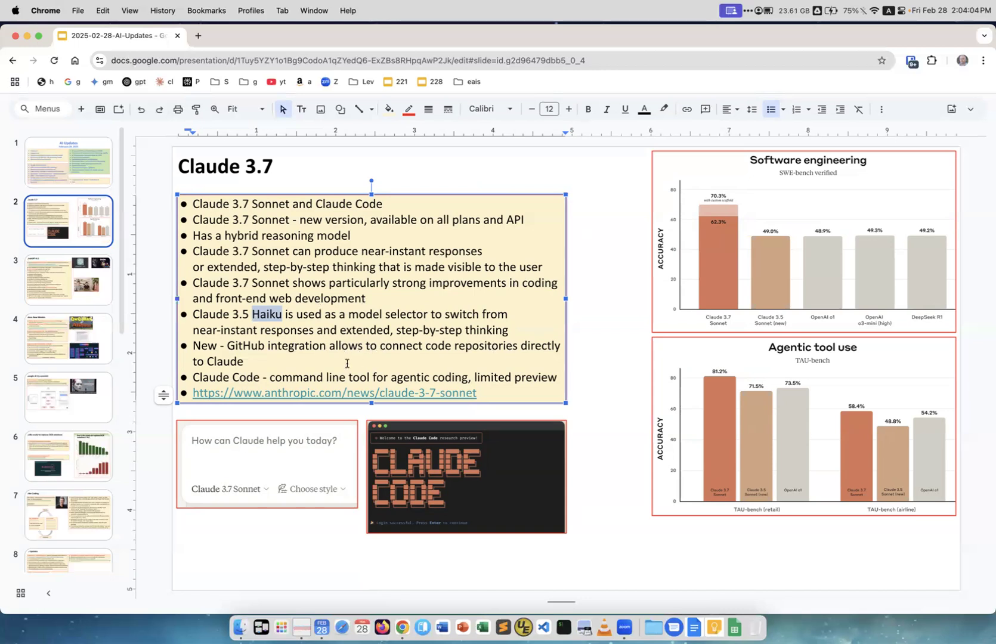
{"action": "mouse_move", "coordinate": [247, 379]}
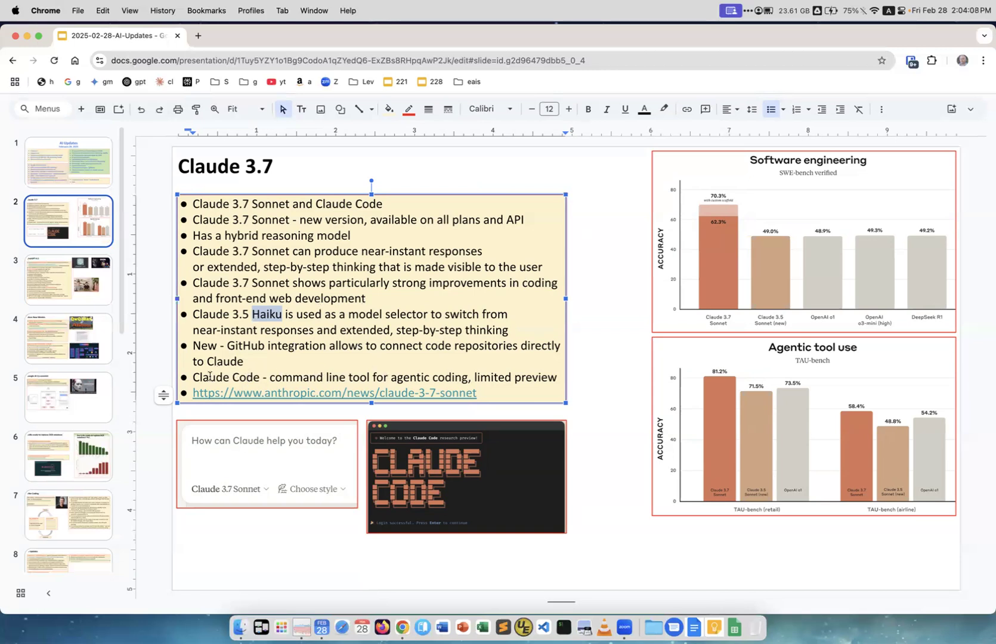
{"action": "double_click", "coordinate": [226, 377]}
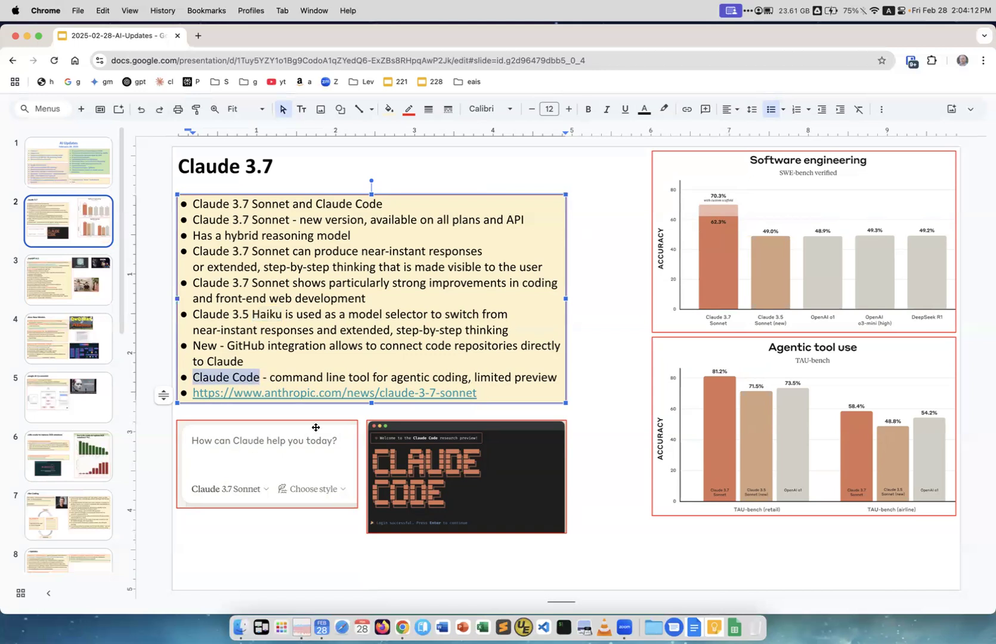
{"action": "mouse_move", "coordinate": [108, 266]}
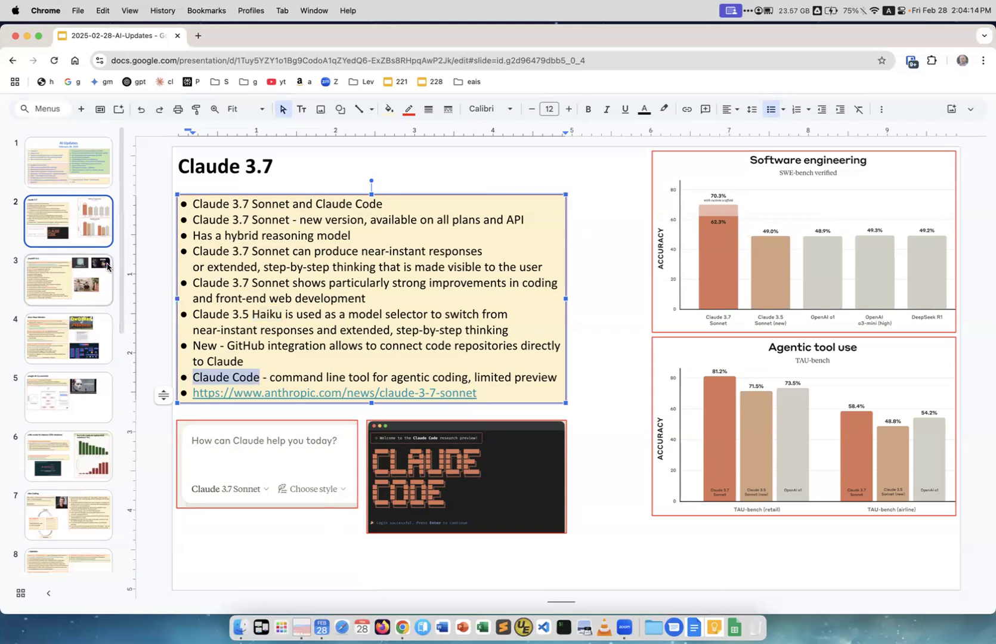
- Display slide 3, covering ChatGPT-4.5
{"action": "left_click", "coordinate": [69, 281]}
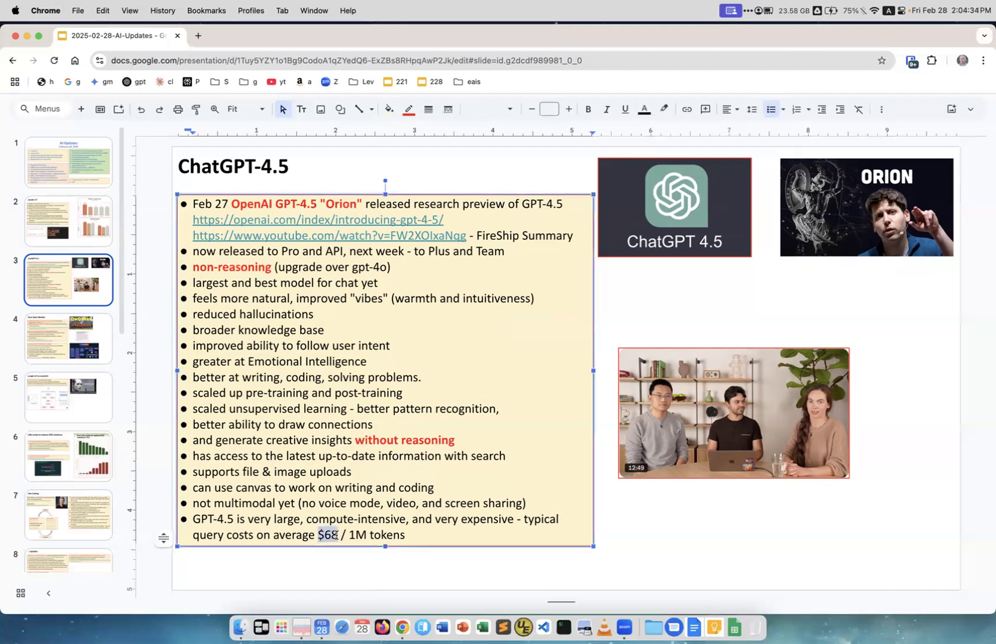
{"action": "left_click_drag", "start_coordinate": [334, 534], "coordinate": [407, 534]}
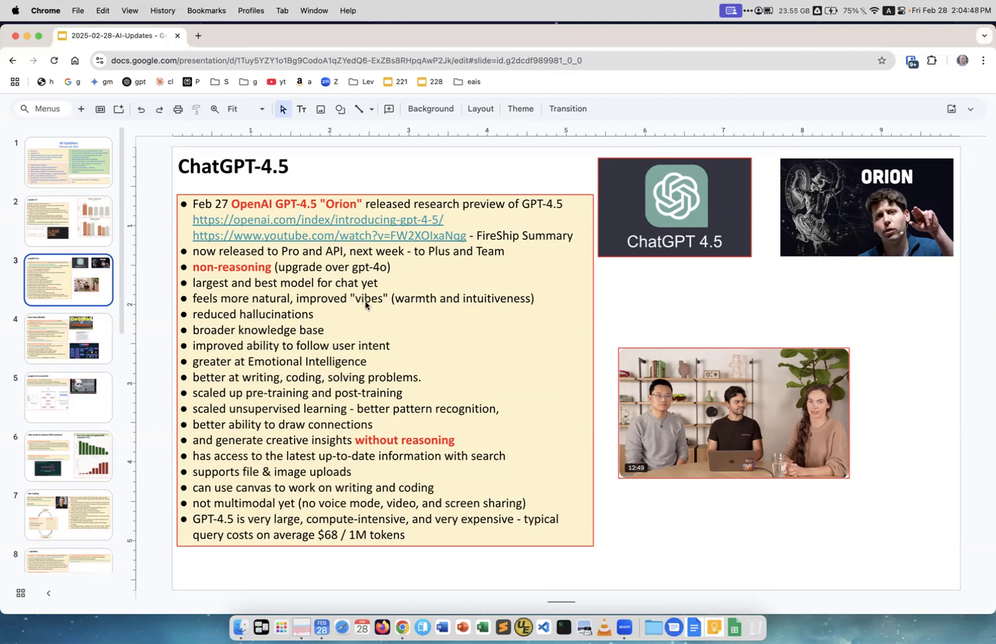
{"action": "mouse_move", "coordinate": [506, 301]}
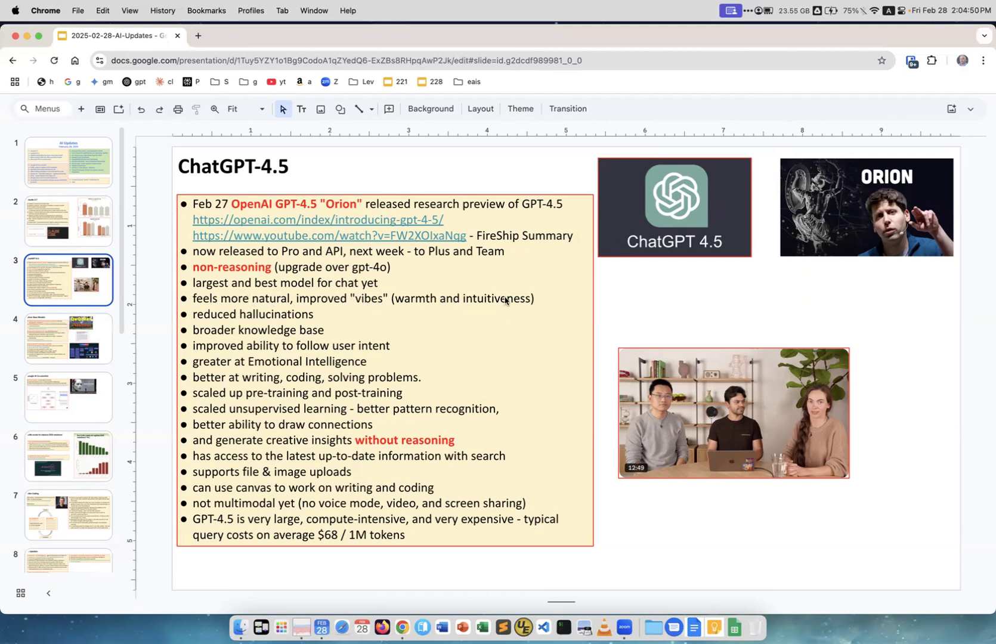
{"action": "mouse_move", "coordinate": [312, 323]}
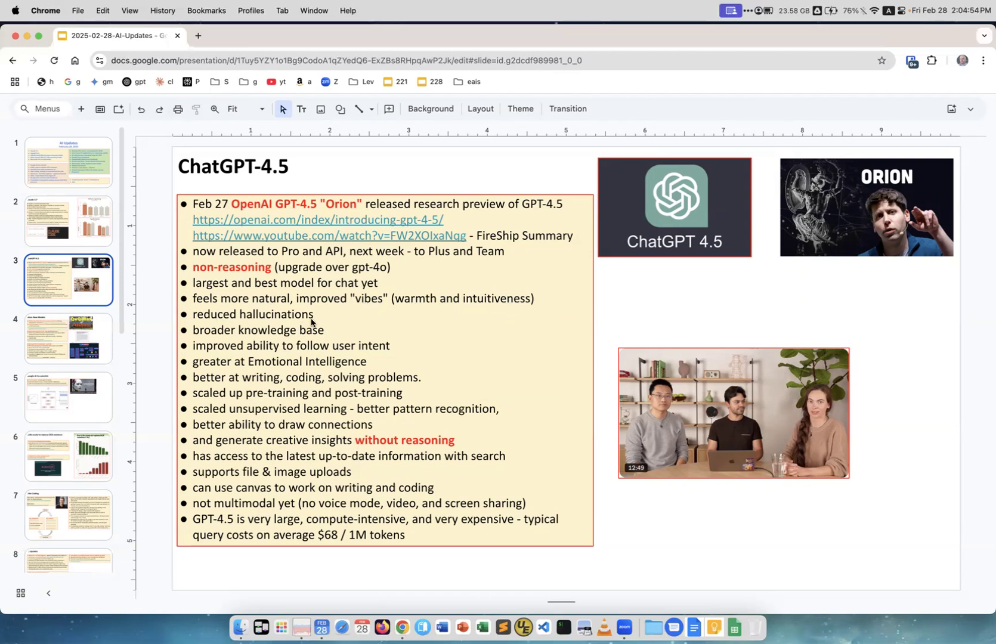
{"action": "mouse_move", "coordinate": [315, 333]}
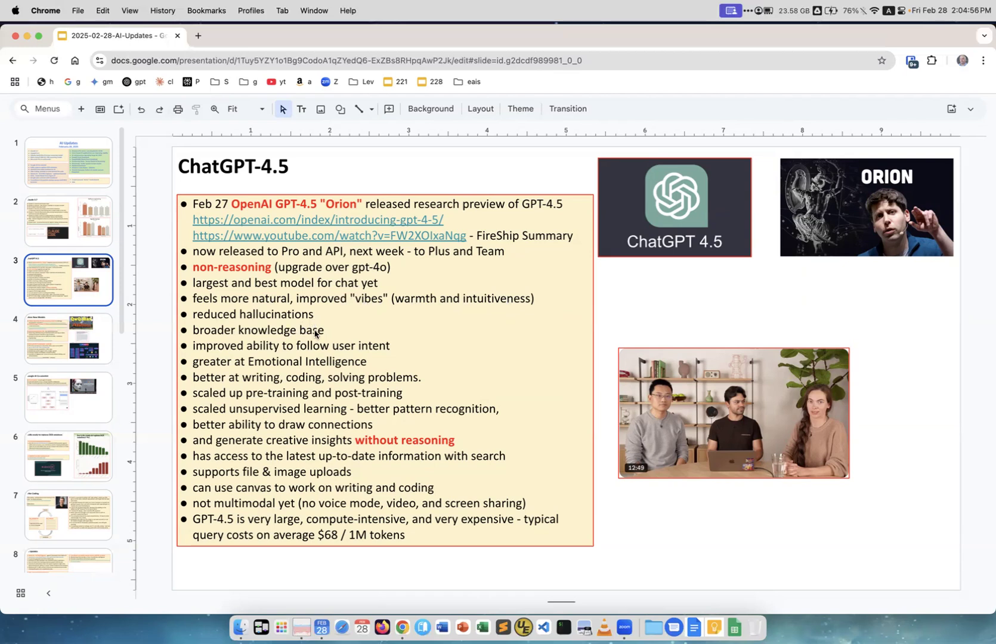
{"action": "mouse_move", "coordinate": [268, 339]}
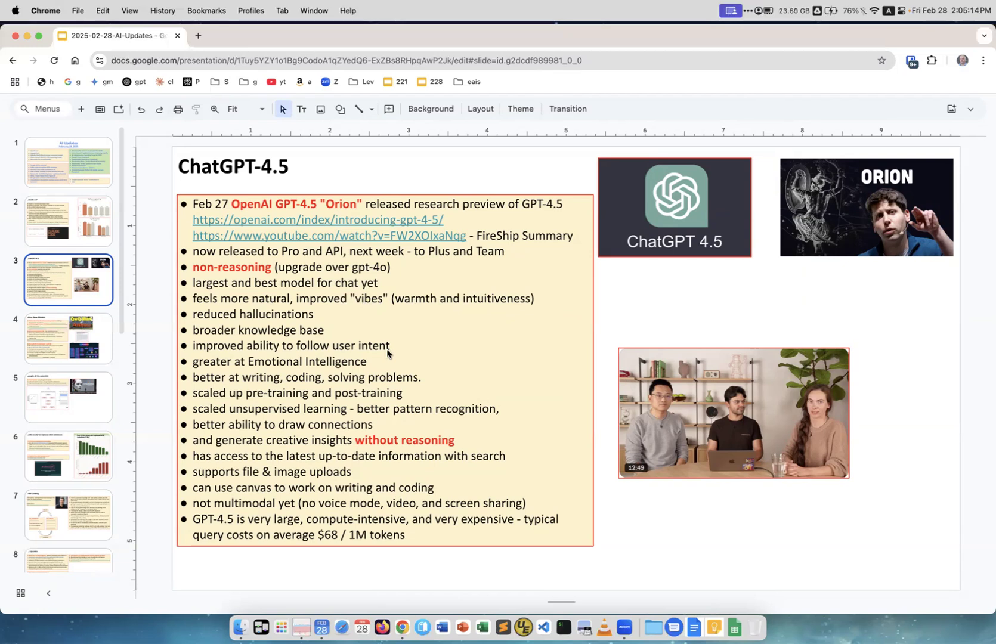
{"action": "mouse_move", "coordinate": [318, 369]}
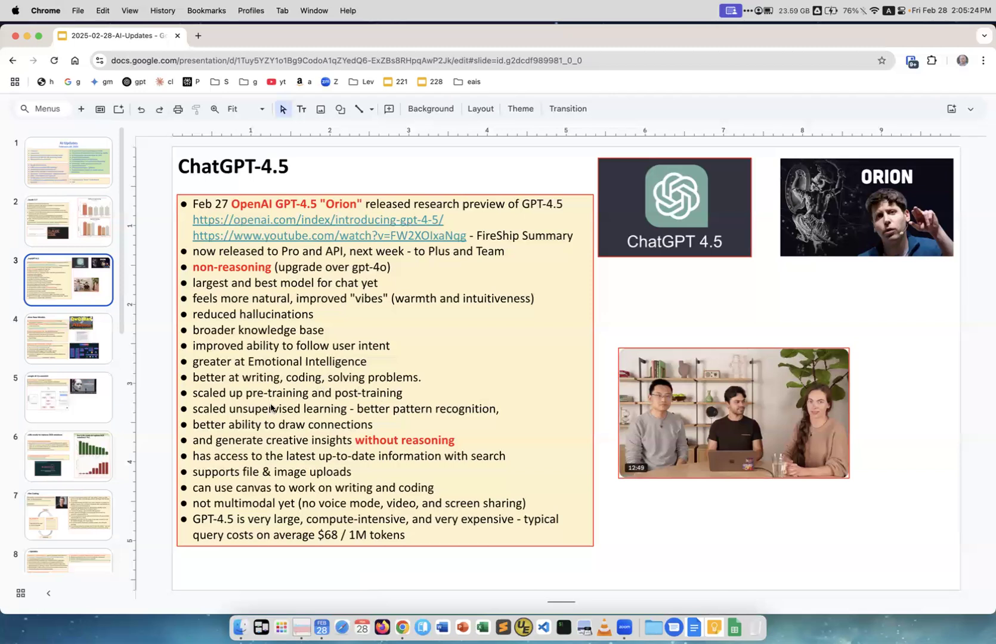
{"action": "mouse_move", "coordinate": [293, 423]}
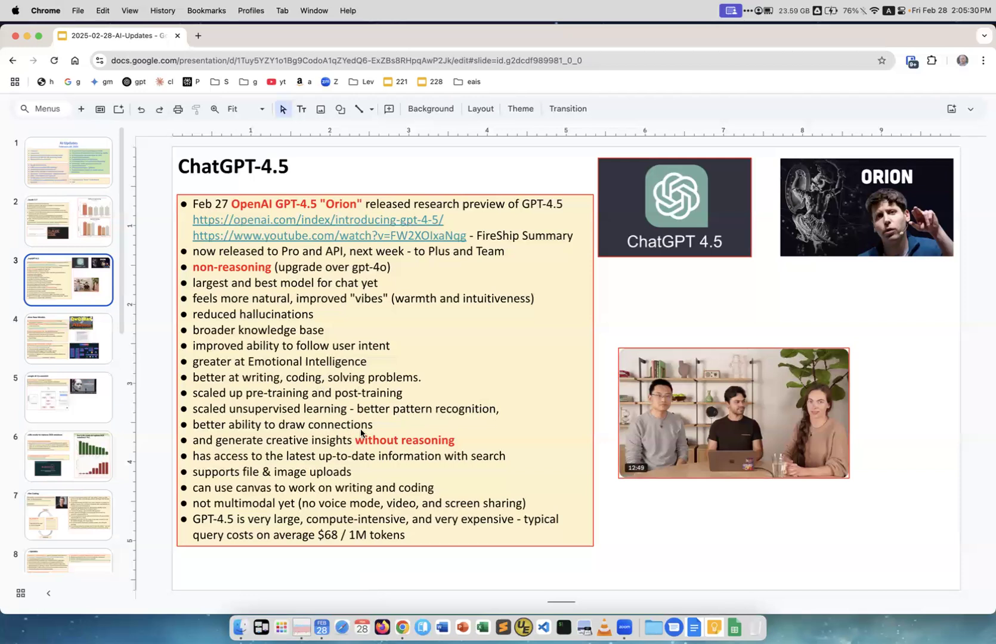
{"action": "mouse_move", "coordinate": [368, 450]}
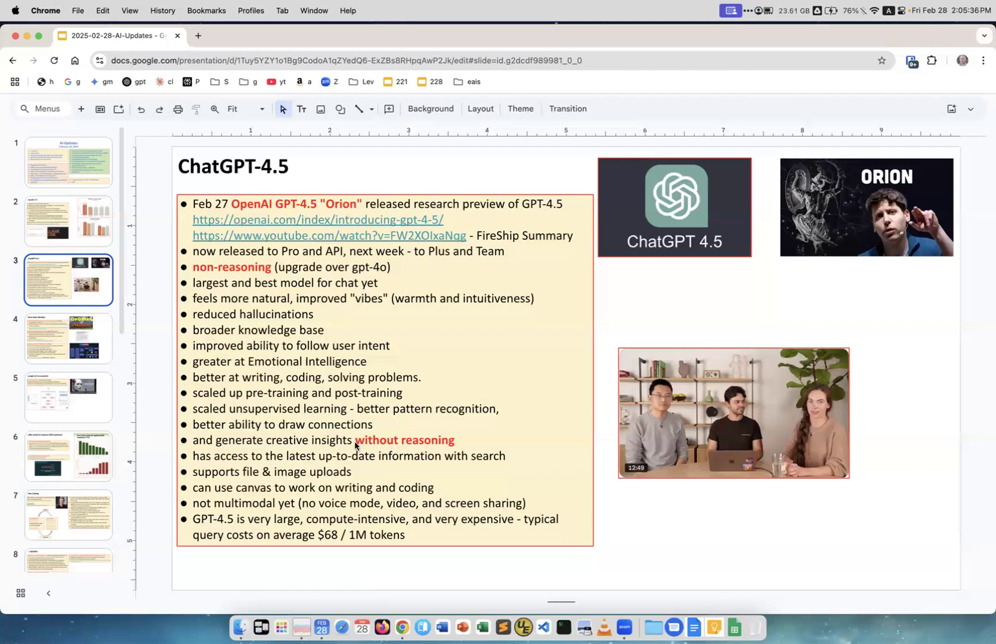
{"action": "mouse_move", "coordinate": [299, 467]}
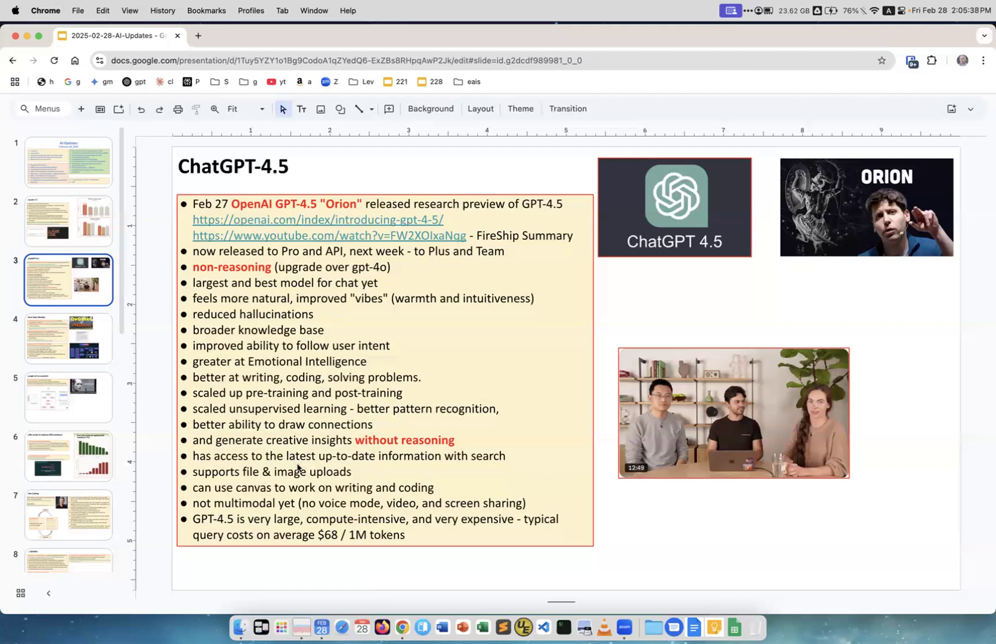
{"action": "mouse_move", "coordinate": [485, 458]}
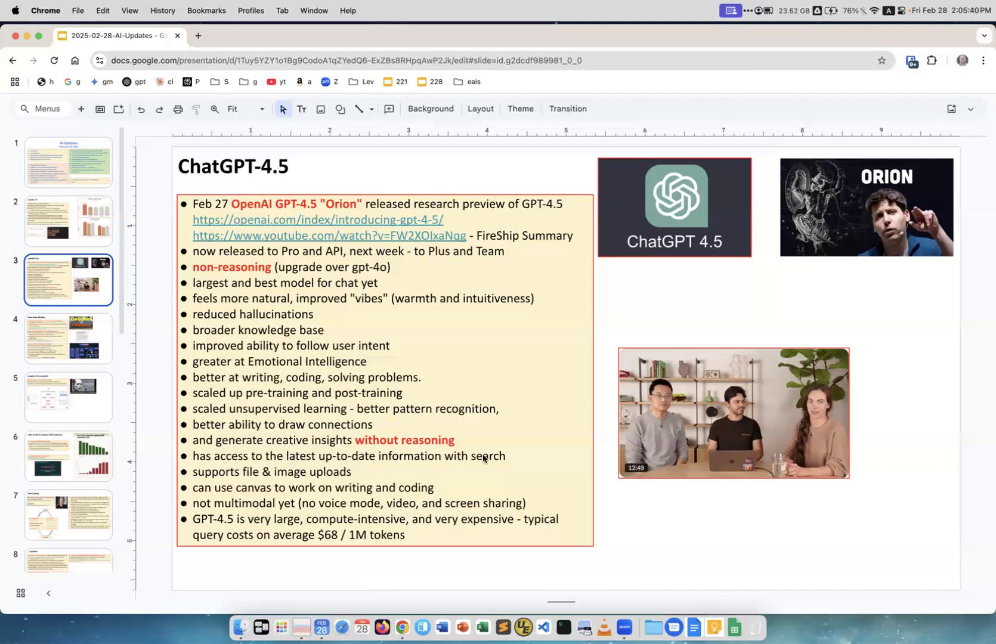
{"action": "mouse_move", "coordinate": [497, 460]}
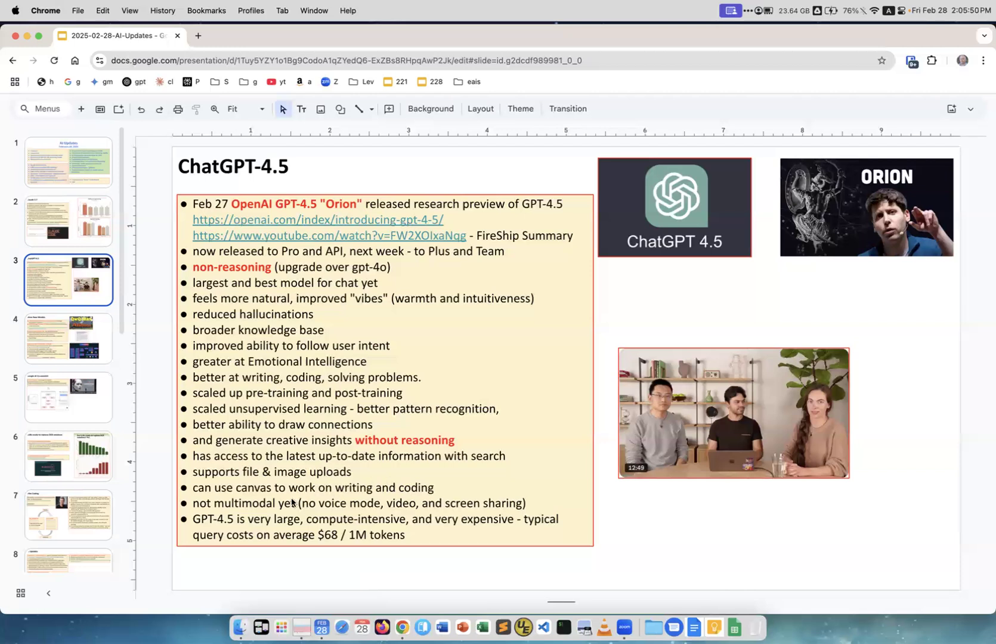
{"action": "mouse_move", "coordinate": [284, 507]}
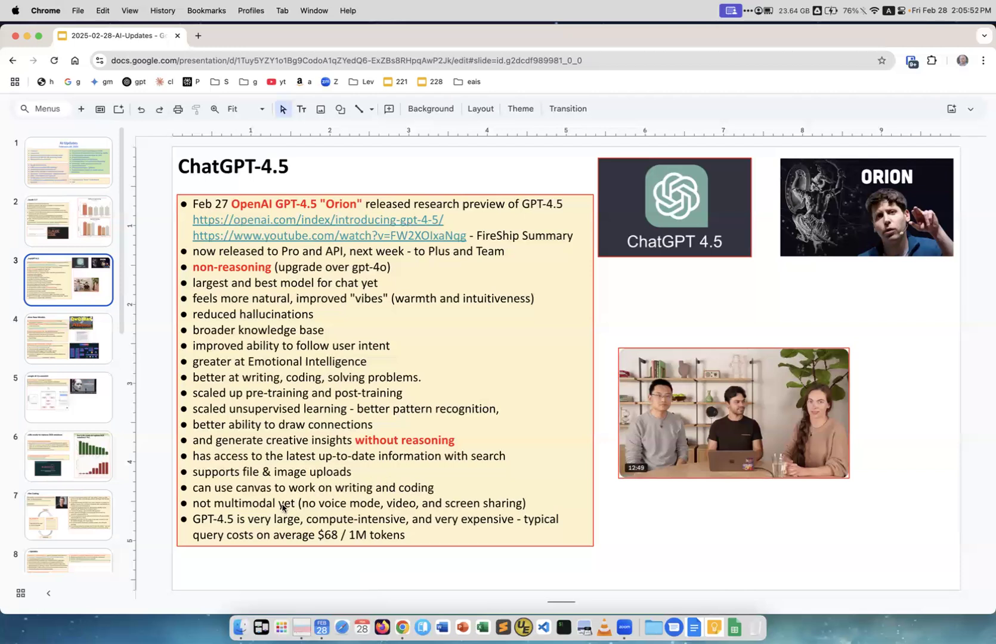
{"action": "mouse_move", "coordinate": [657, 531]}
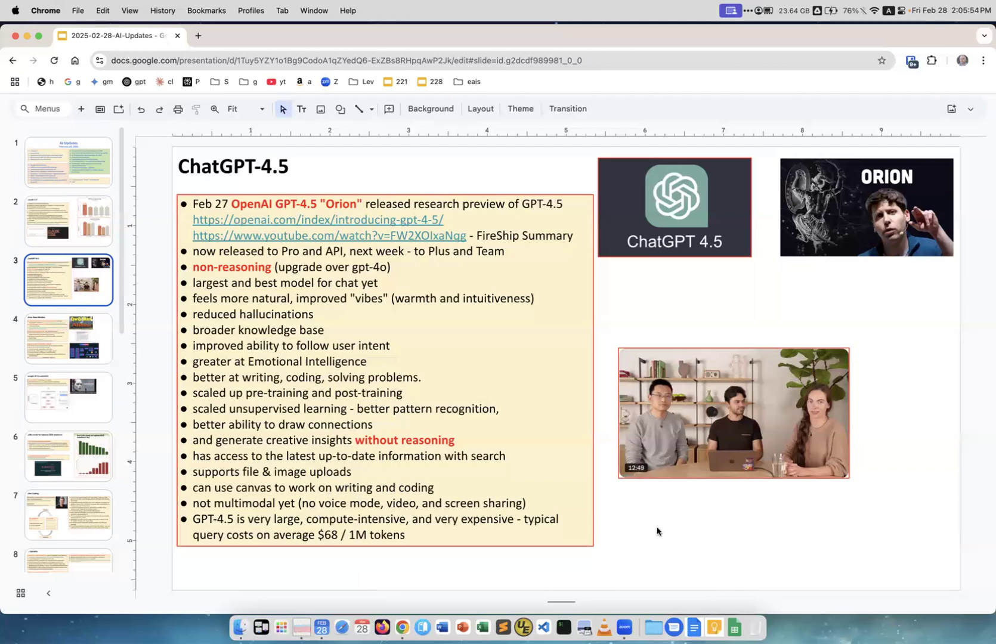
{"action": "mouse_move", "coordinate": [687, 489]}
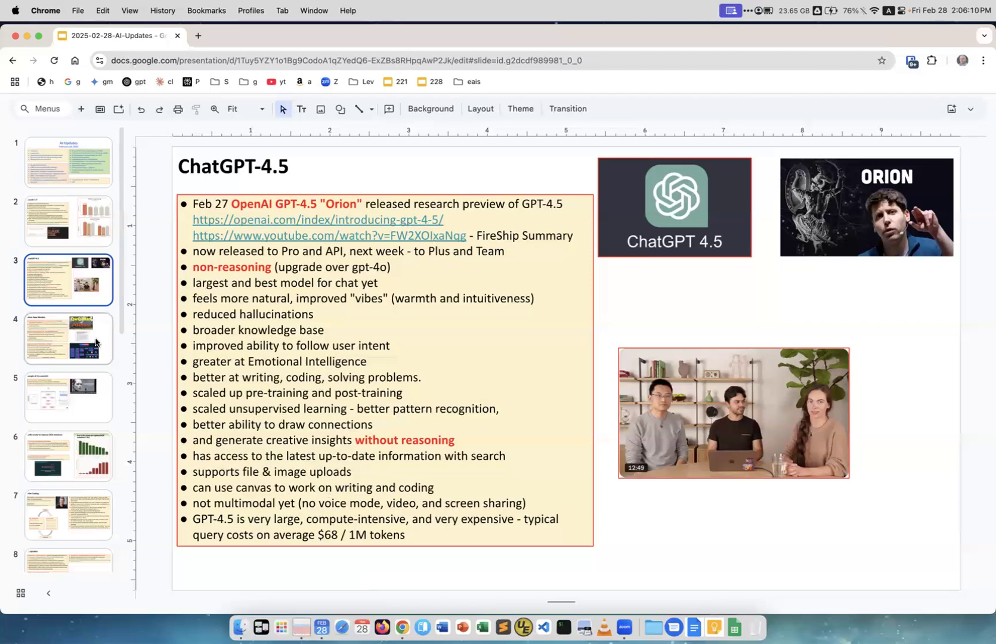
- Show slide 4, More New Models, and place the cursor in the Phi-4 text box
{"action": "left_click", "coordinate": [68, 338]}
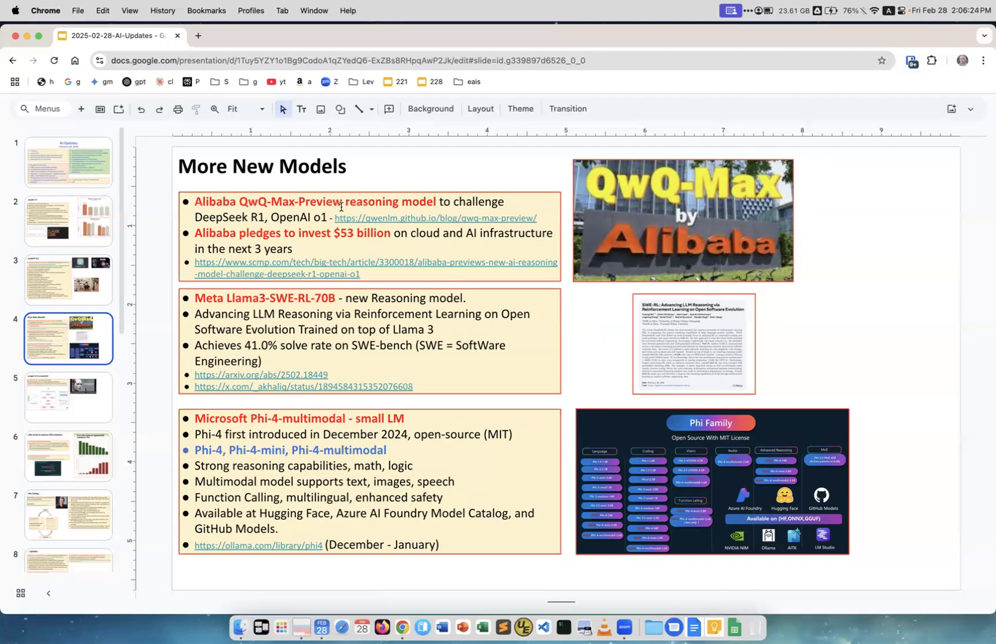
{"action": "mouse_move", "coordinate": [383, 218]}
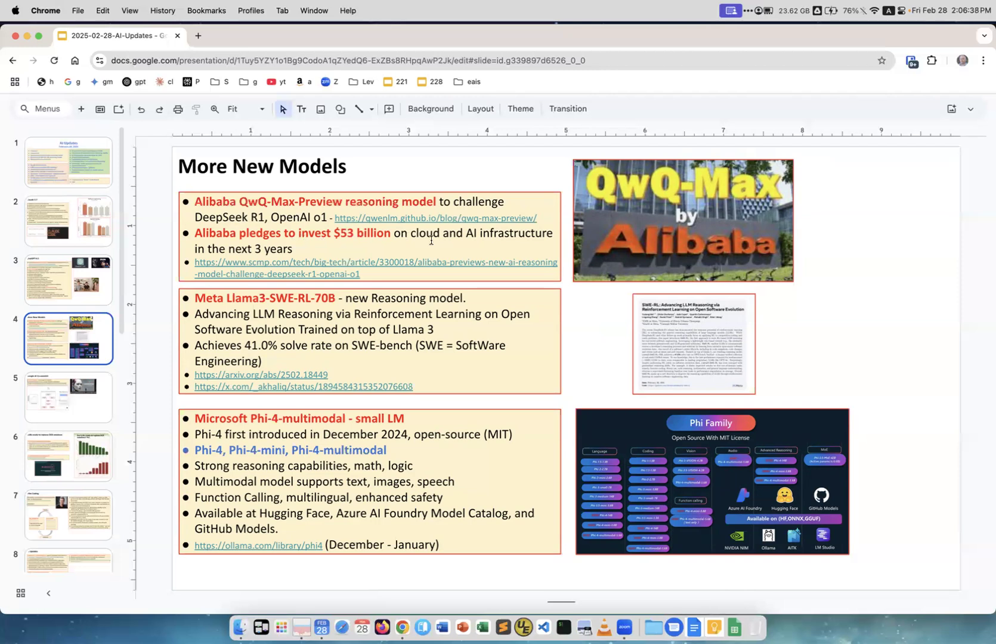
{"action": "mouse_move", "coordinate": [304, 238]}
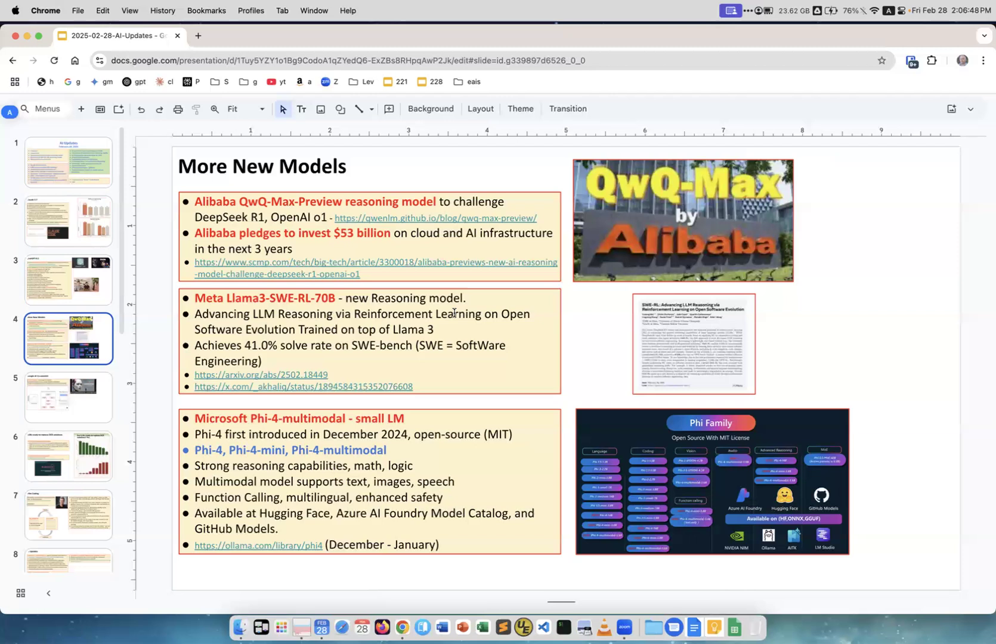
{"action": "mouse_move", "coordinate": [308, 328]}
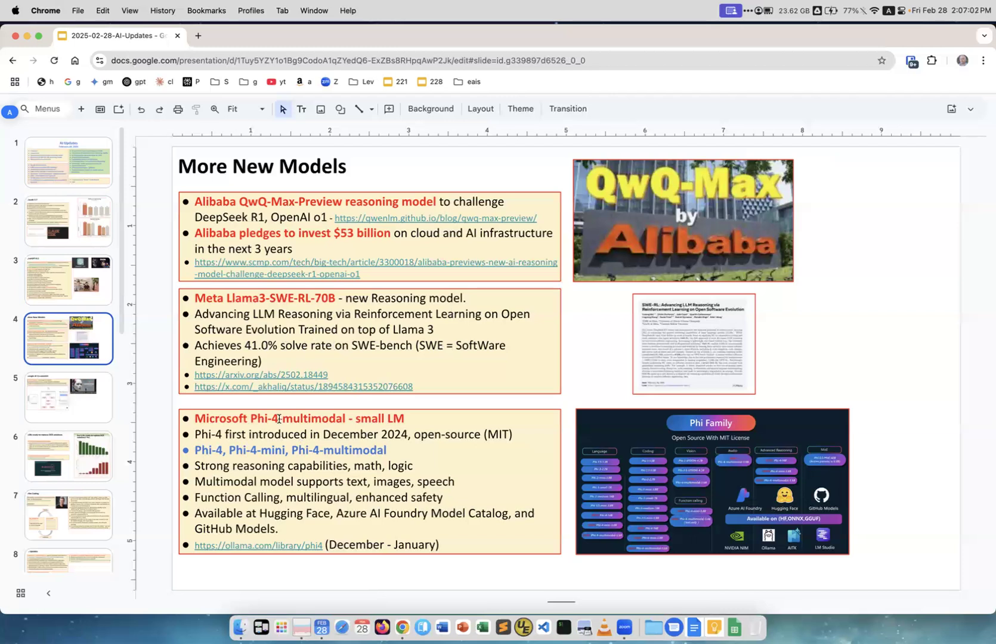
{"action": "left_click", "coordinate": [280, 419]}
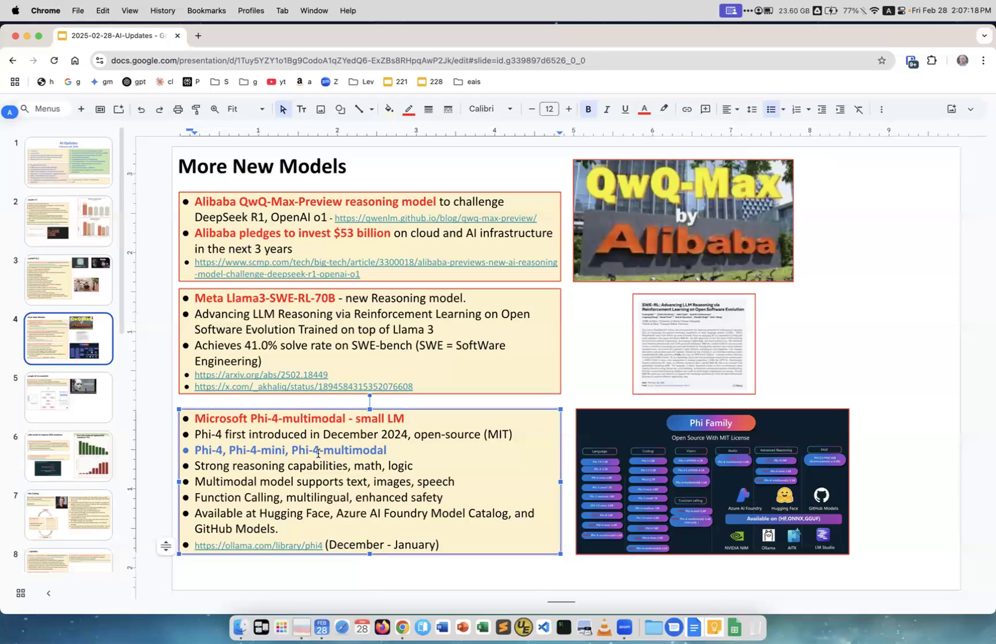
{"action": "double_click", "coordinate": [358, 450]}
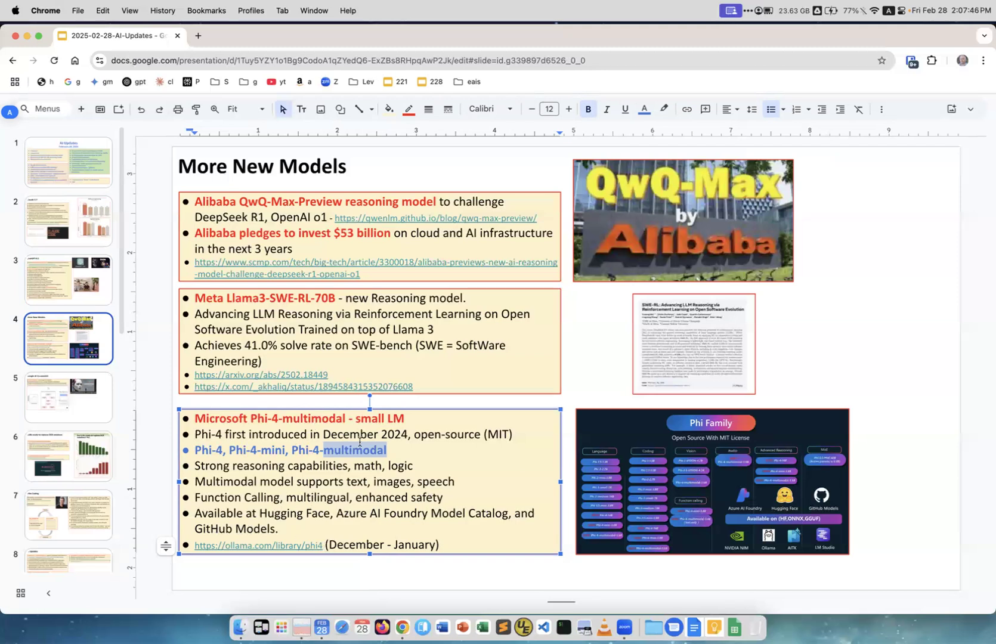
- Display slide 5, Google AI Co-scientist, with its agent diagram
{"action": "left_click", "coordinate": [68, 397]}
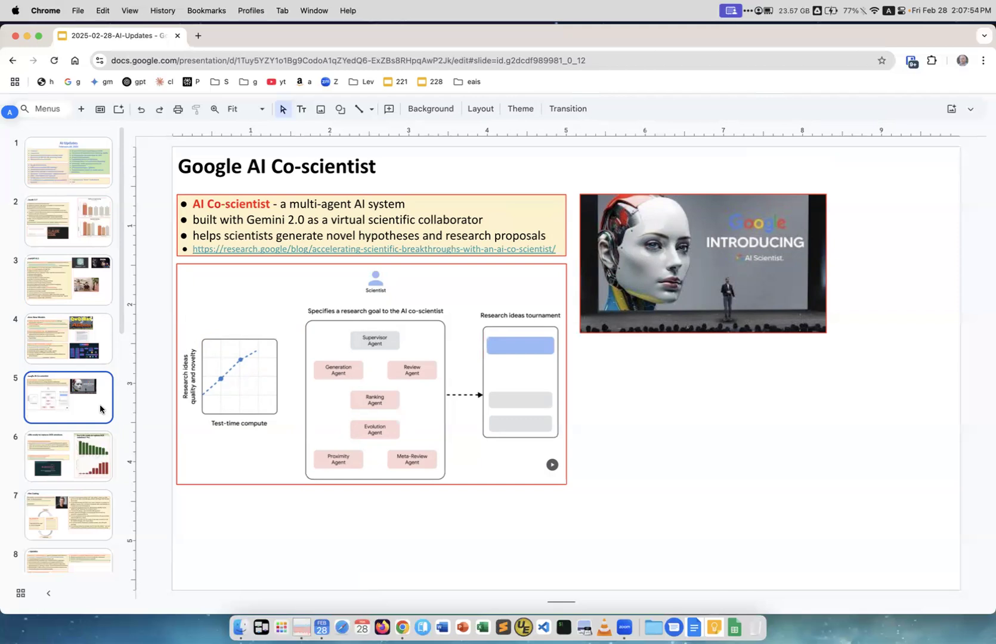
{"action": "mouse_move", "coordinate": [346, 229]}
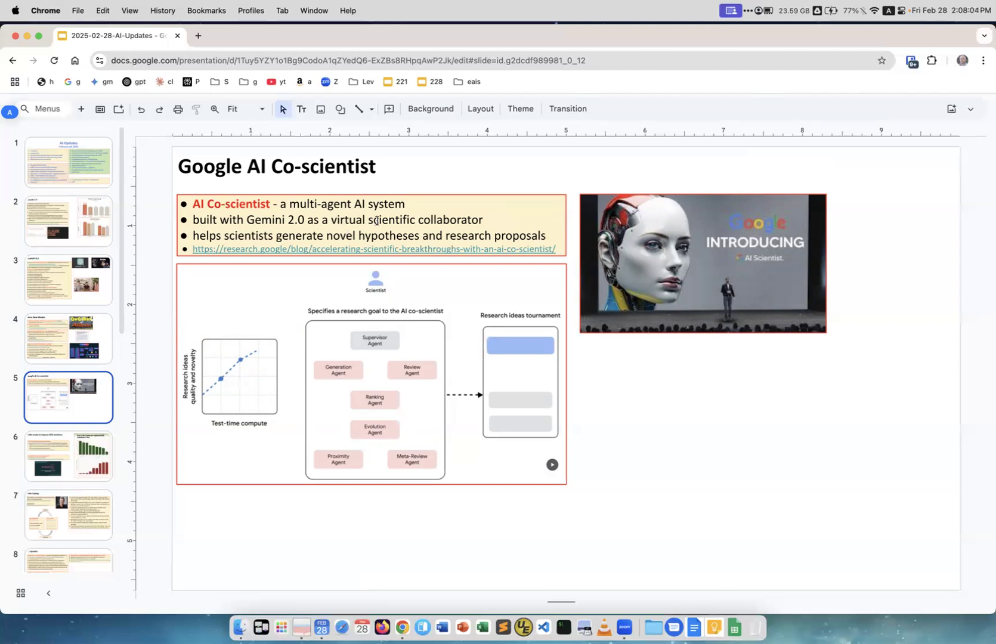
{"action": "mouse_move", "coordinate": [638, 413]}
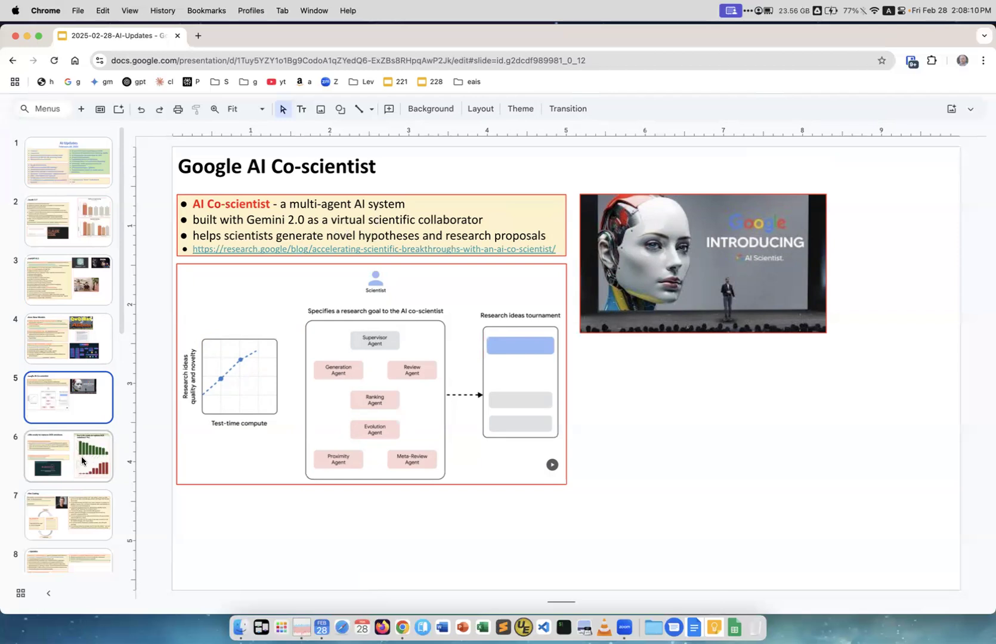
- Display slide 6, 'LLMs ready to replace OCR solutions'
{"action": "left_click", "coordinate": [69, 456]}
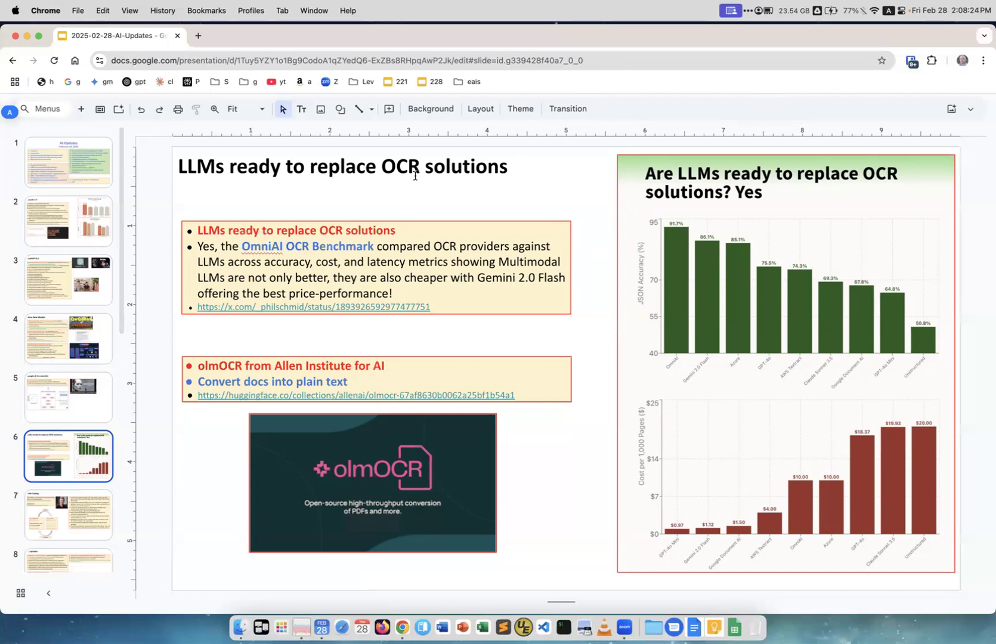
{"action": "mouse_move", "coordinate": [424, 199]}
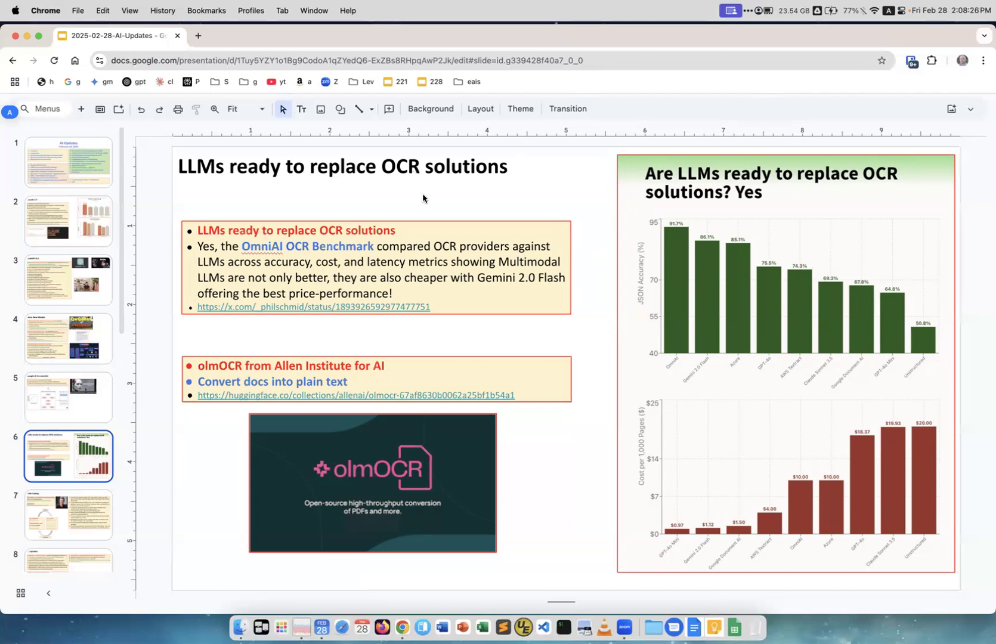
{"action": "mouse_move", "coordinate": [500, 403]}
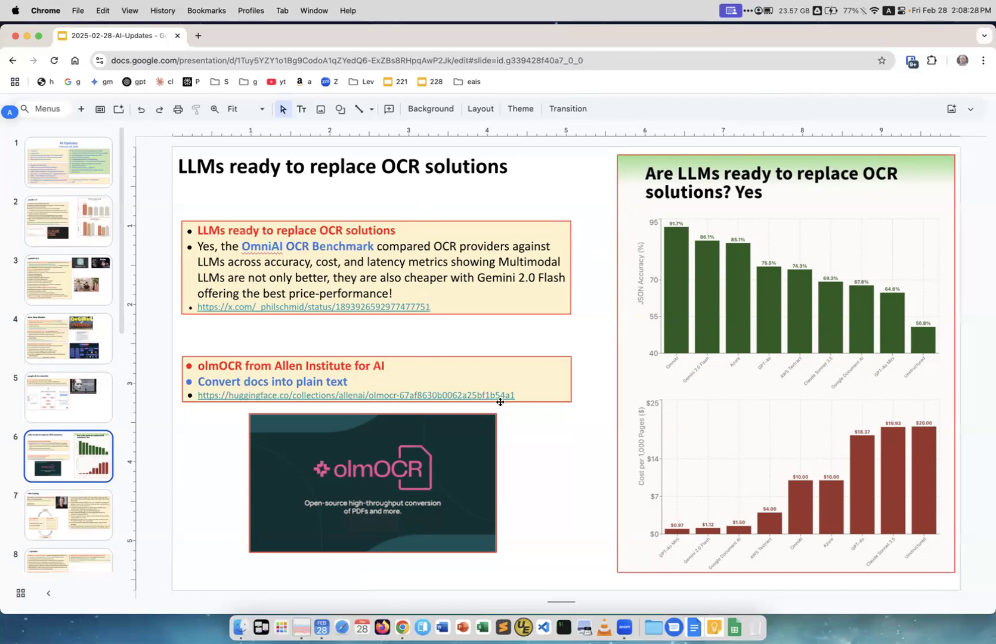
{"action": "mouse_move", "coordinate": [531, 447]}
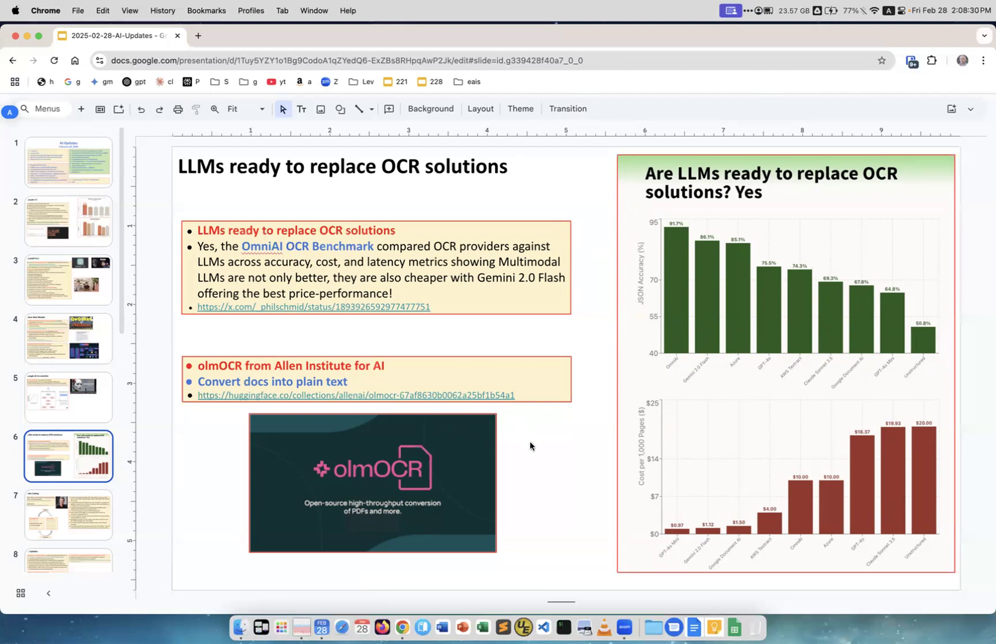
{"action": "mouse_move", "coordinate": [265, 306]}
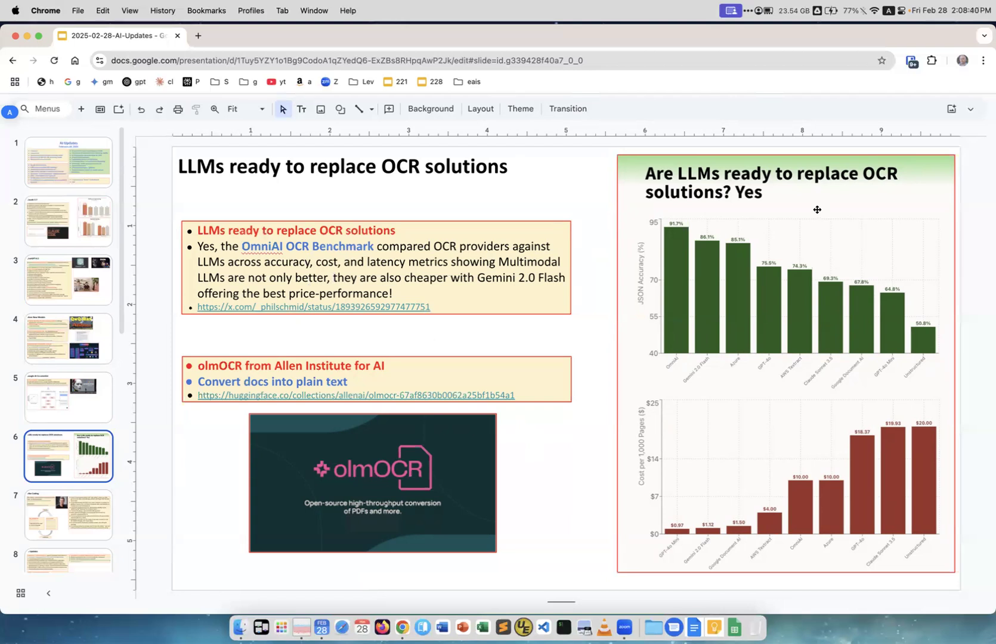
{"action": "mouse_move", "coordinate": [602, 323]}
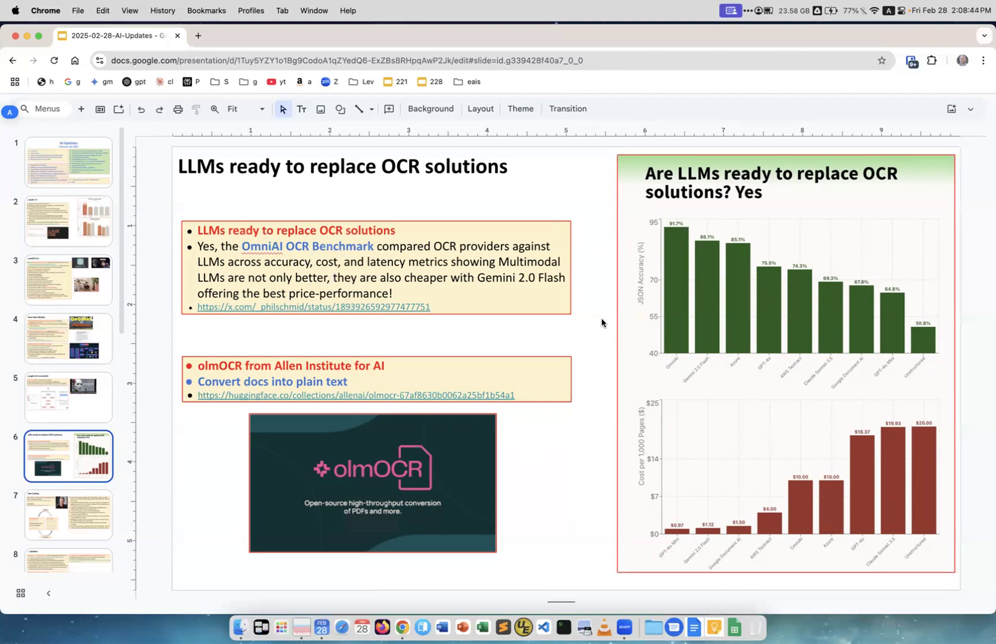
{"action": "mouse_move", "coordinate": [463, 450]}
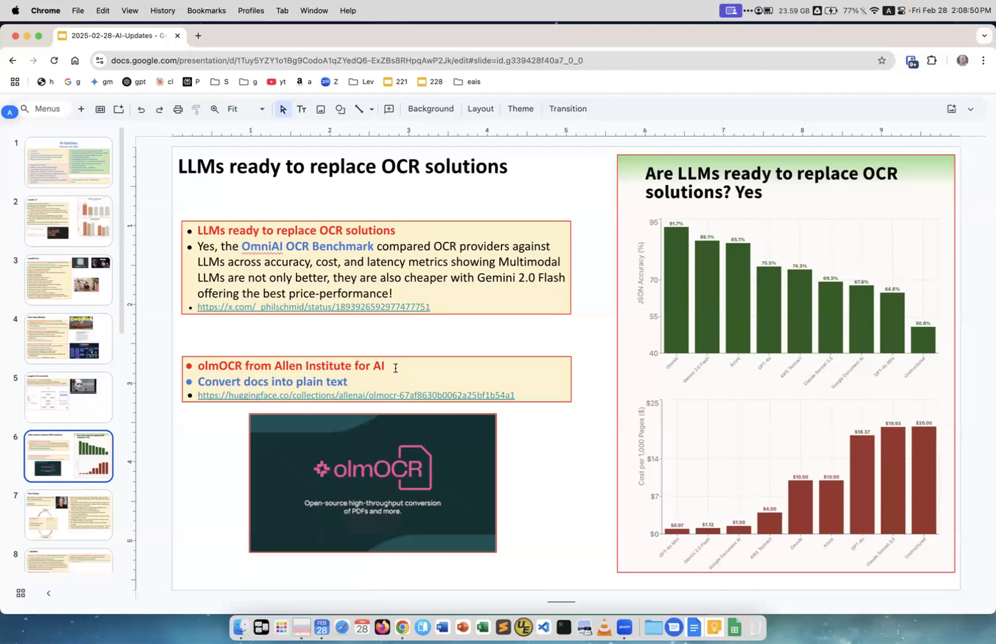
{"action": "mouse_move", "coordinate": [364, 384]}
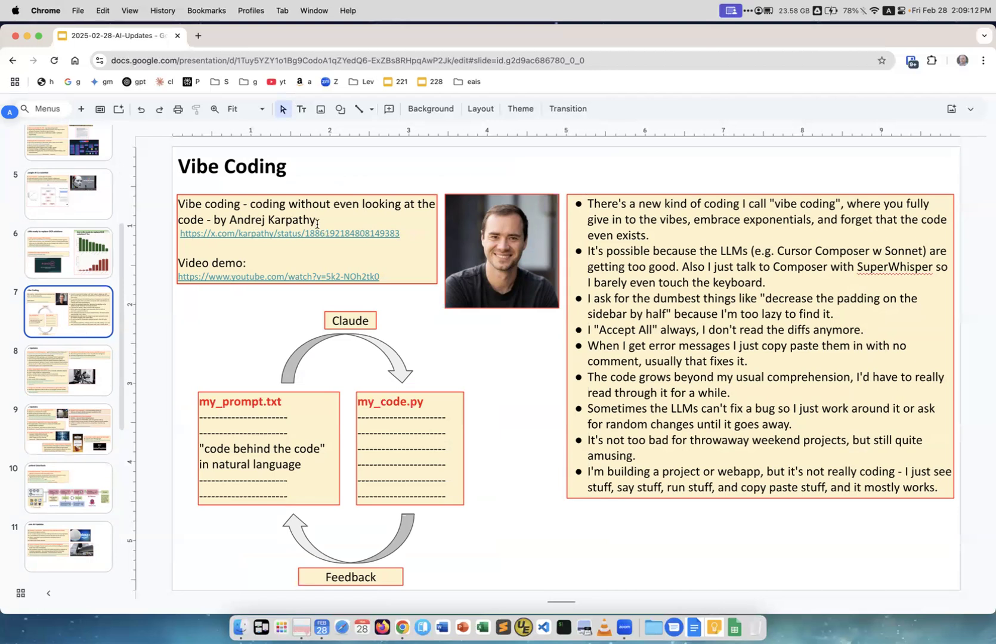
{"action": "mouse_move", "coordinate": [478, 262]}
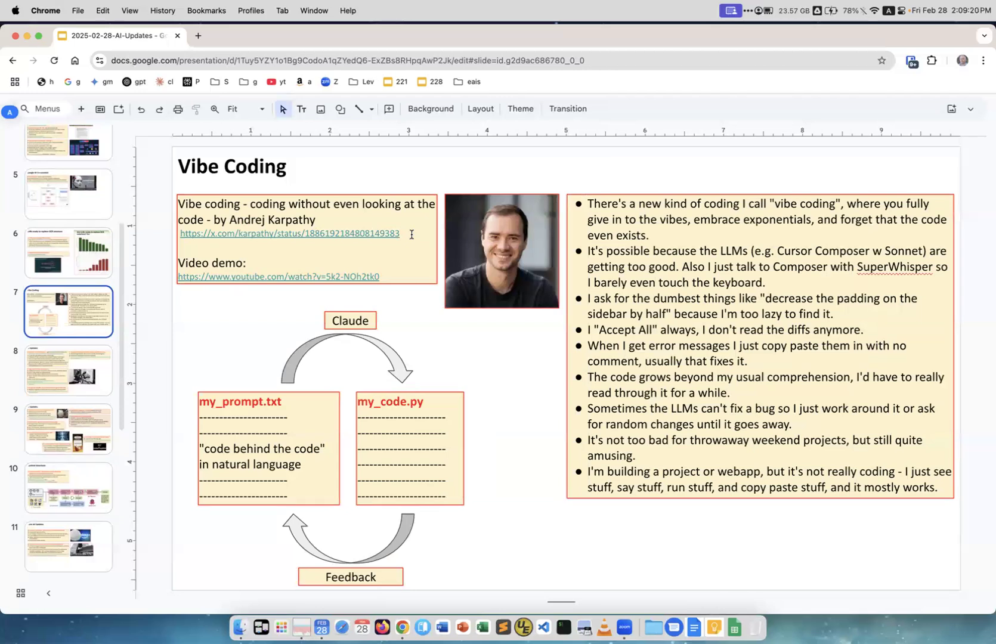
{"action": "mouse_move", "coordinate": [415, 249]}
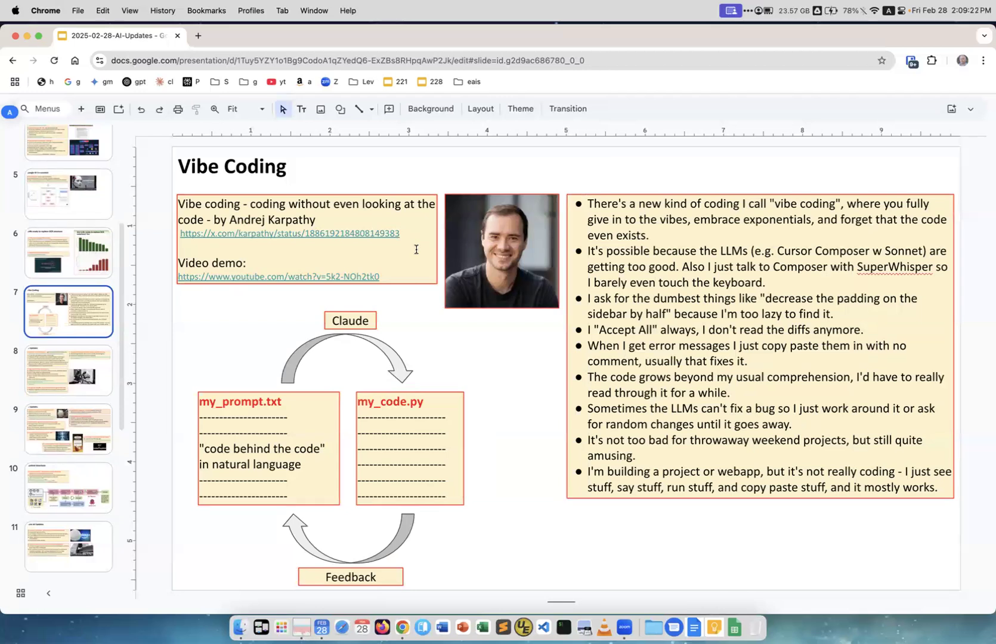
{"action": "mouse_move", "coordinate": [421, 297]}
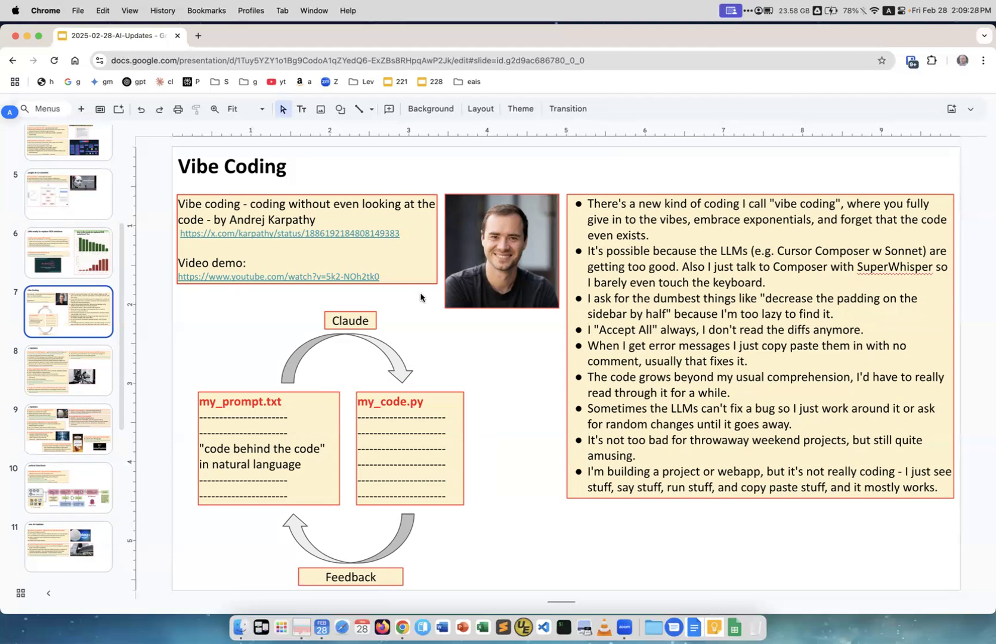
{"action": "mouse_move", "coordinate": [520, 300]}
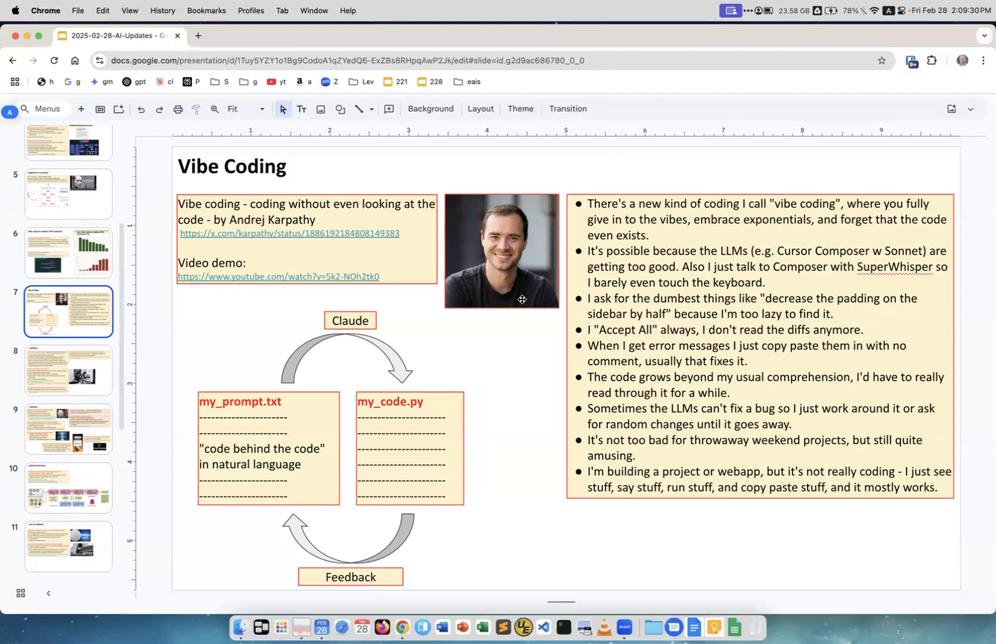
{"action": "mouse_move", "coordinate": [514, 354]}
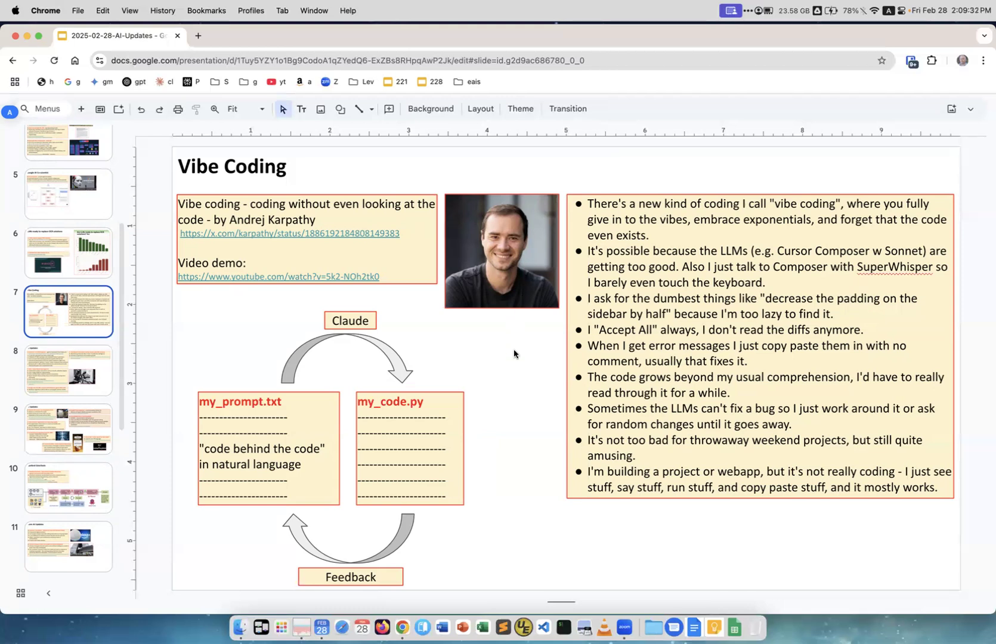
{"action": "mouse_move", "coordinate": [515, 335]}
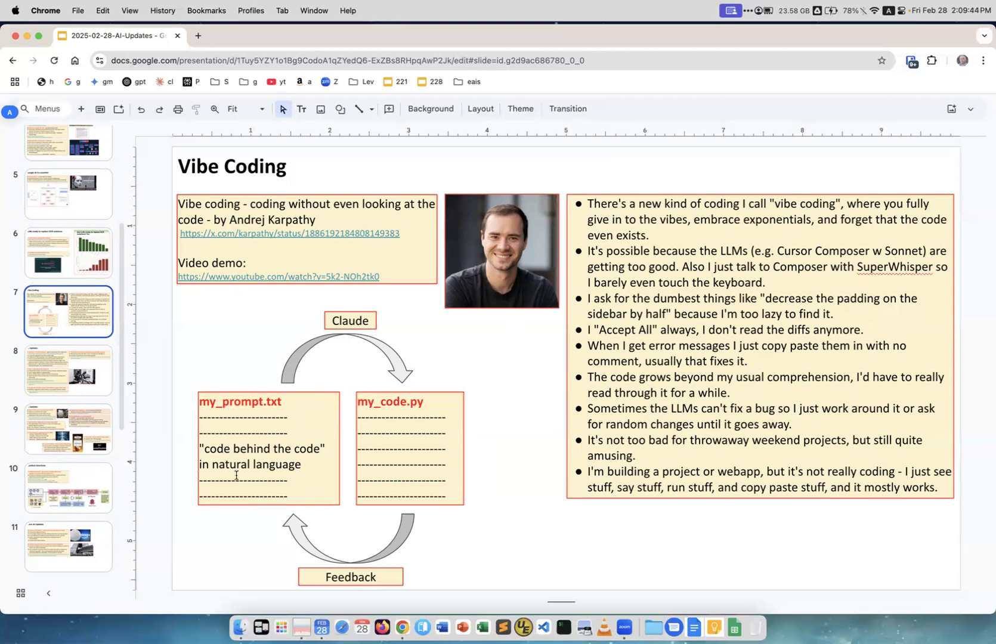
{"action": "mouse_move", "coordinate": [280, 494]}
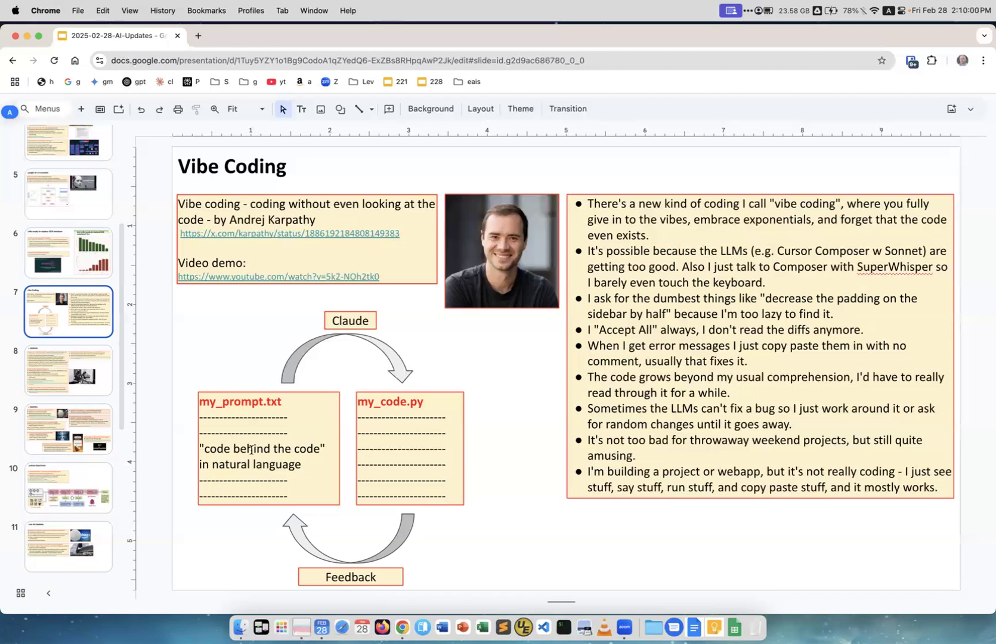
{"action": "mouse_move", "coordinate": [452, 437]}
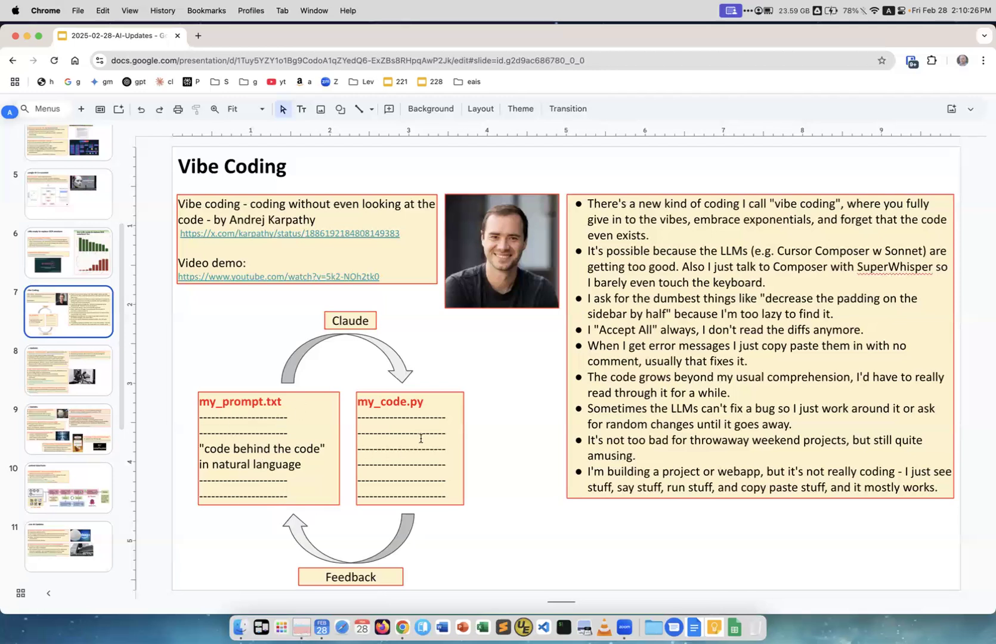
{"action": "mouse_move", "coordinate": [274, 387]}
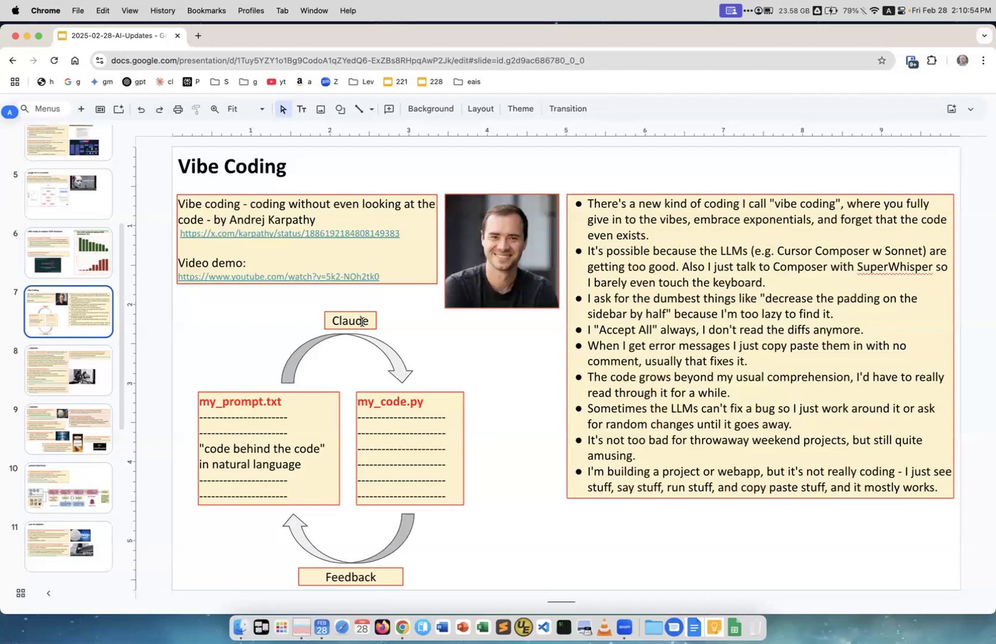
{"action": "mouse_move", "coordinate": [354, 393]}
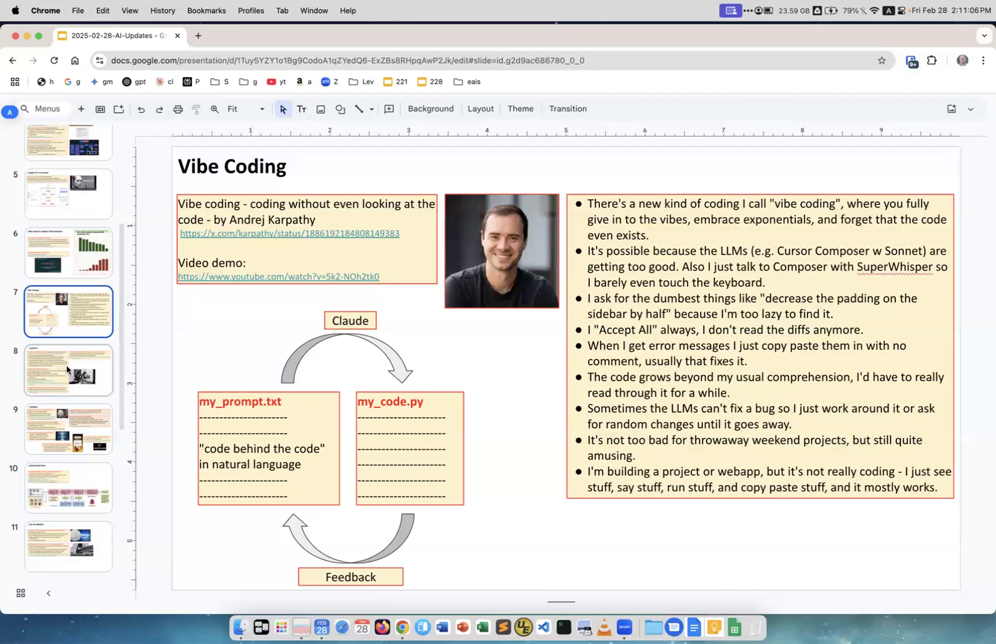
- Display slide 8, AI Updates on Sakana AI, Helix and Salesforce
{"action": "left_click", "coordinate": [68, 371]}
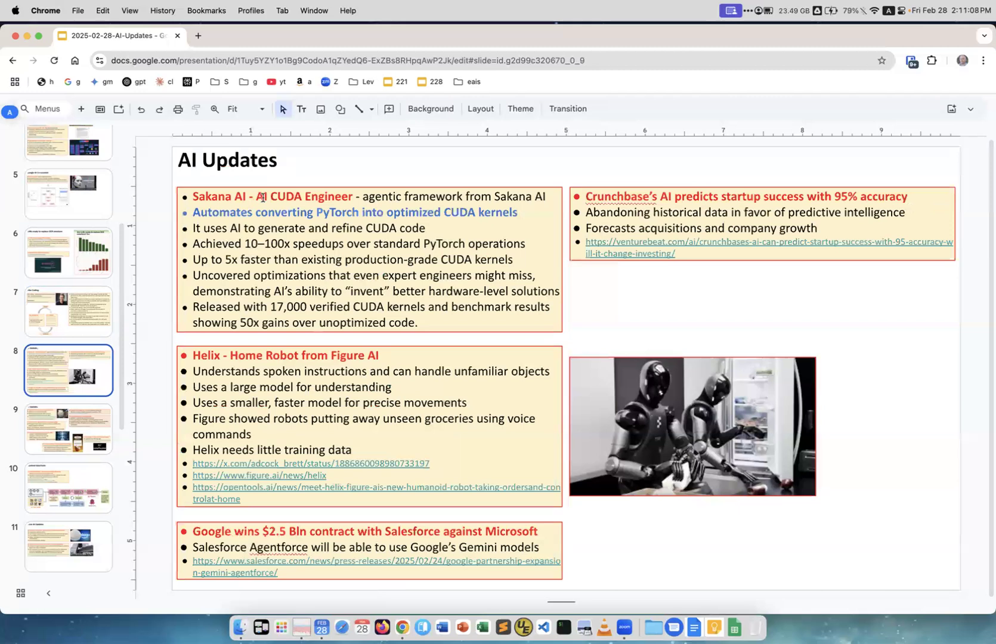
{"action": "mouse_move", "coordinate": [321, 203]}
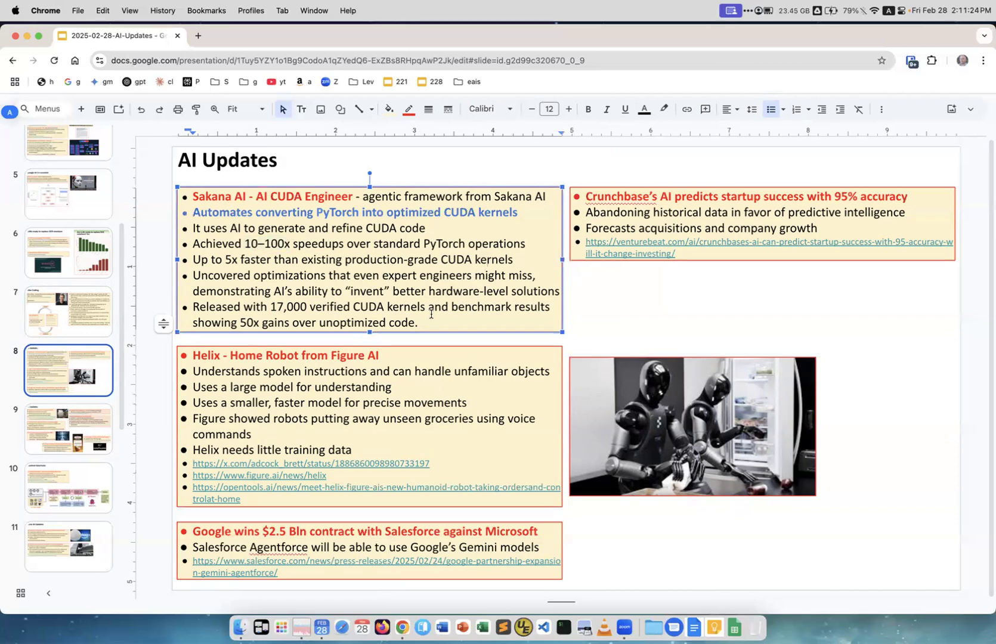
{"action": "mouse_move", "coordinate": [545, 395]}
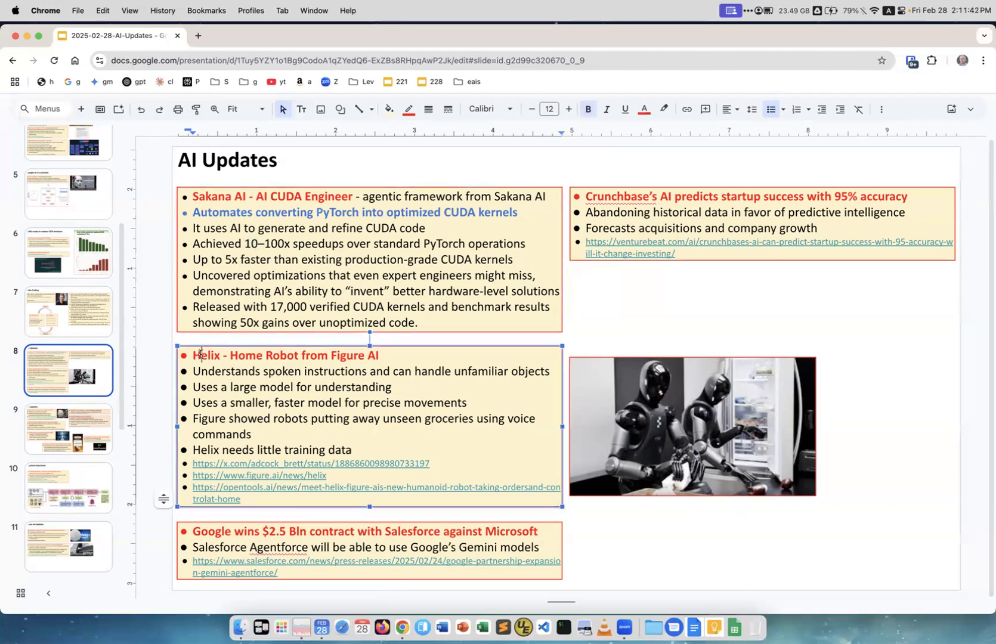
{"action": "double_click", "coordinate": [205, 355]}
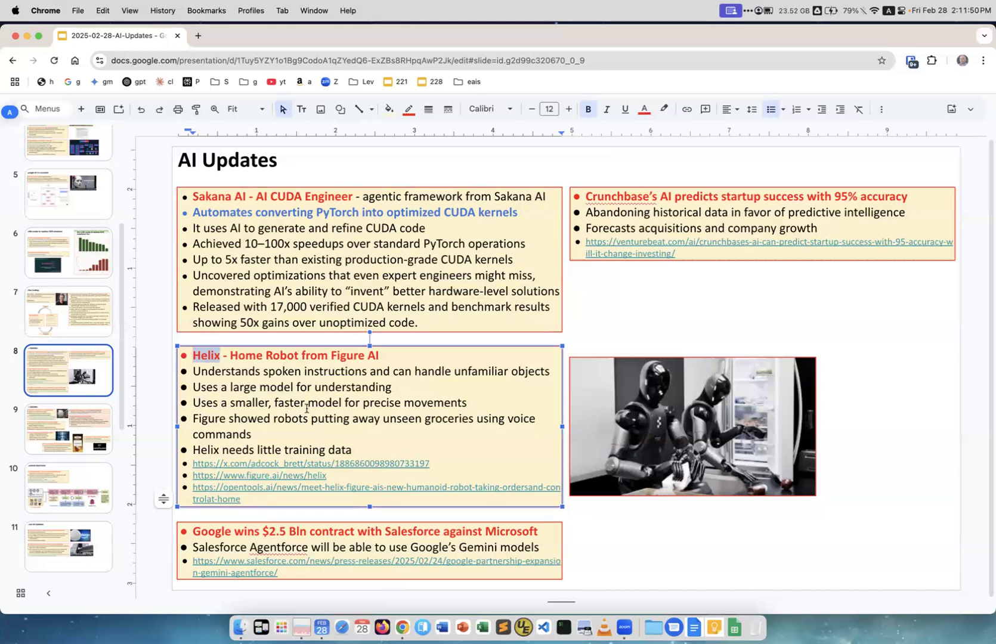
{"action": "mouse_move", "coordinate": [345, 416]}
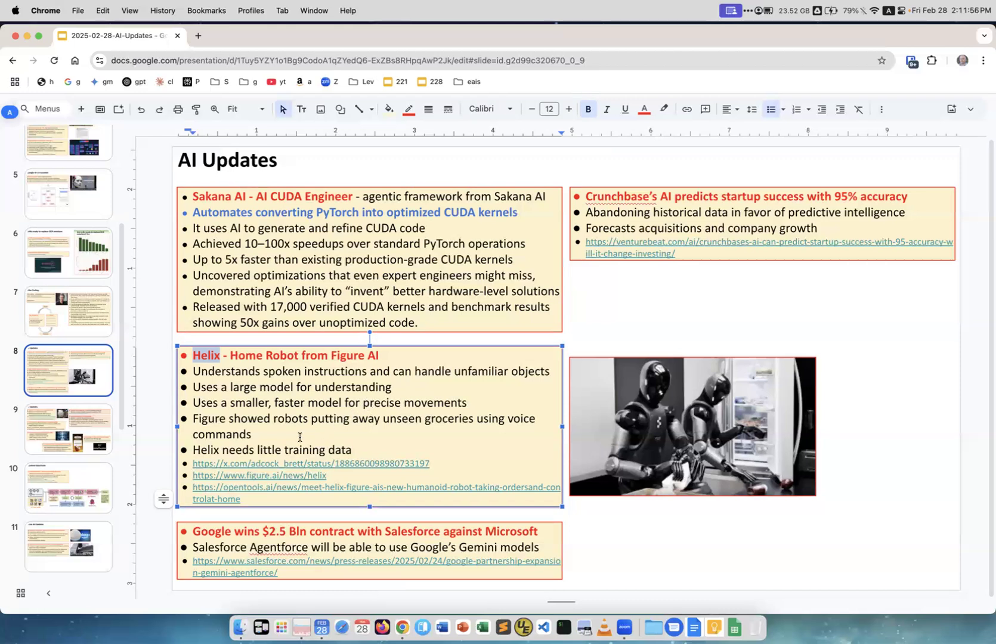
{"action": "mouse_move", "coordinate": [527, 432]}
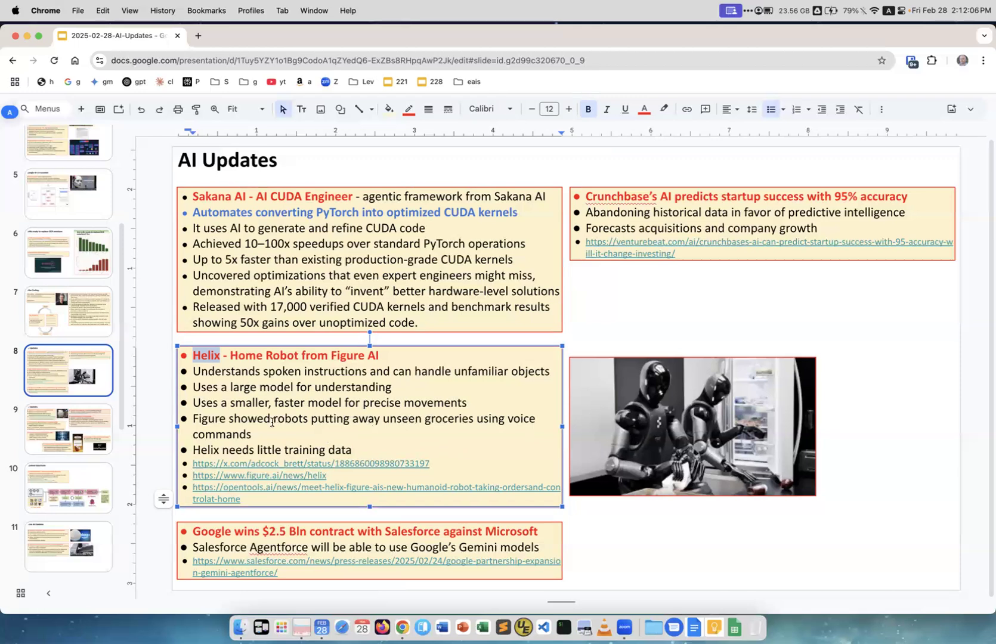
{"action": "mouse_move", "coordinate": [346, 436]}
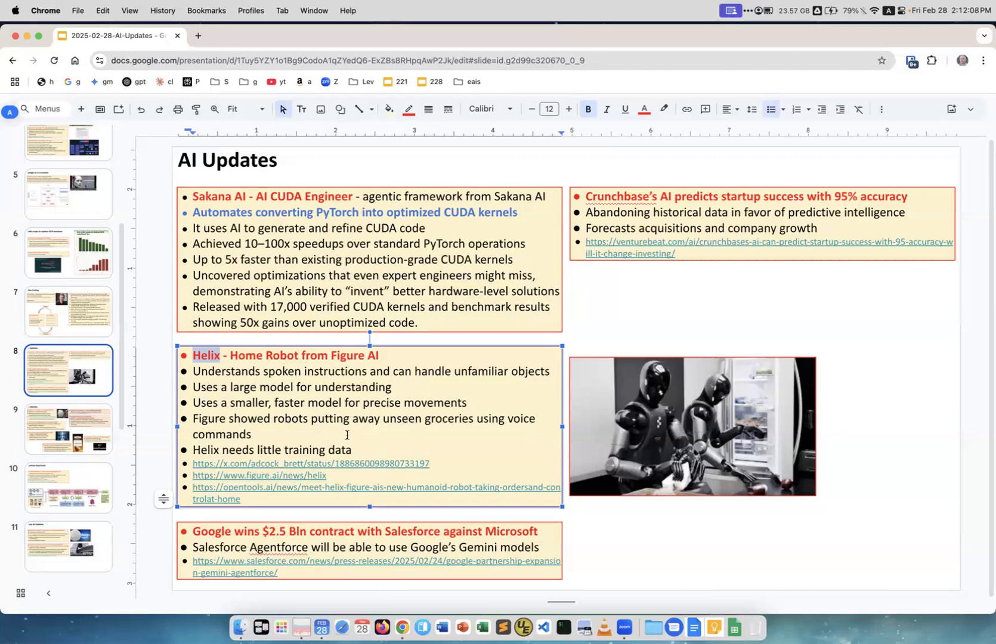
{"action": "mouse_move", "coordinate": [257, 421]}
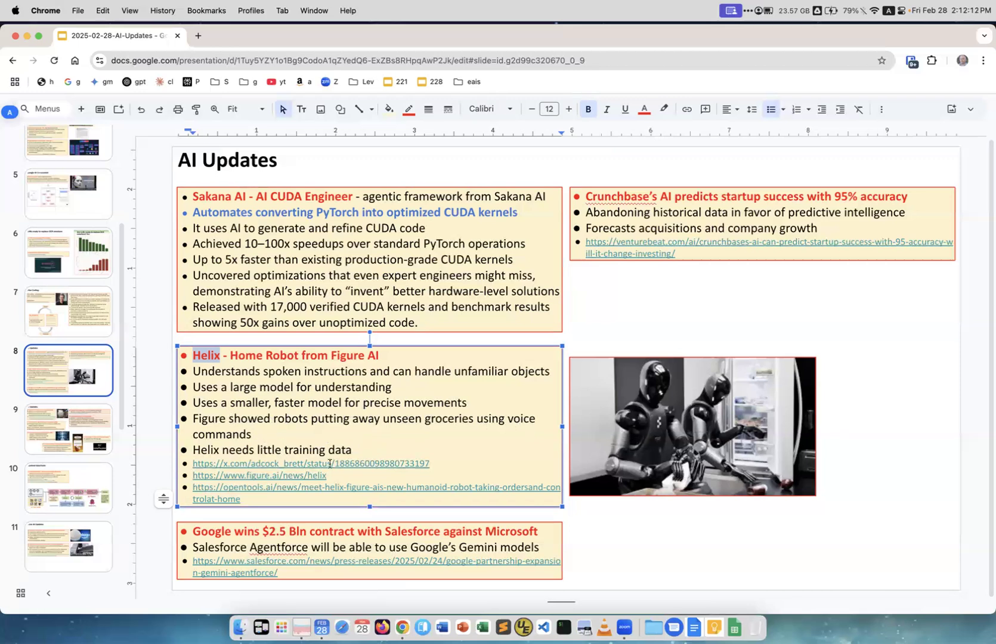
{"action": "mouse_move", "coordinate": [564, 460]}
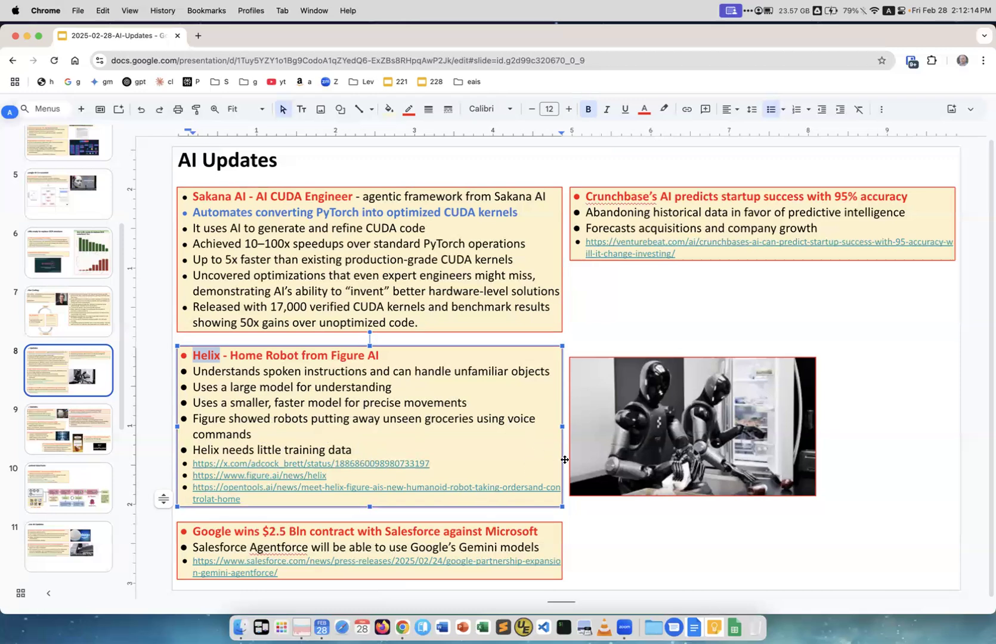
{"action": "mouse_move", "coordinate": [596, 461]}
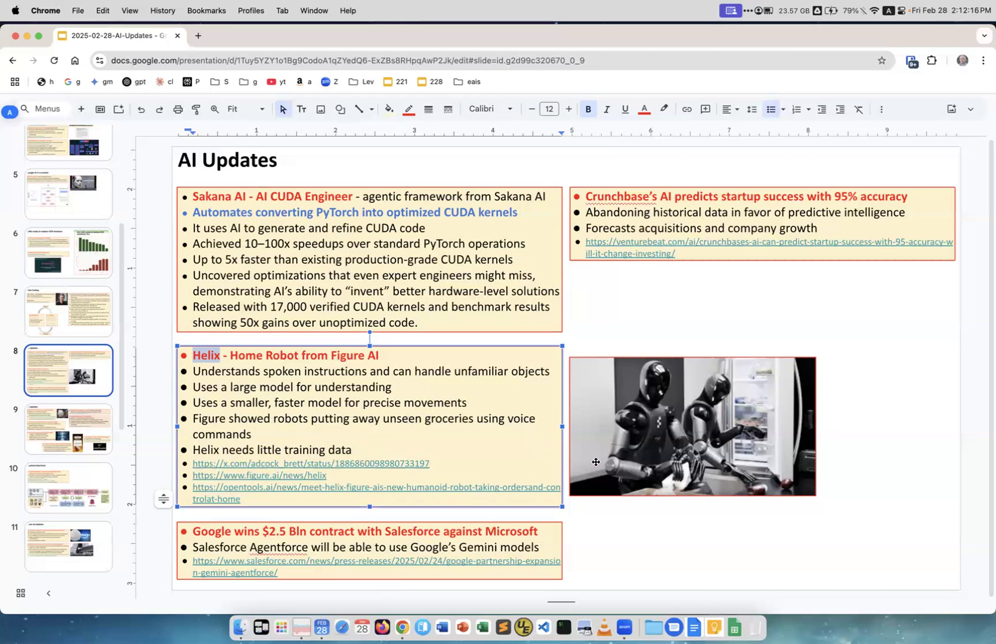
{"action": "mouse_move", "coordinate": [582, 464]}
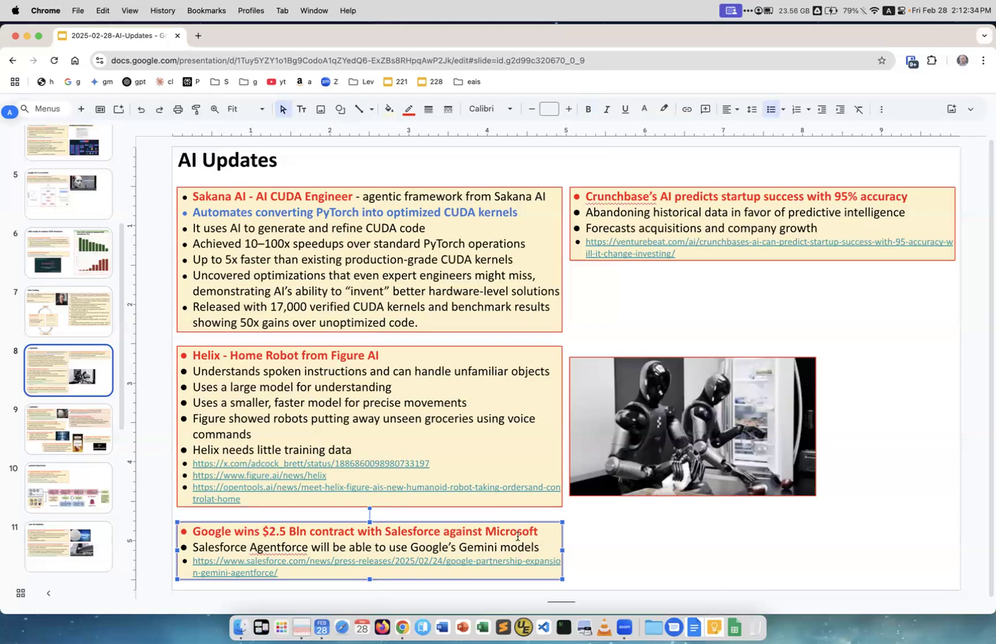
{"action": "mouse_move", "coordinate": [648, 327]}
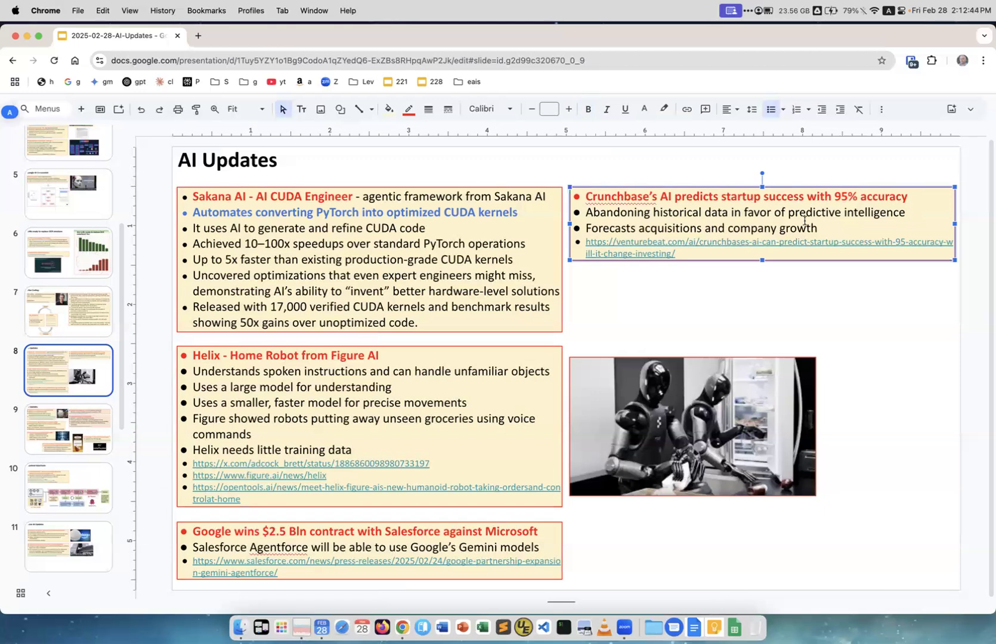
{"action": "mouse_move", "coordinate": [636, 320]}
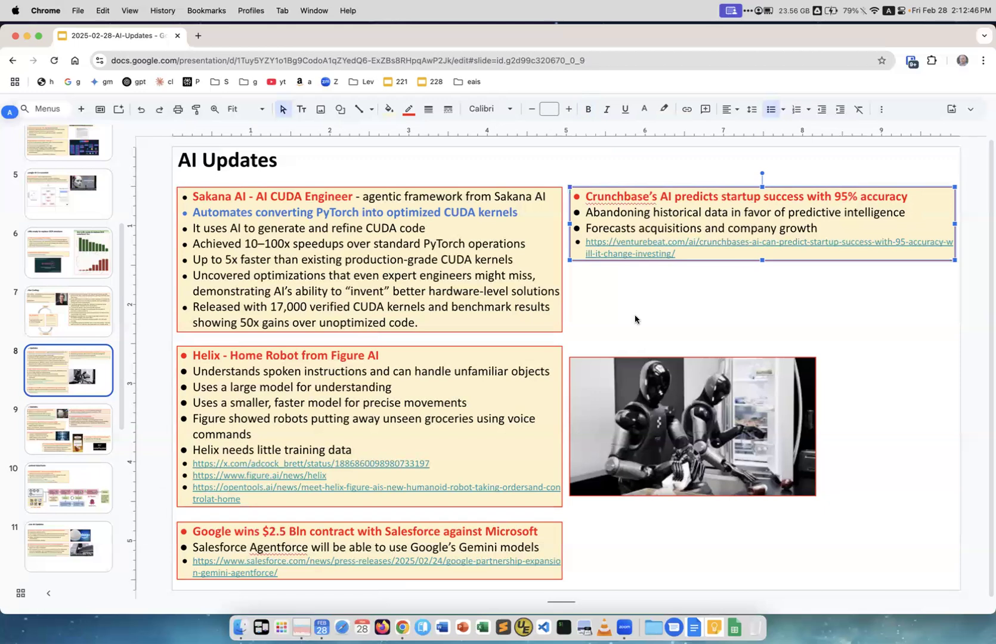
- Display slide 9, the second AI Updates page with DeepSeek news
{"action": "left_click", "coordinate": [68, 429]}
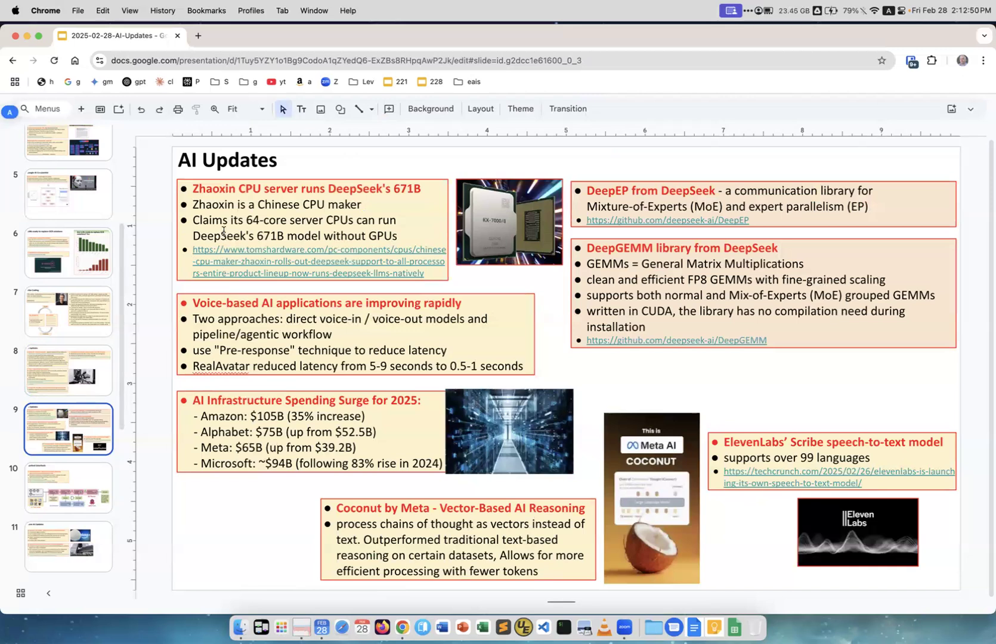
{"action": "mouse_move", "coordinate": [227, 189]}
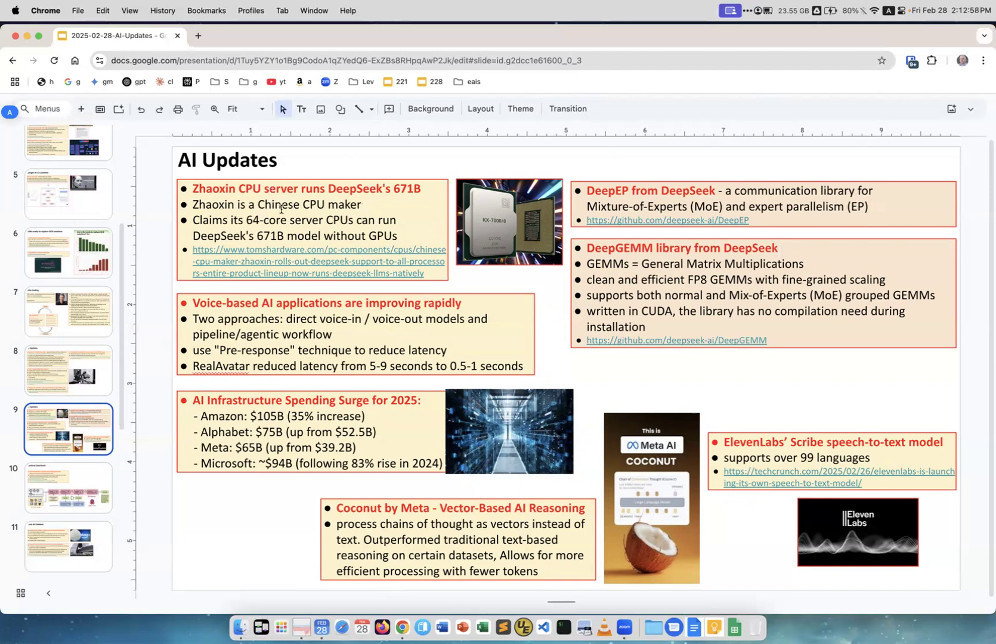
{"action": "mouse_move", "coordinate": [516, 235]}
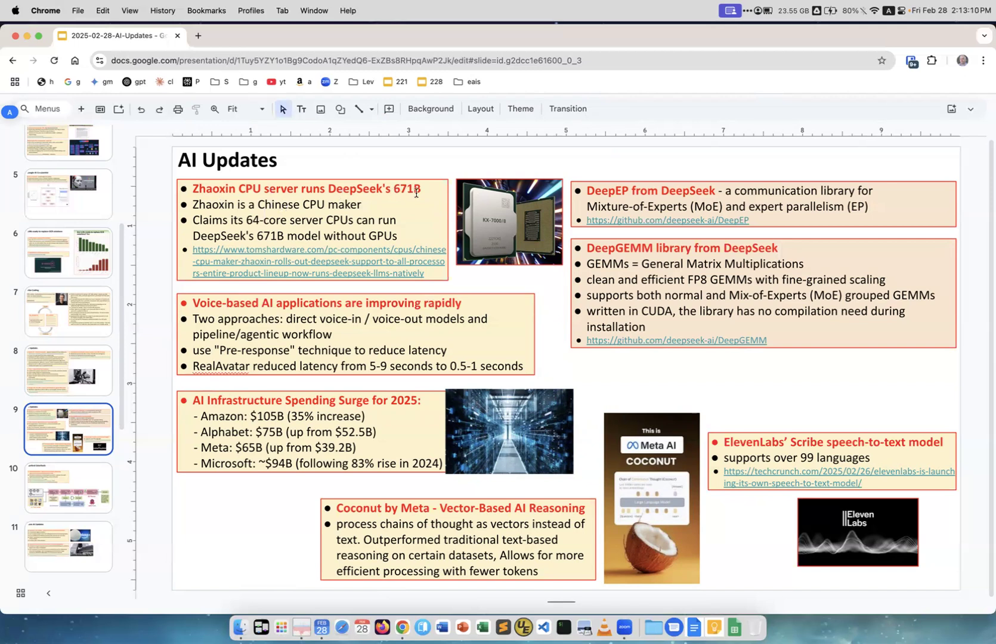
{"action": "mouse_move", "coordinate": [414, 219]}
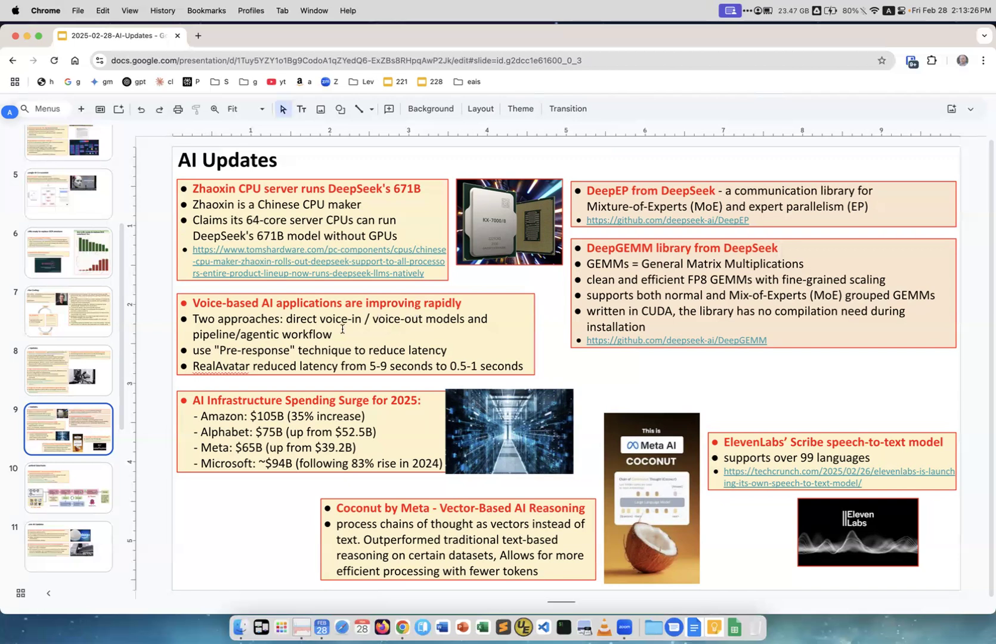
{"action": "mouse_move", "coordinate": [352, 333]}
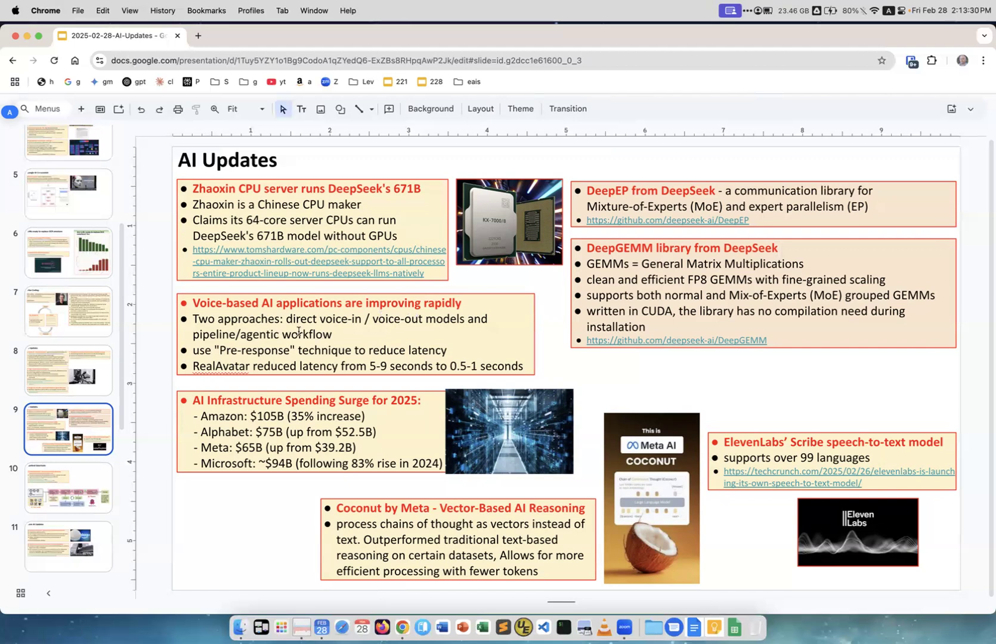
{"action": "mouse_move", "coordinate": [456, 321]}
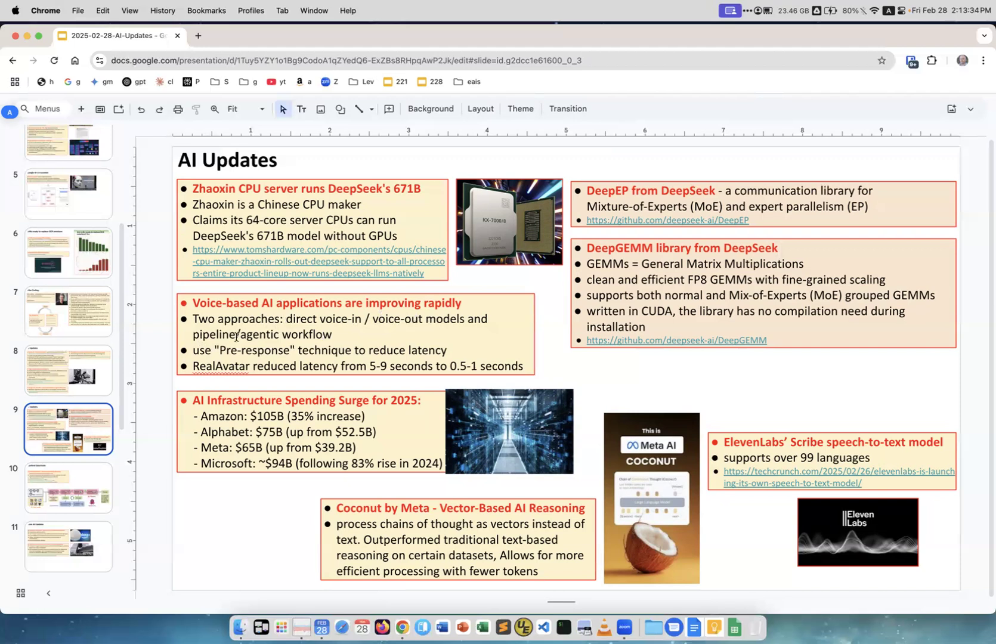
{"action": "mouse_move", "coordinate": [244, 345]}
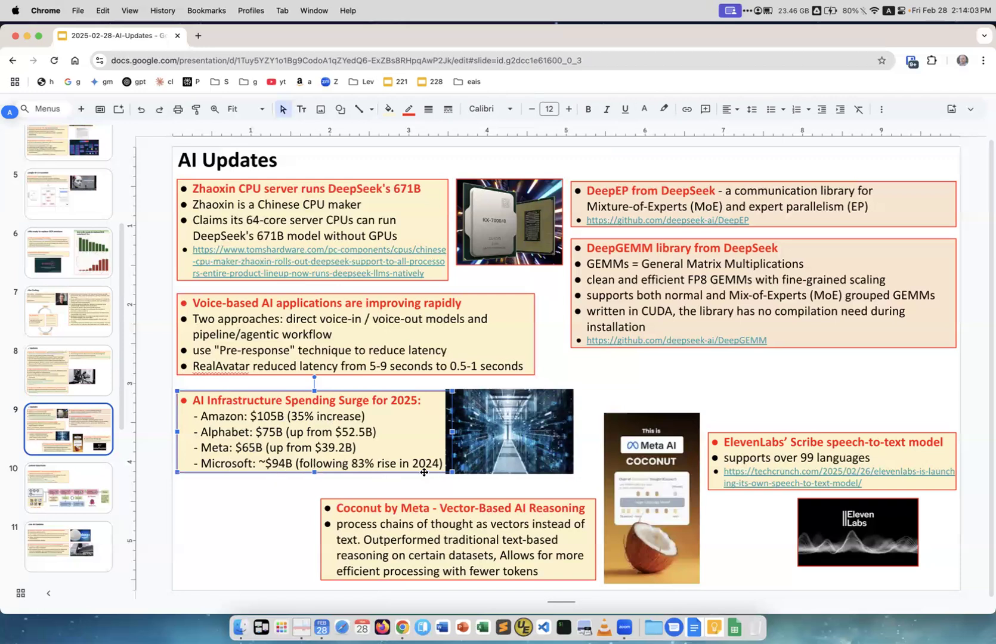
{"action": "mouse_move", "coordinate": [422, 488]}
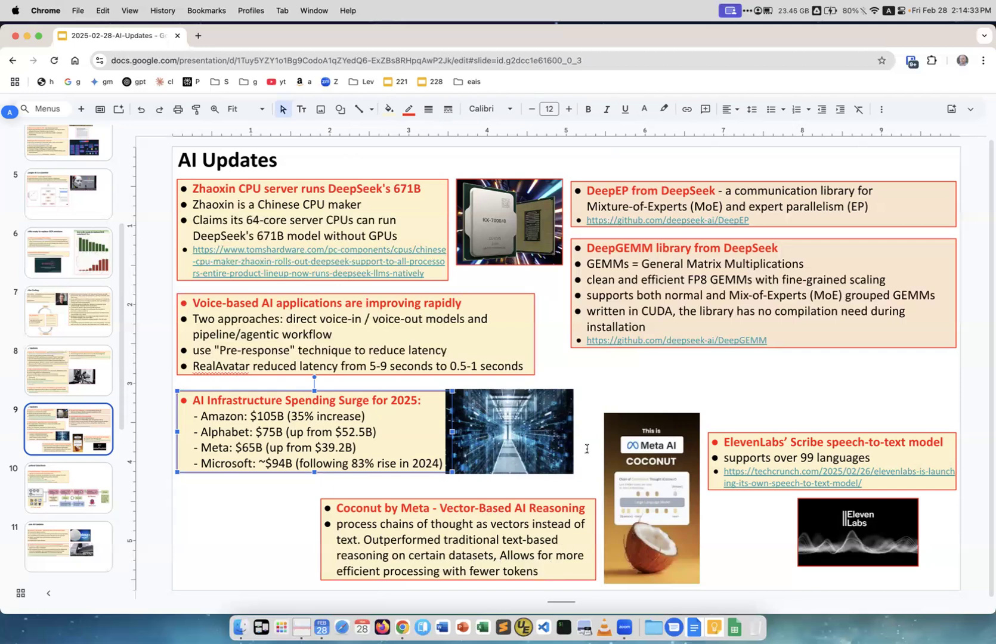
{"action": "mouse_move", "coordinate": [667, 203]}
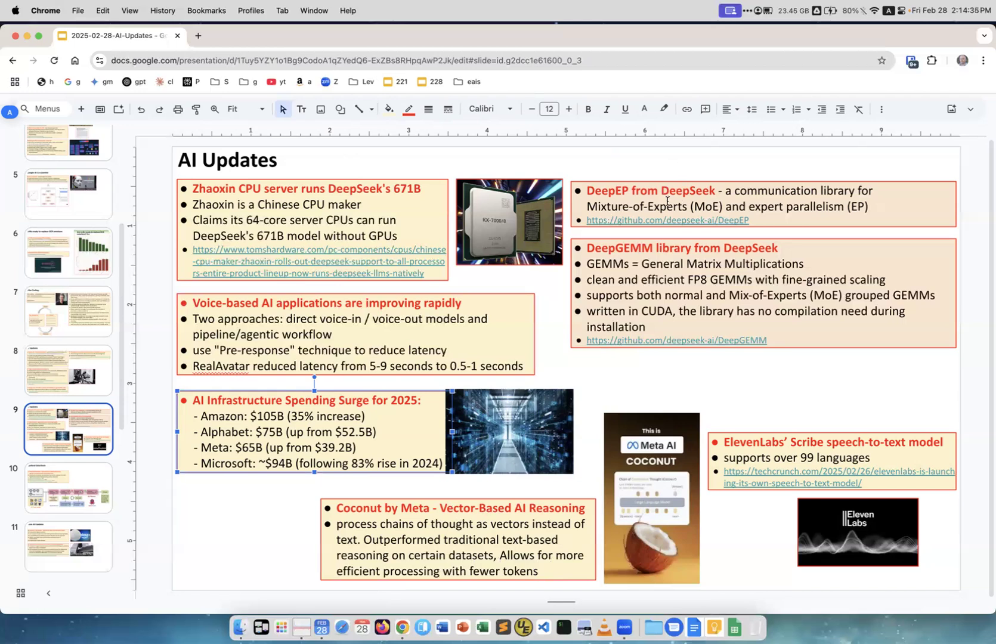
{"action": "double_click", "coordinate": [687, 191]}
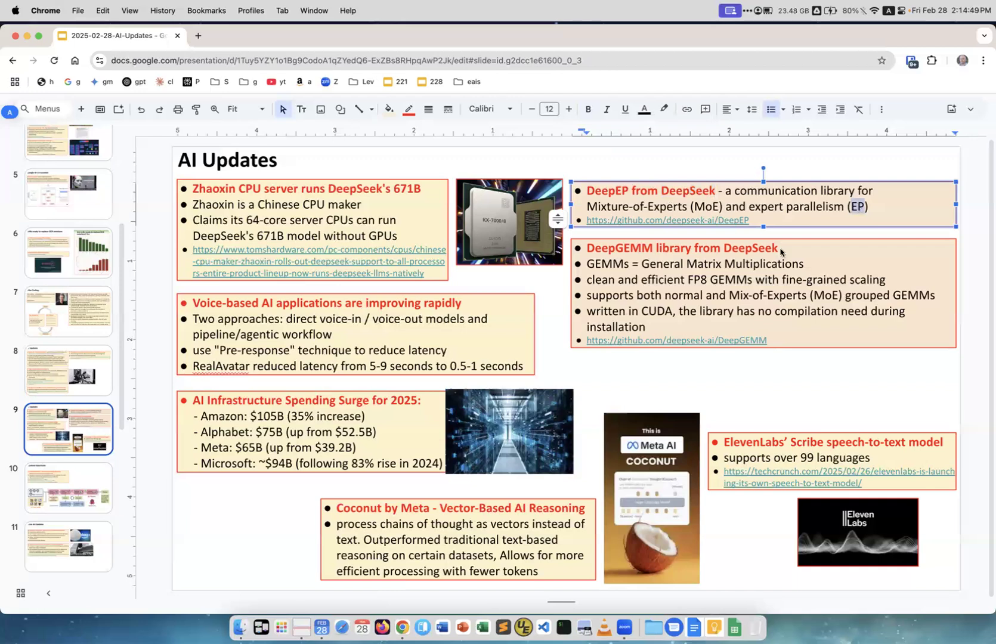
{"action": "mouse_move", "coordinate": [656, 265]}
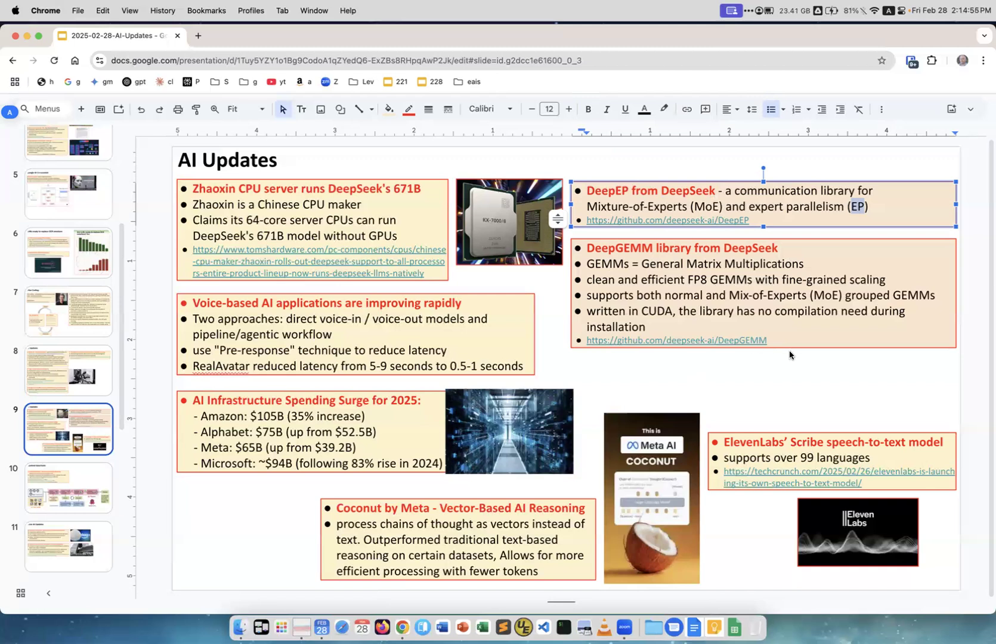
{"action": "mouse_move", "coordinate": [710, 354]}
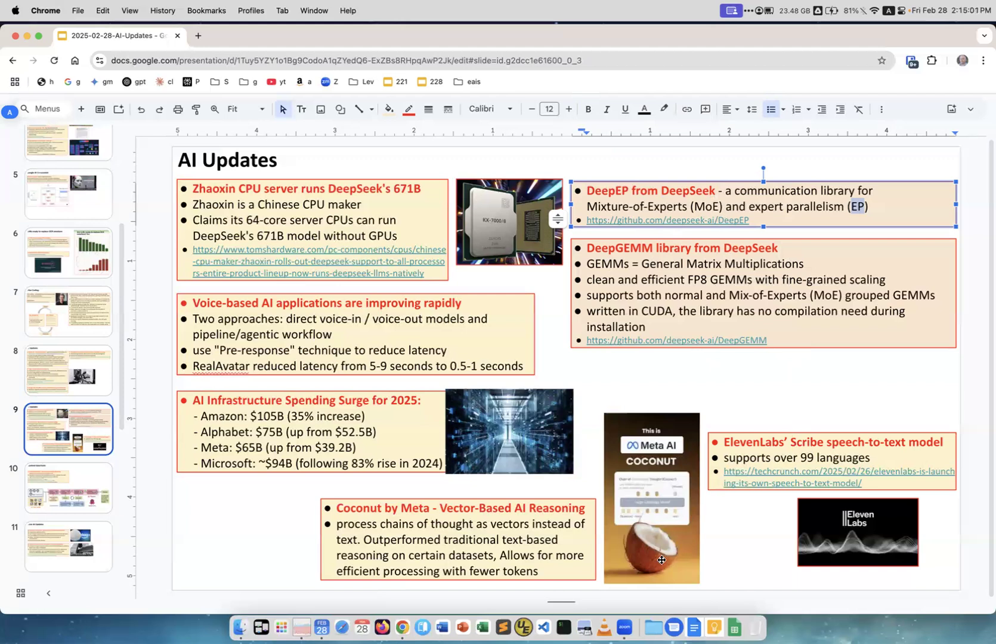
{"action": "mouse_move", "coordinate": [808, 433]}
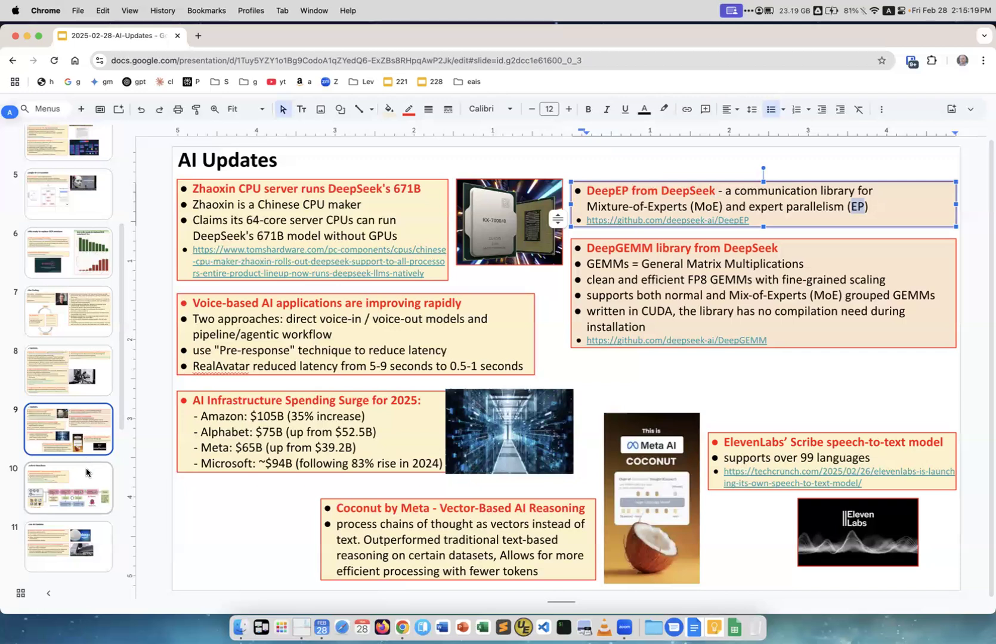
- Display slide 10, Stanford OctoTools, with its planner-executor diagram
{"action": "left_click", "coordinate": [68, 488]}
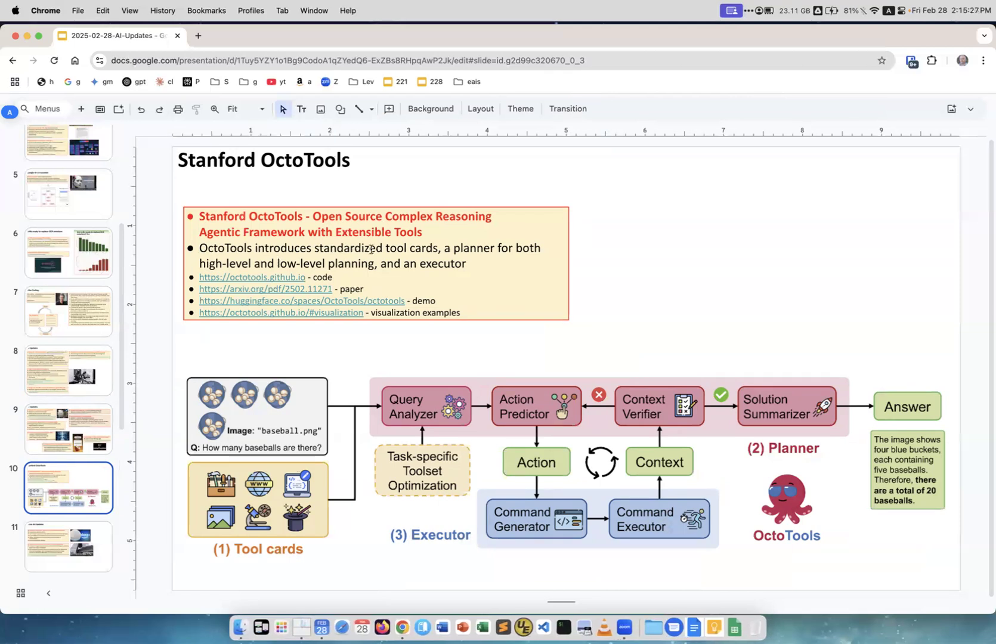
{"action": "mouse_move", "coordinate": [653, 388]}
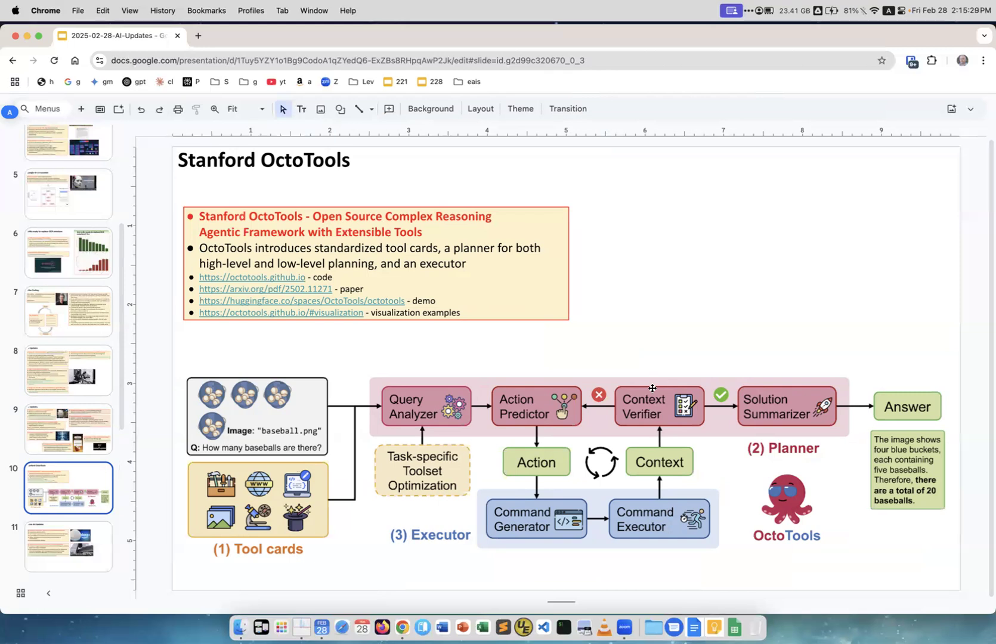
{"action": "mouse_move", "coordinate": [461, 271]}
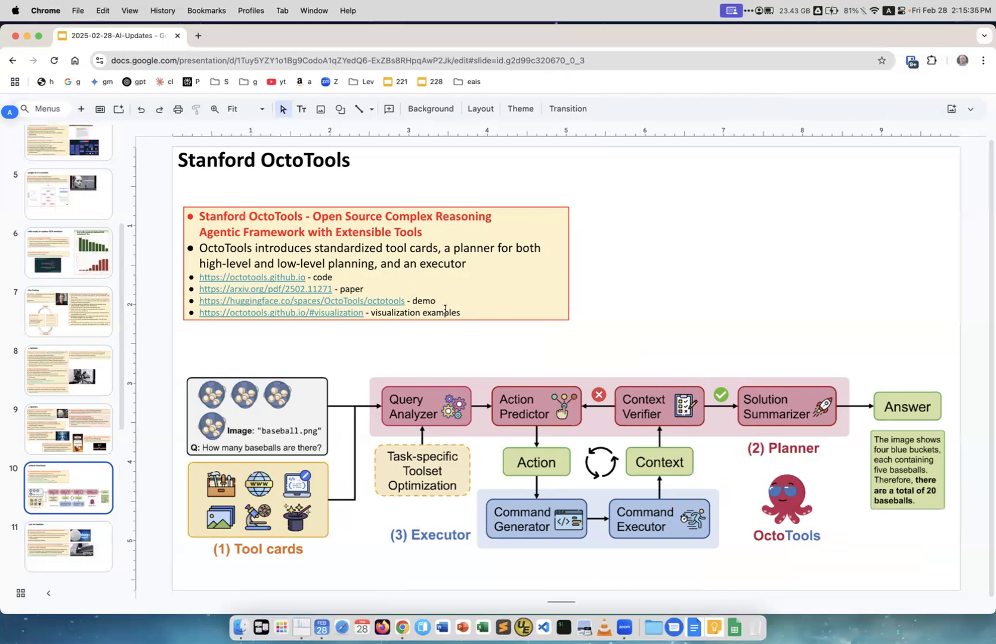
{"action": "mouse_move", "coordinate": [569, 378]}
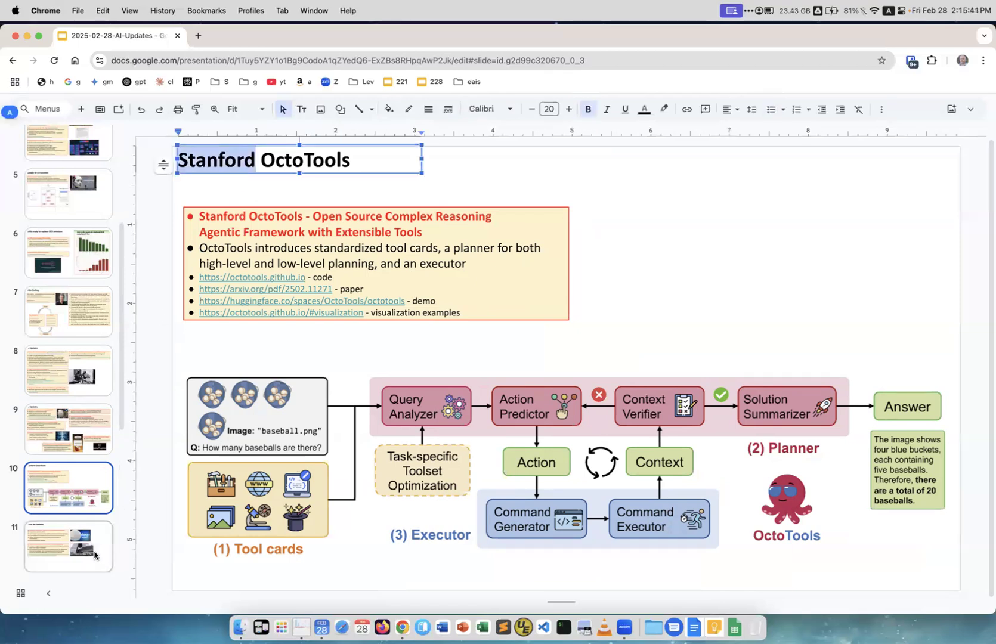
- Show slide 11, open the Tencent Hunyuan text, and scroll the filmstrip down
{"action": "left_click", "coordinate": [68, 545]}
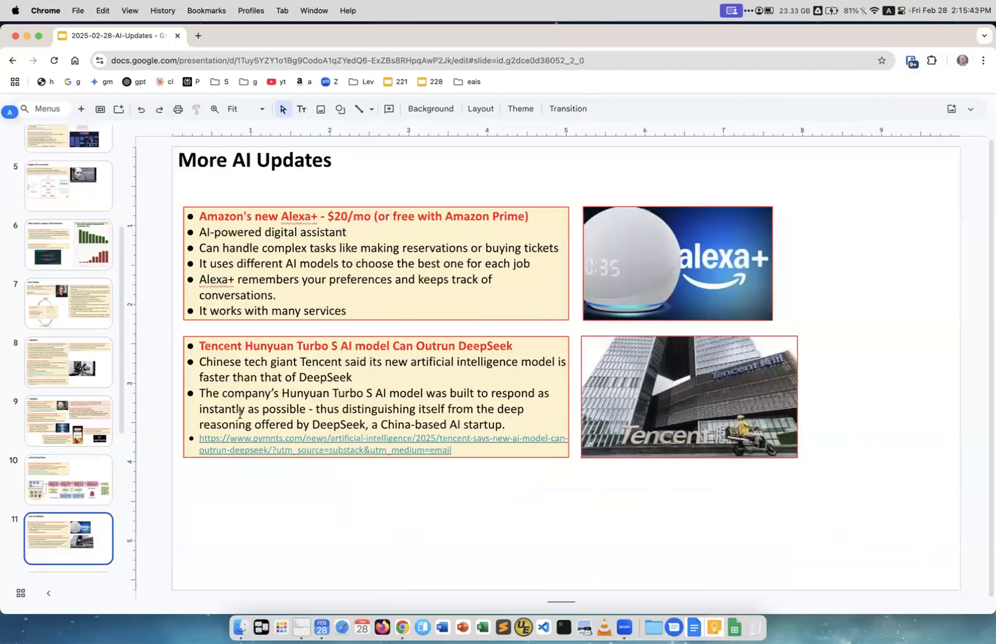
{"action": "mouse_move", "coordinate": [380, 273]}
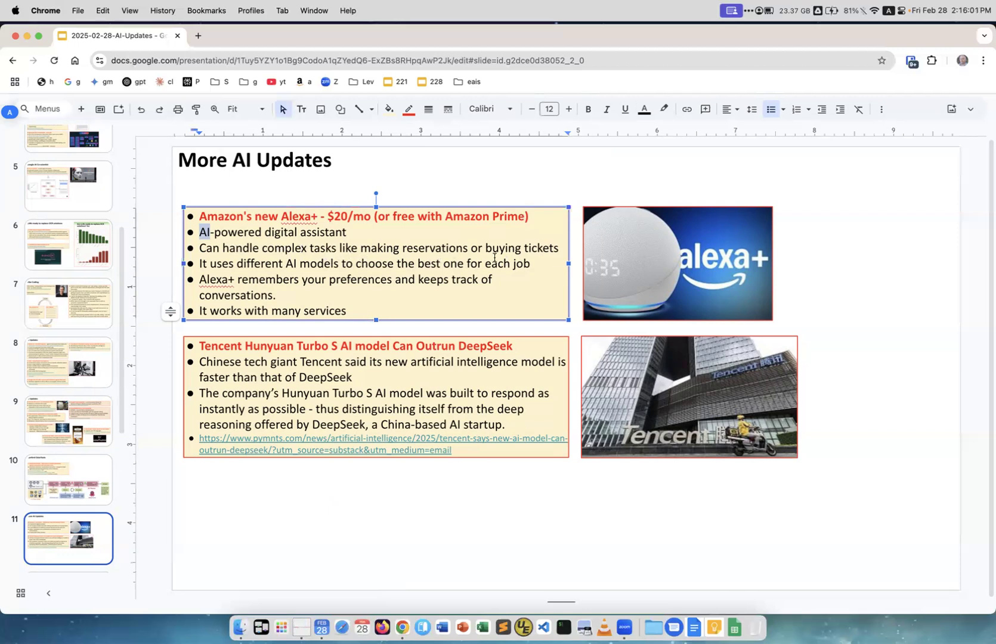
{"action": "mouse_move", "coordinate": [355, 281]}
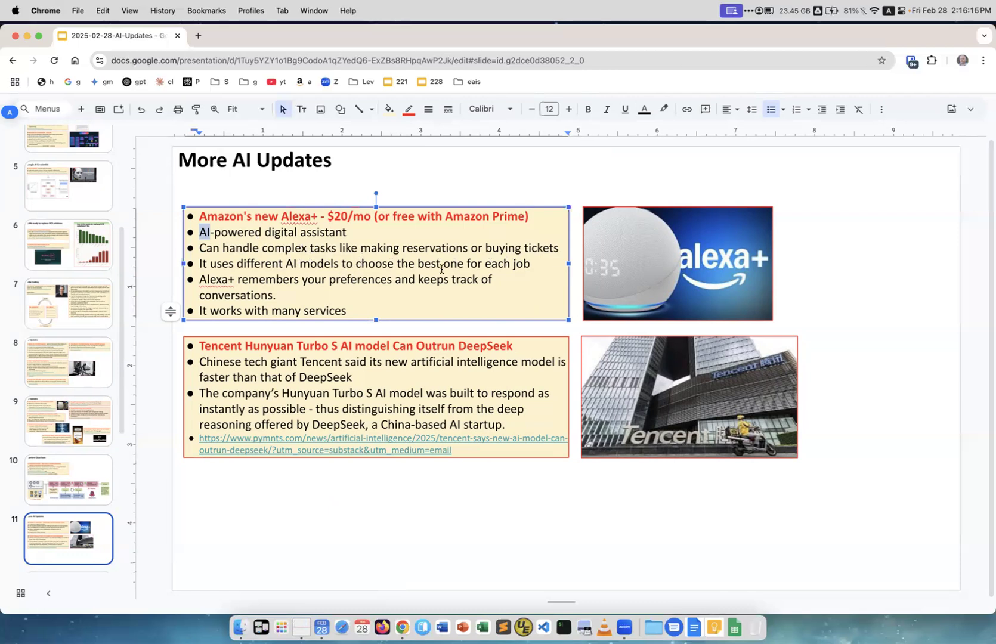
{"action": "mouse_move", "coordinate": [530, 266]}
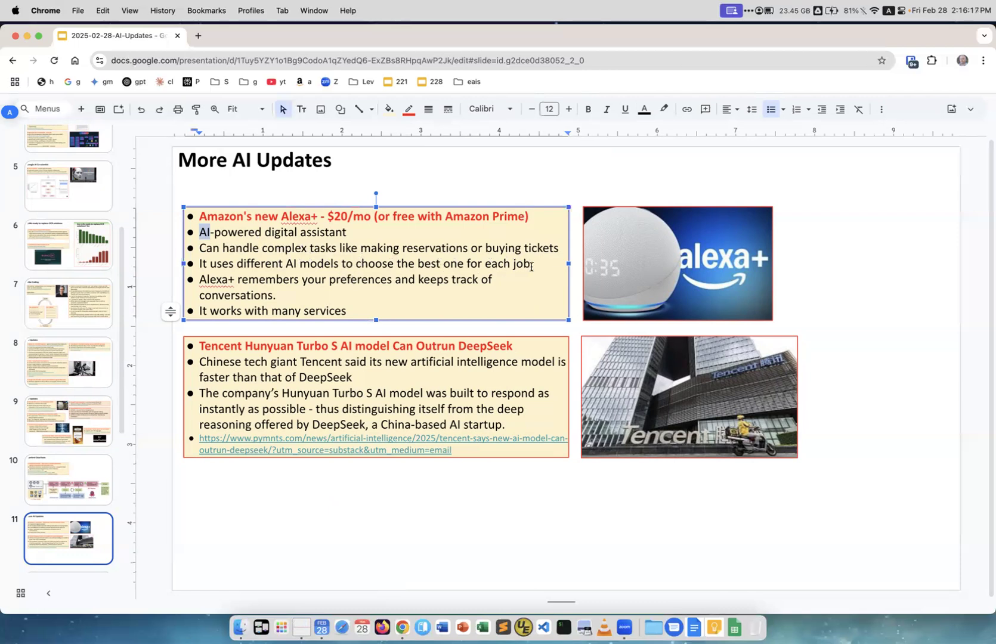
{"action": "mouse_move", "coordinate": [300, 289]}
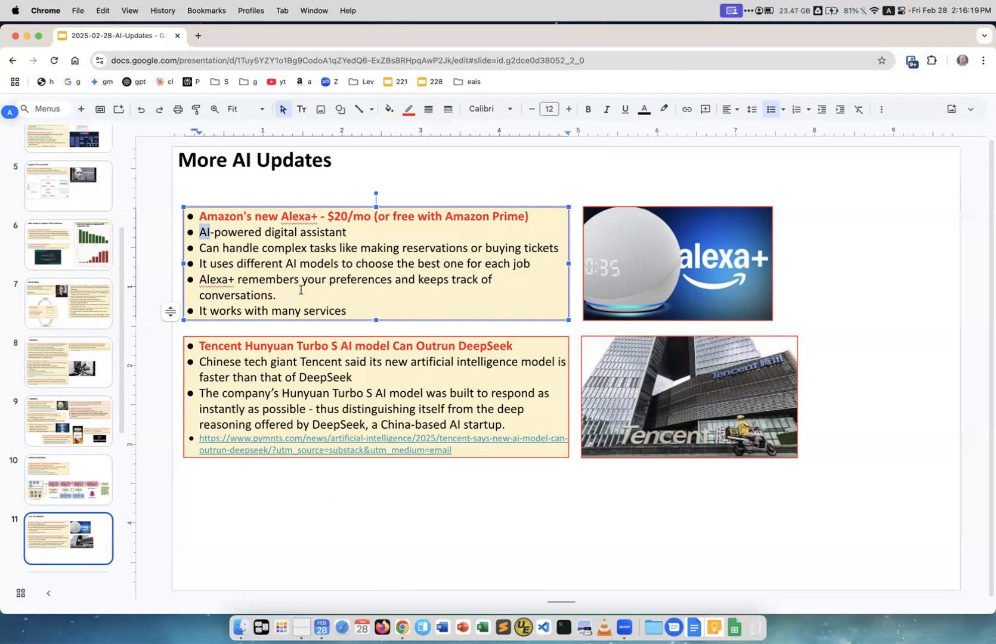
{"action": "mouse_move", "coordinate": [305, 285]}
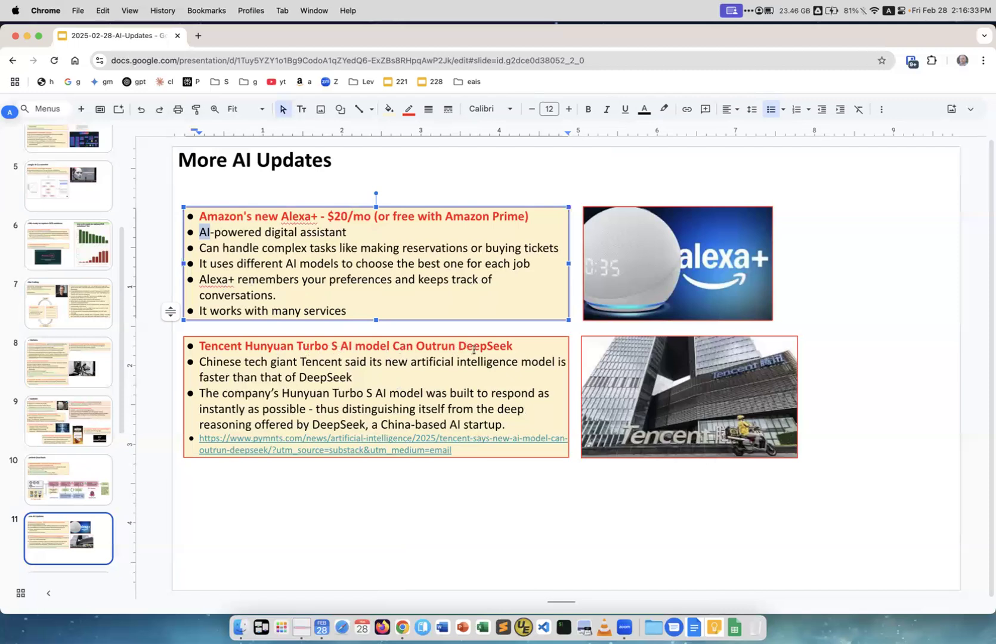
{"action": "double_click", "coordinate": [484, 345]}
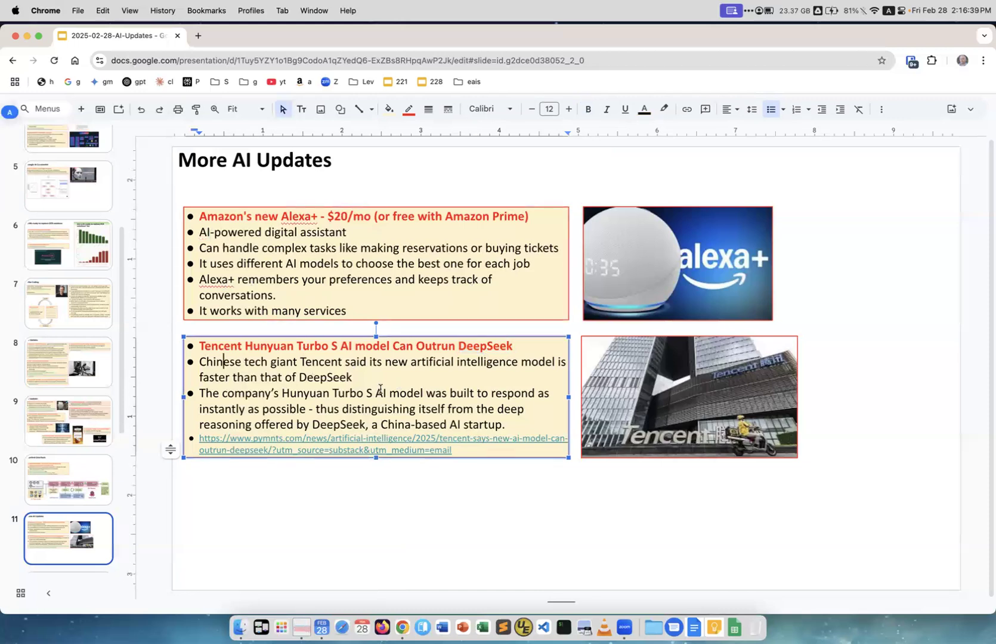
{"action": "mouse_move", "coordinate": [414, 418]}
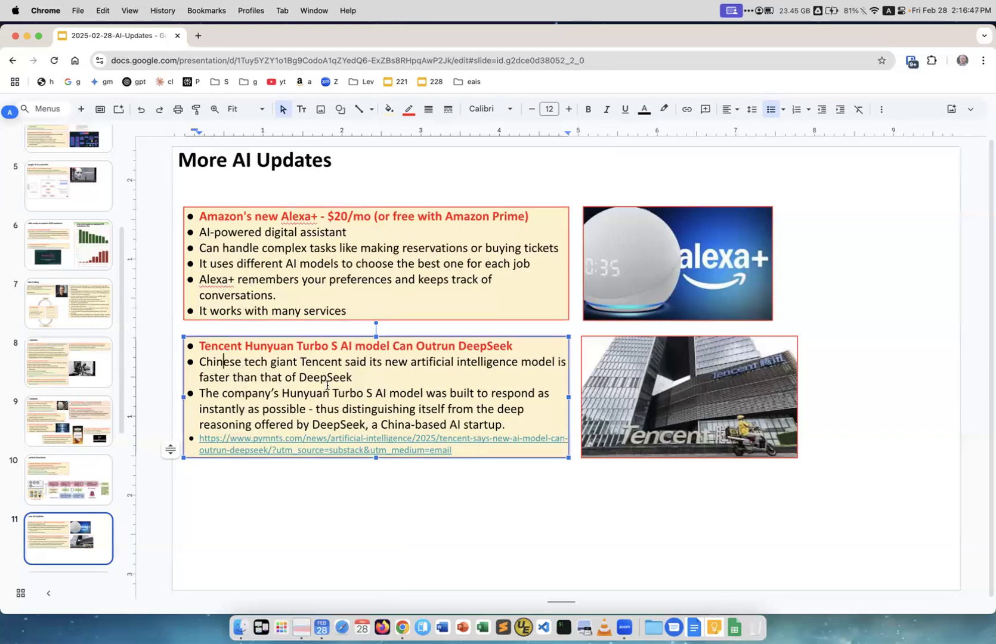
{"action": "mouse_move", "coordinate": [451, 431]}
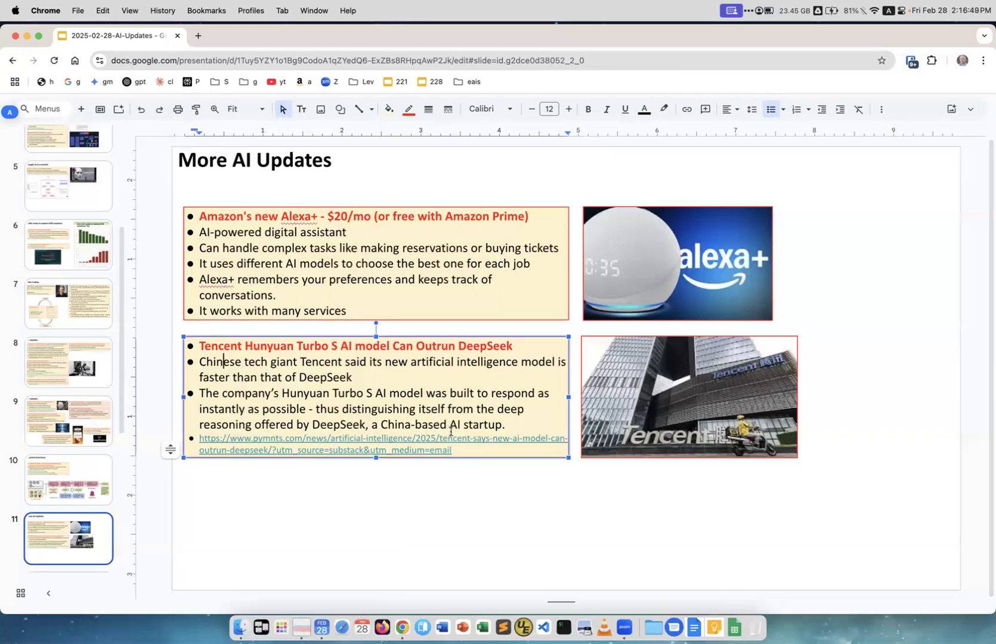
{"action": "scroll", "scroll_direction": "down", "scroll_amount": 3}
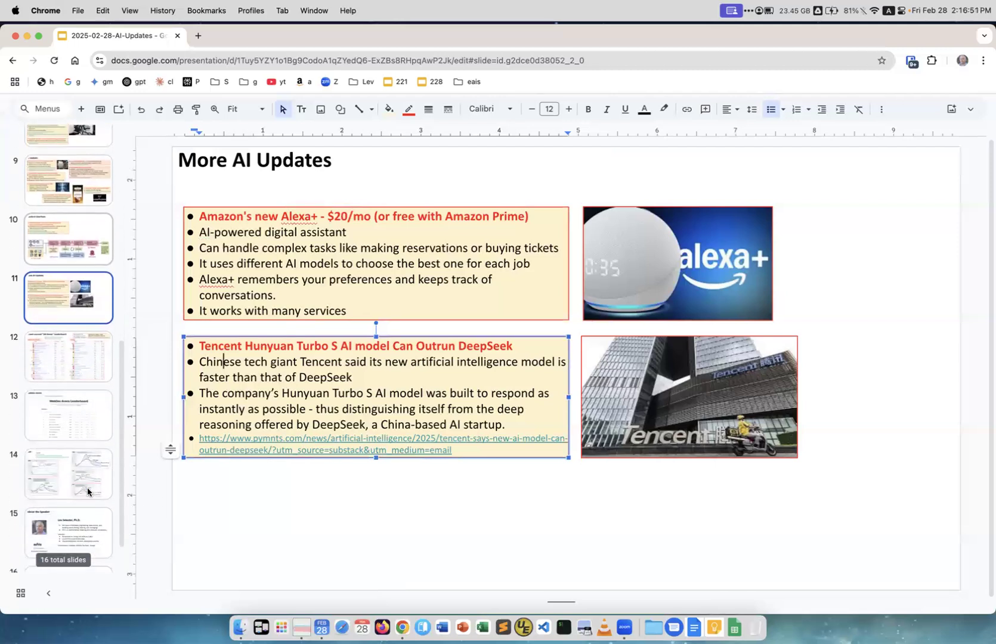
- Show the LM Arena leaderboard slide, then the WebDev Arena slide
{"action": "left_click", "coordinate": [68, 347]}
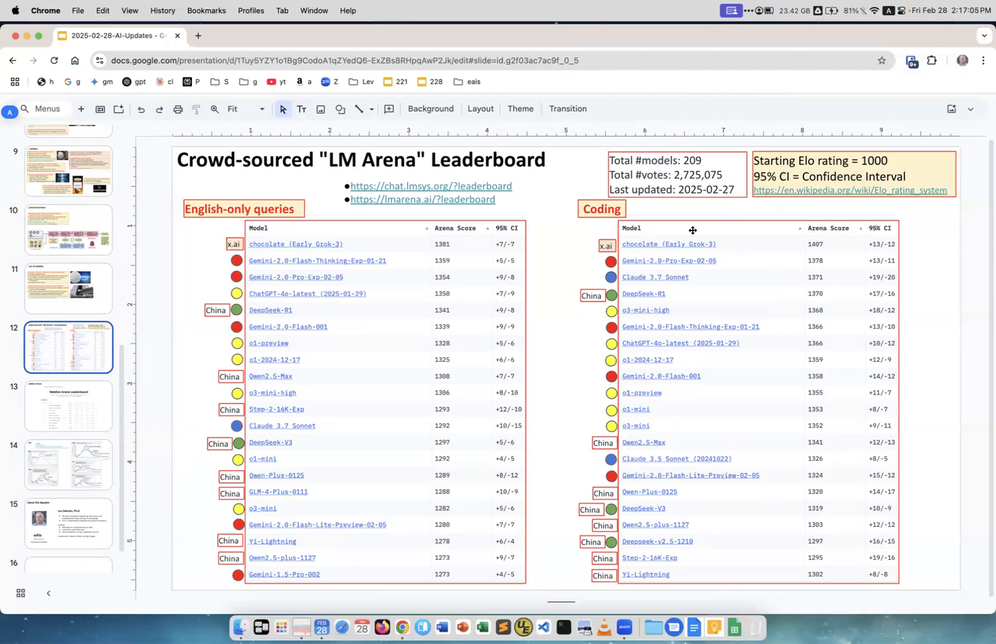
{"action": "mouse_move", "coordinate": [439, 314]}
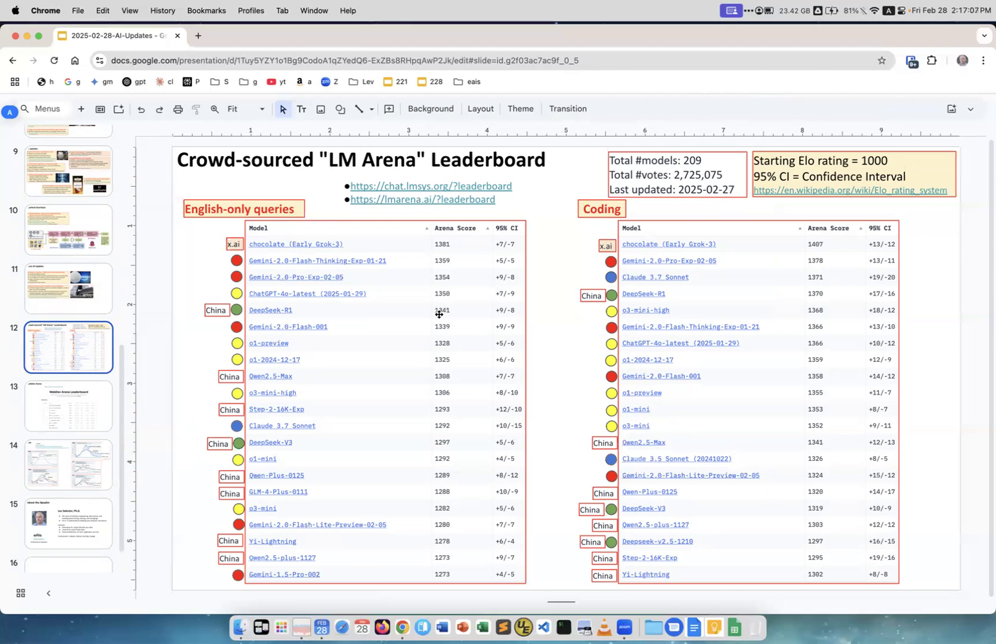
{"action": "mouse_move", "coordinate": [256, 251]}
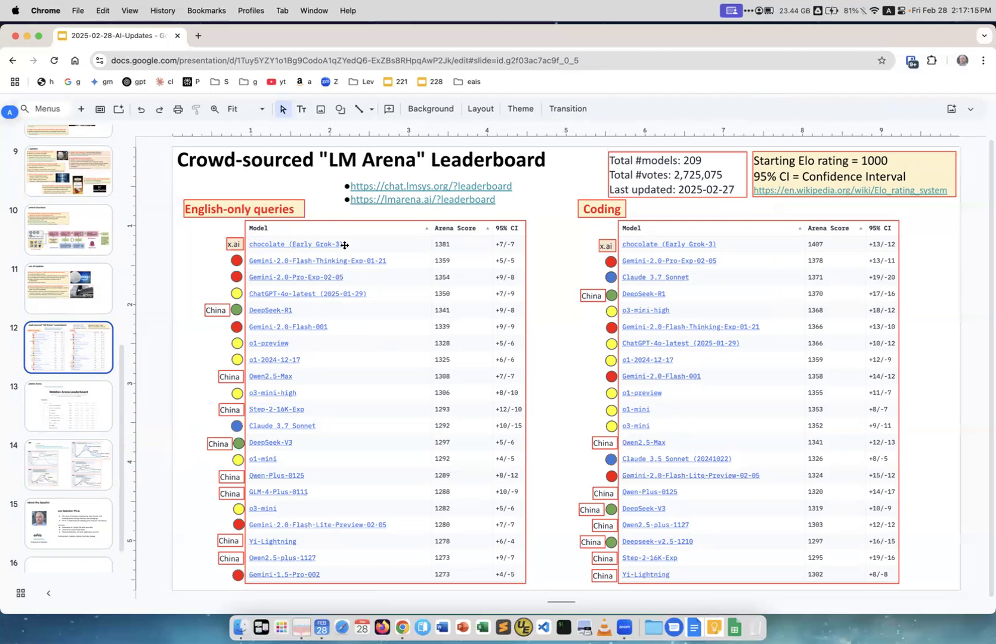
{"action": "mouse_move", "coordinate": [348, 277]}
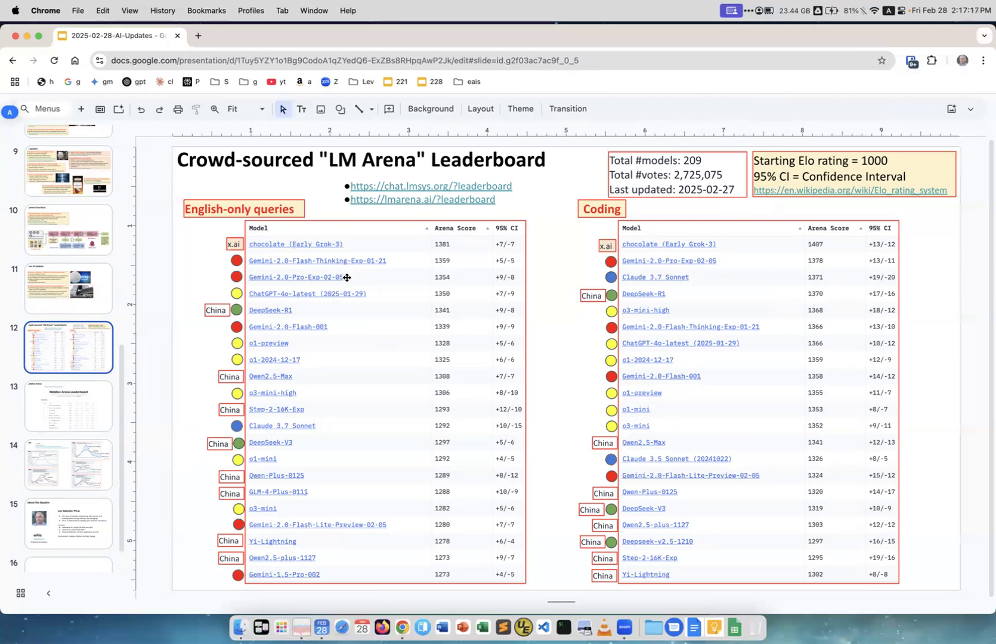
{"action": "mouse_move", "coordinate": [276, 296]}
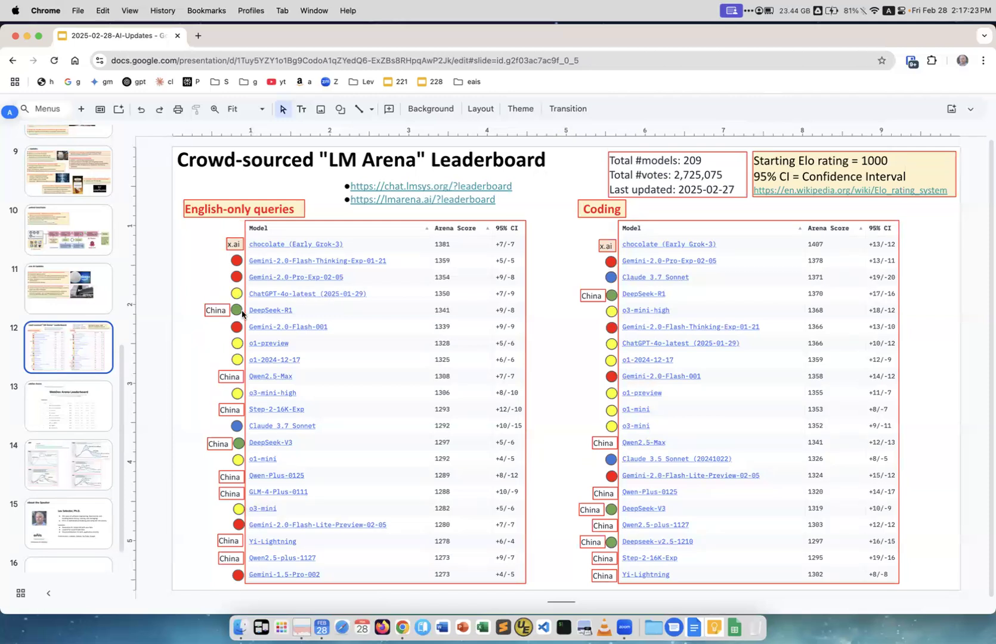
{"action": "mouse_move", "coordinate": [269, 307]}
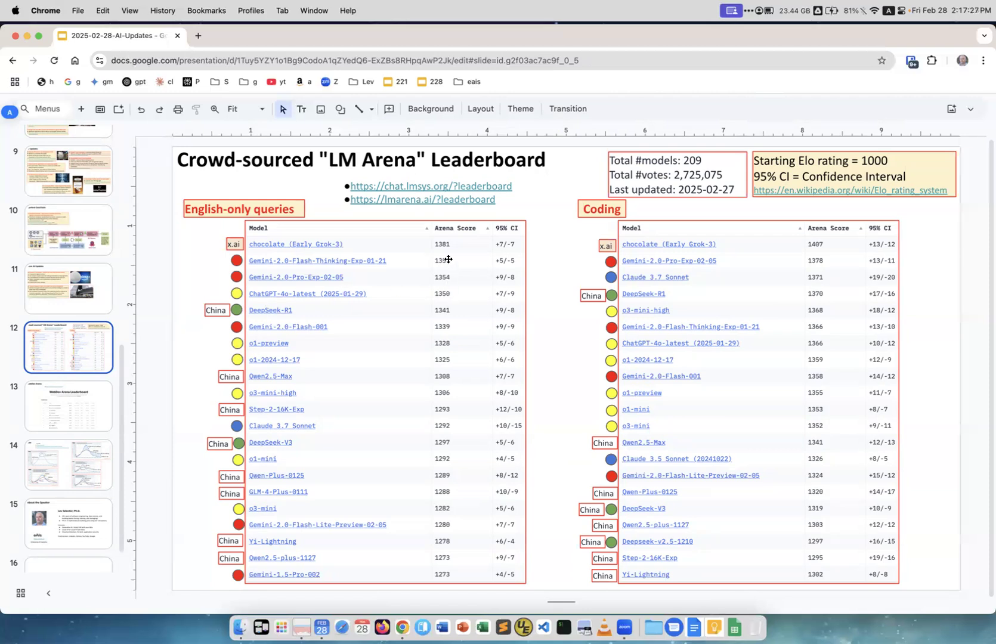
{"action": "mouse_move", "coordinate": [448, 291]}
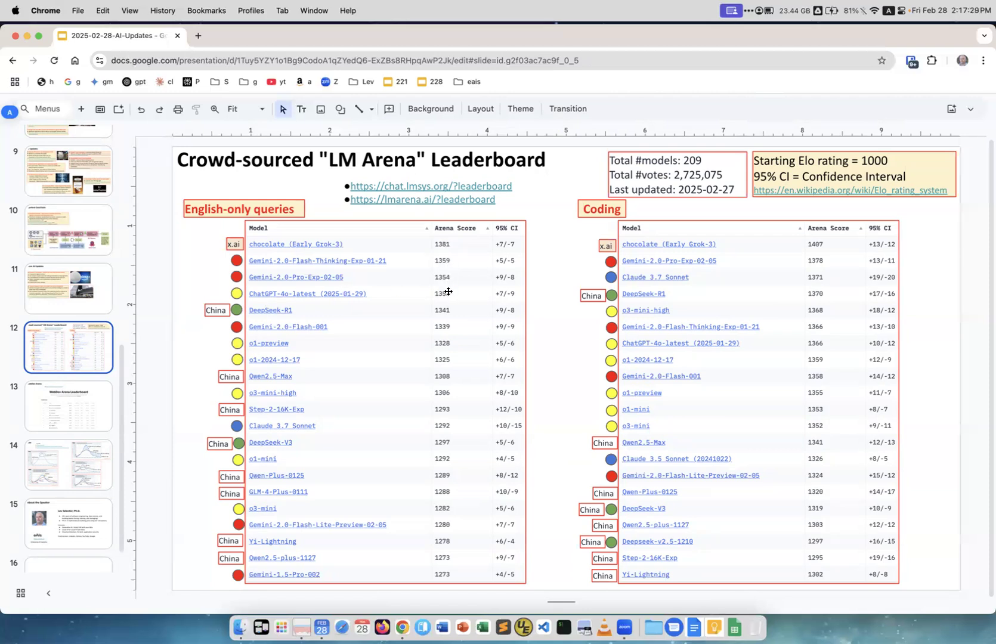
{"action": "mouse_move", "coordinate": [510, 296]}
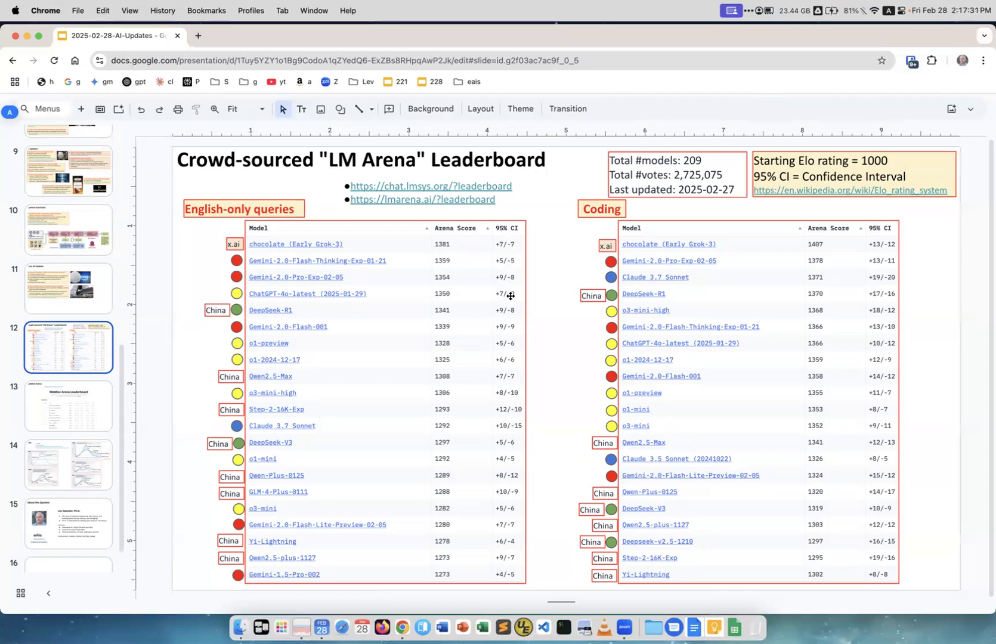
{"action": "mouse_move", "coordinate": [351, 239]}
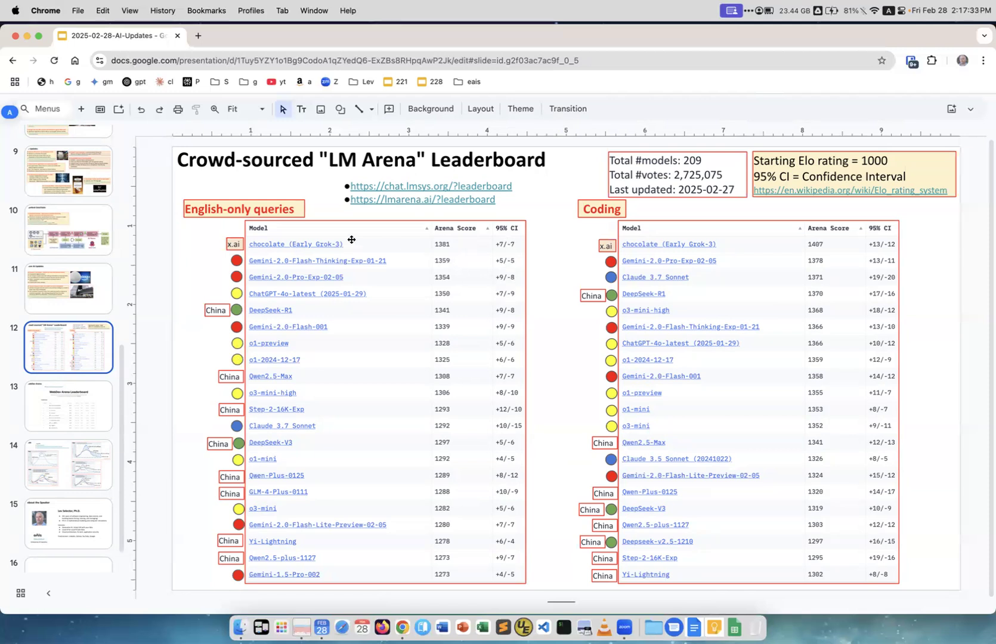
{"action": "mouse_move", "coordinate": [333, 246]}
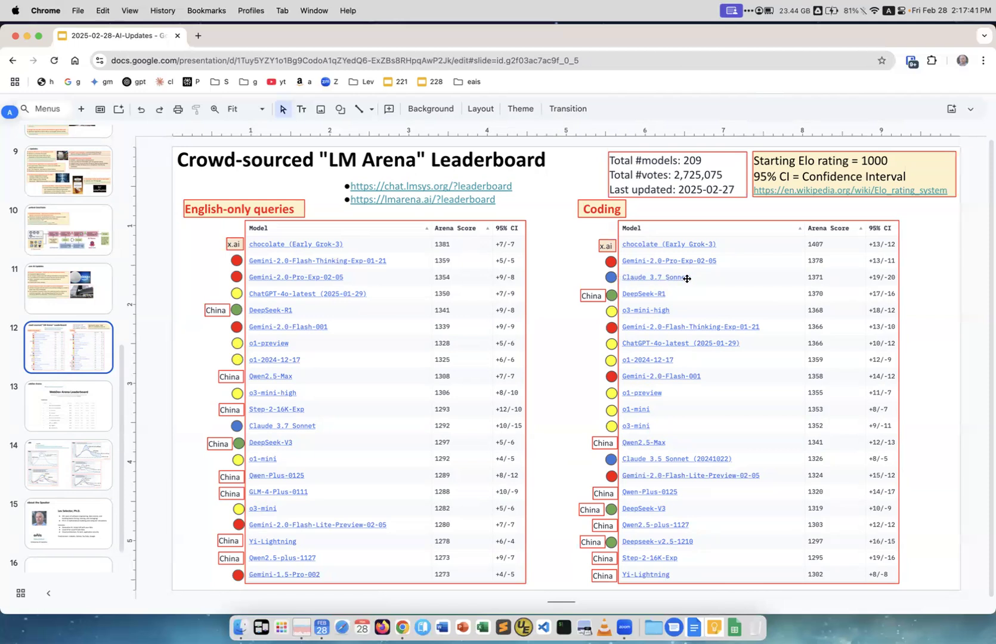
{"action": "mouse_move", "coordinate": [684, 255]}
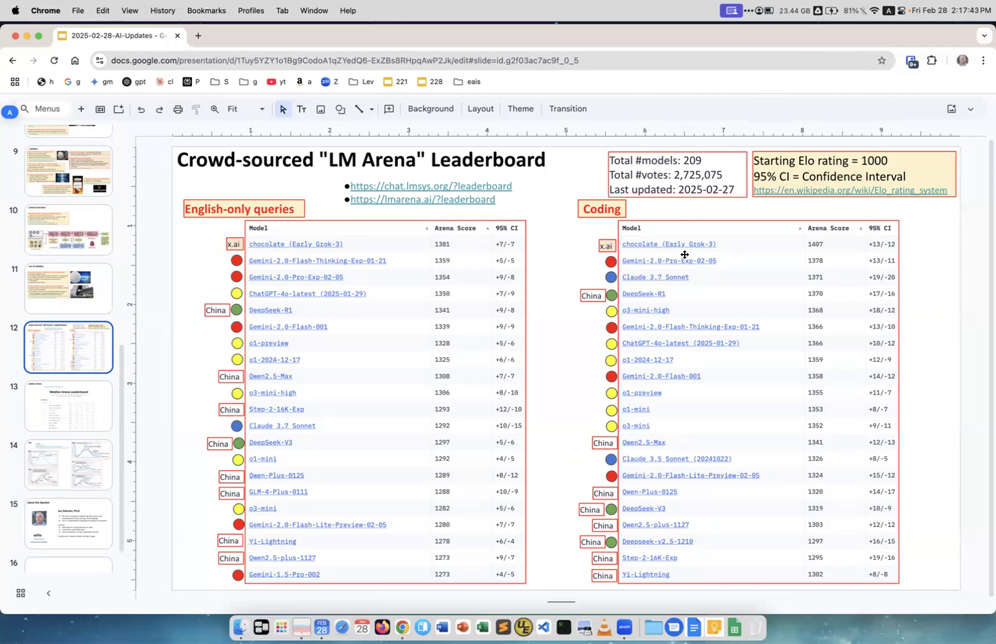
{"action": "mouse_move", "coordinate": [690, 244]}
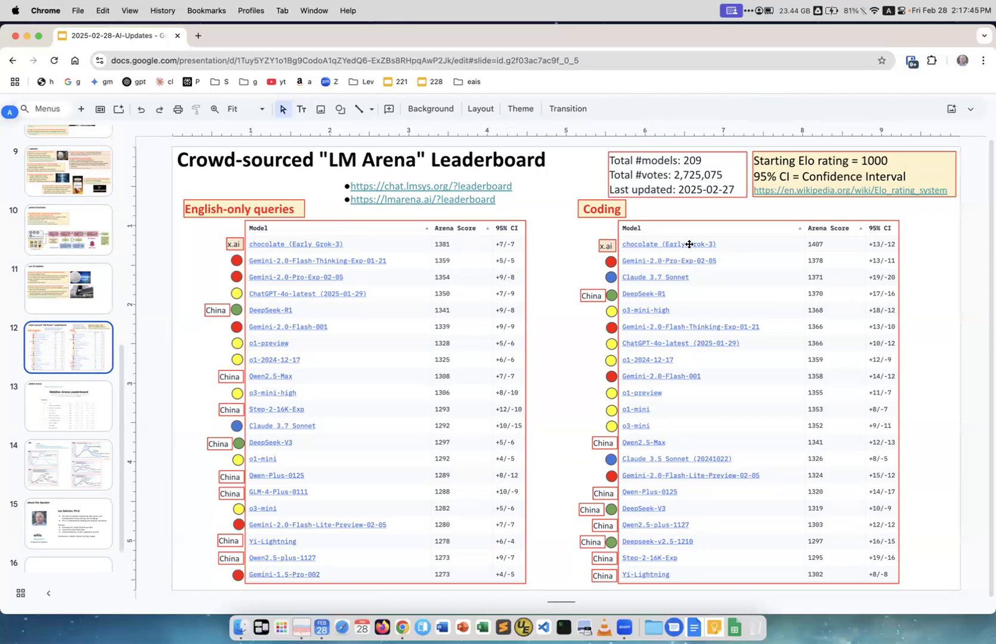
{"action": "mouse_move", "coordinate": [689, 256]}
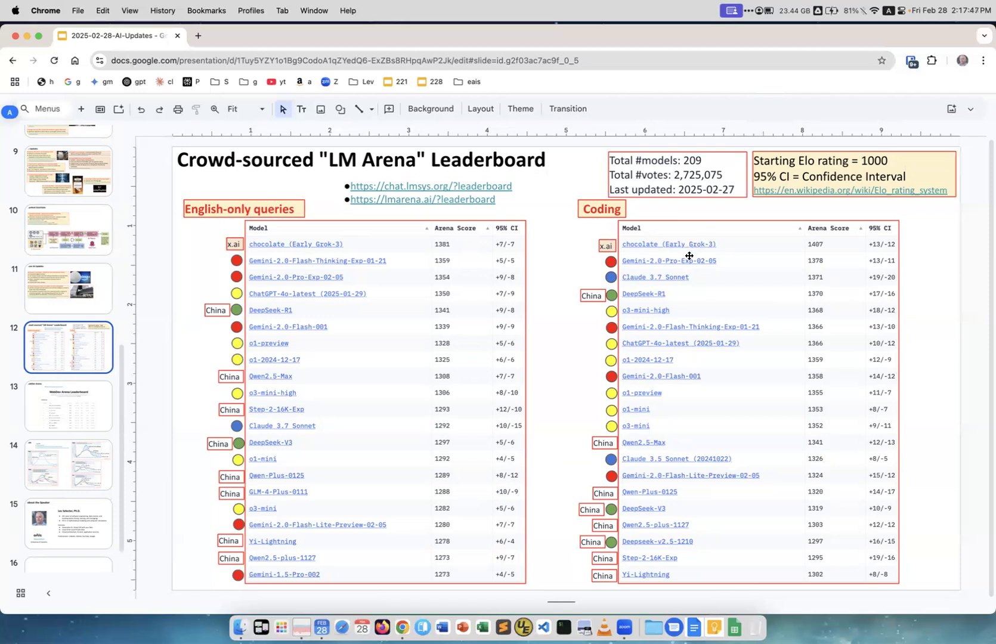
{"action": "mouse_move", "coordinate": [676, 279]}
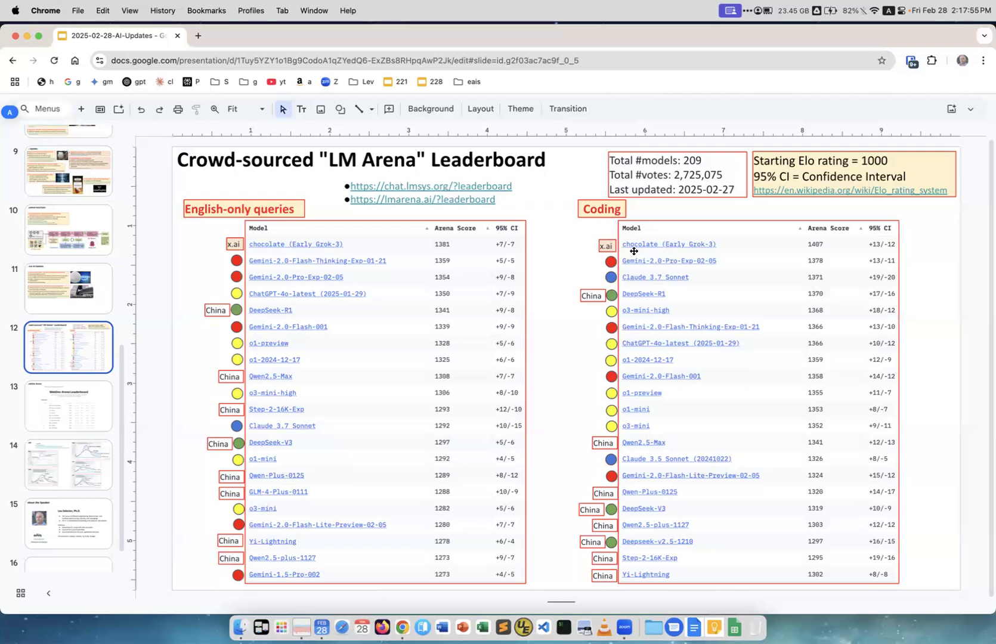
{"action": "mouse_move", "coordinate": [677, 247]}
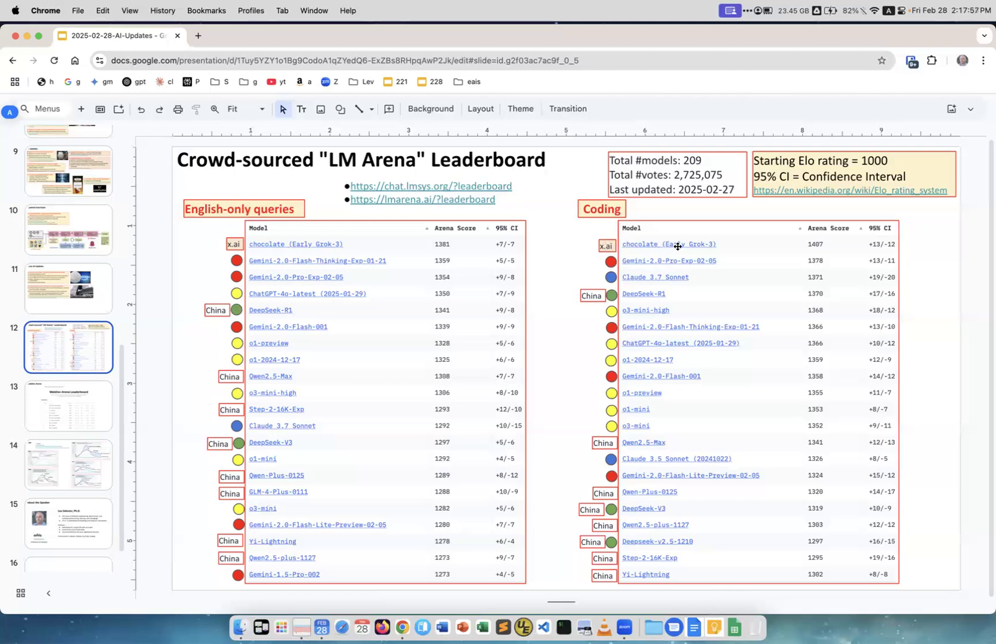
{"action": "mouse_move", "coordinate": [656, 263]}
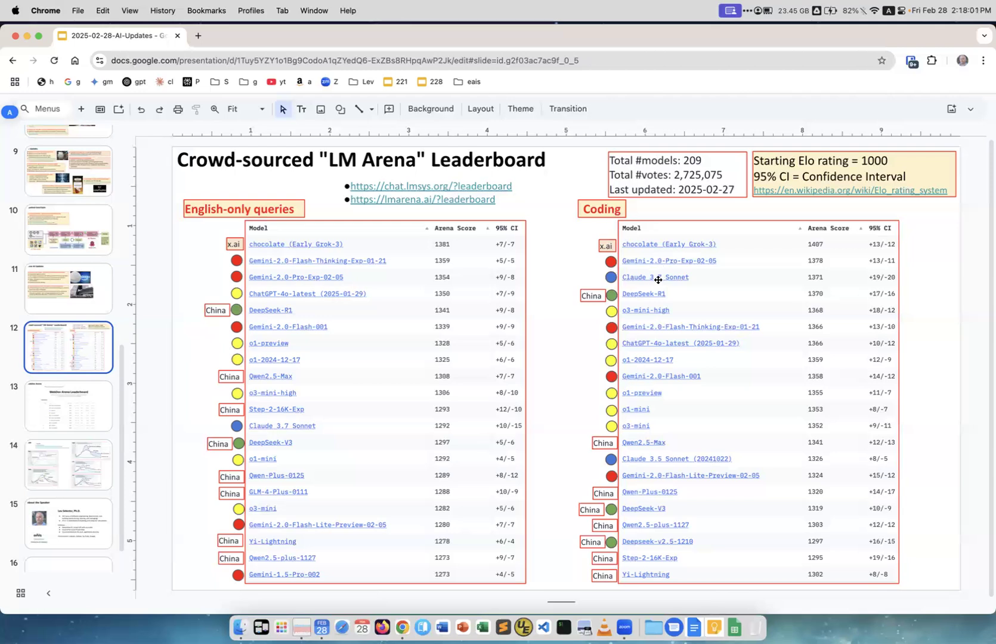
{"action": "mouse_move", "coordinate": [661, 297]}
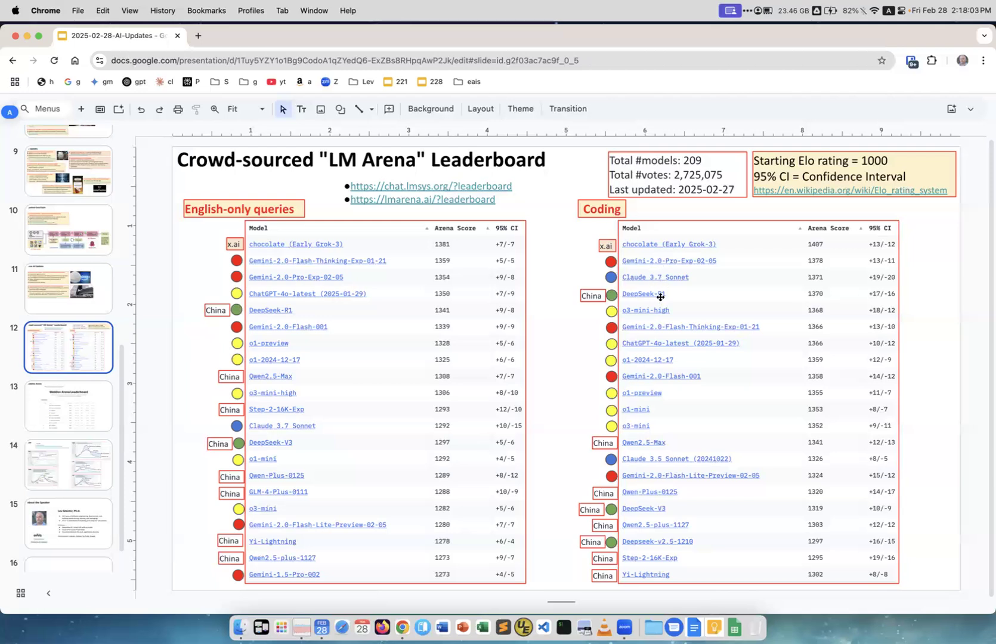
{"action": "mouse_move", "coordinate": [212, 387]}
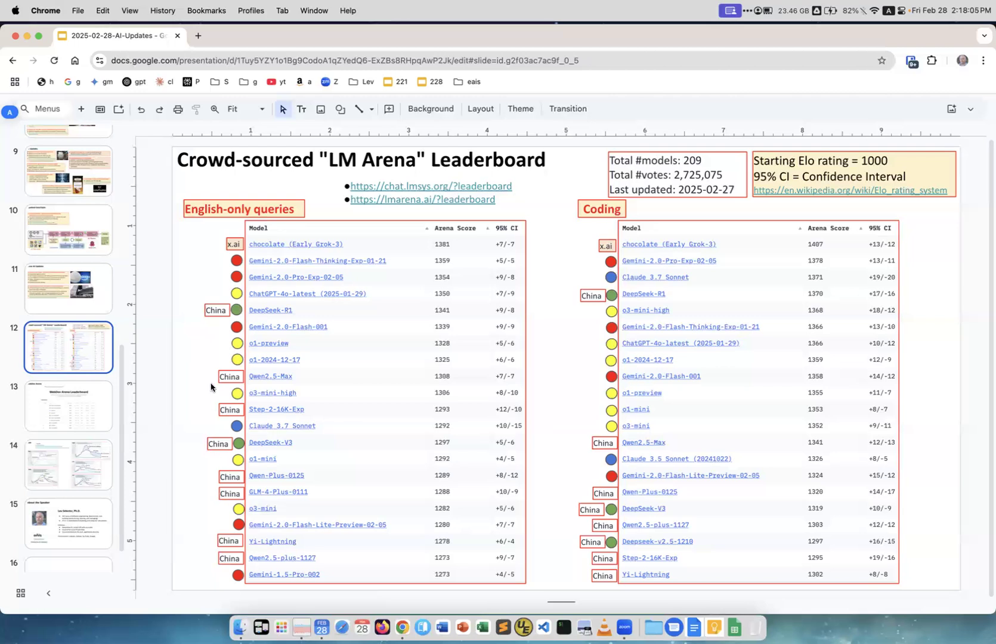
{"action": "mouse_move", "coordinate": [247, 551]}
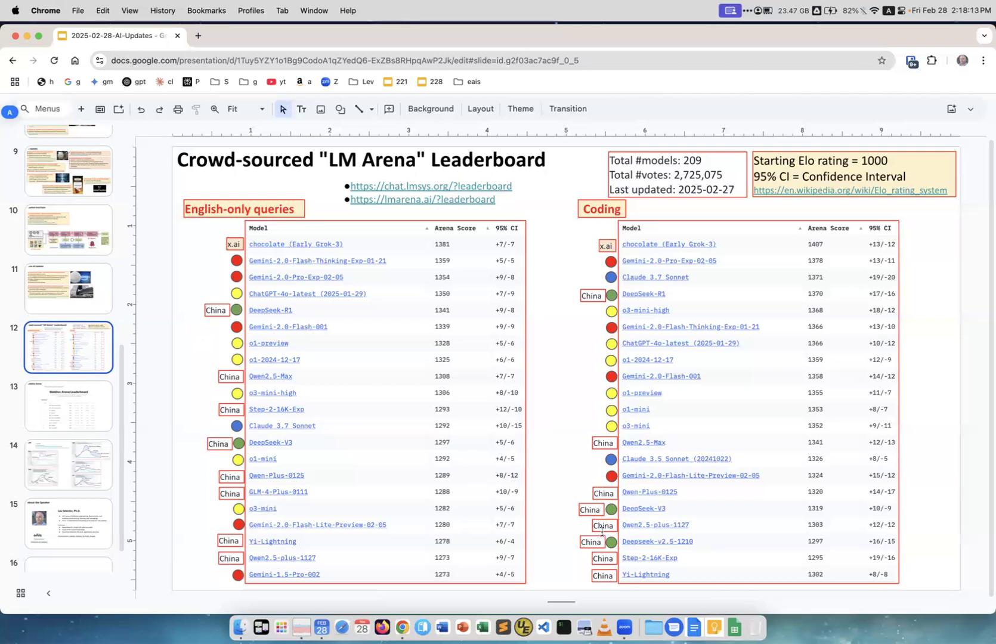
{"action": "mouse_move", "coordinate": [625, 321]}
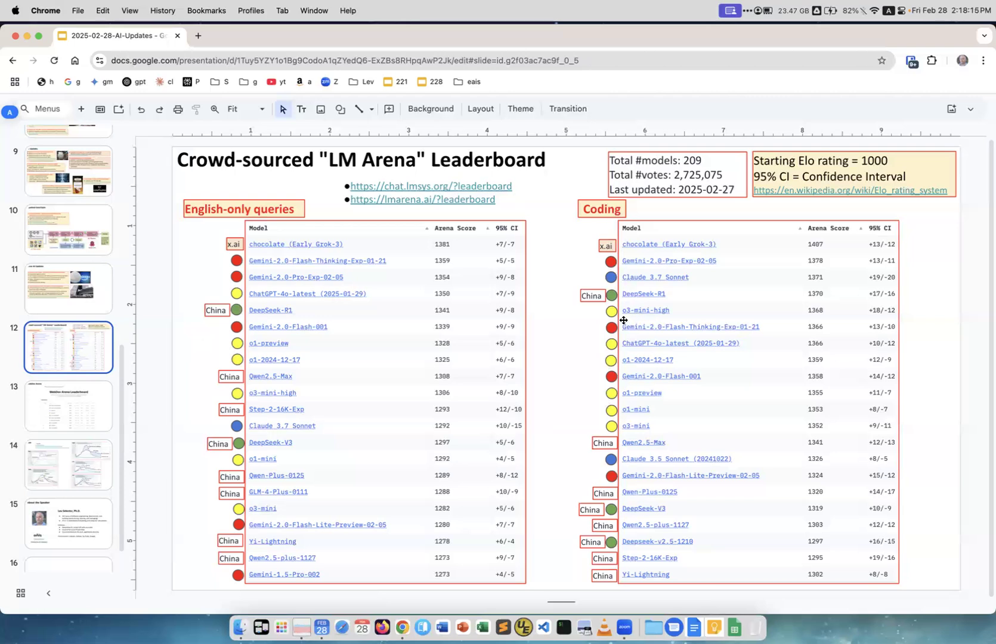
{"action": "mouse_move", "coordinate": [663, 316]}
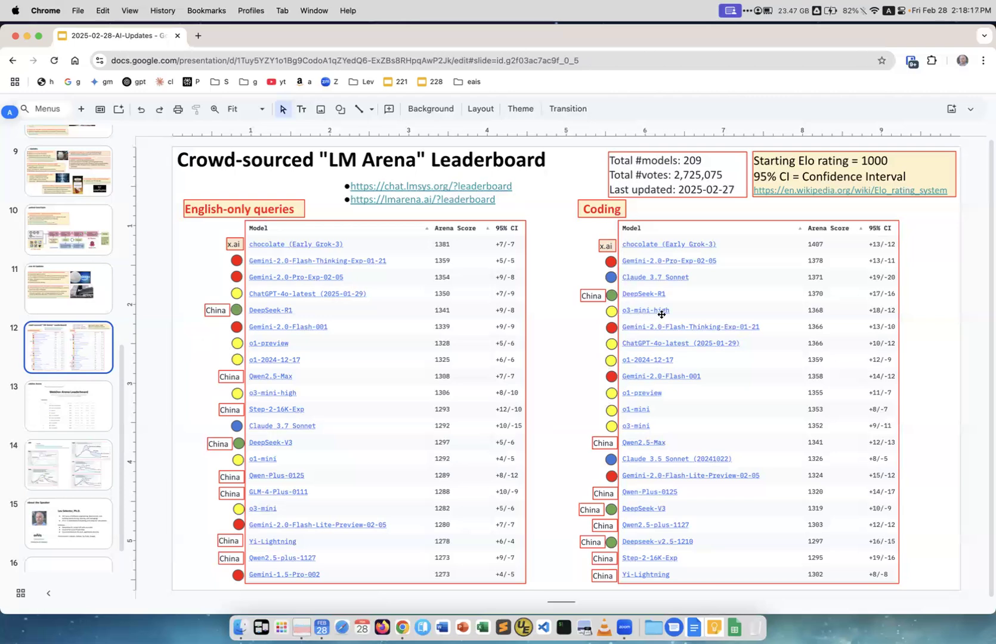
{"action": "mouse_move", "coordinate": [662, 314]}
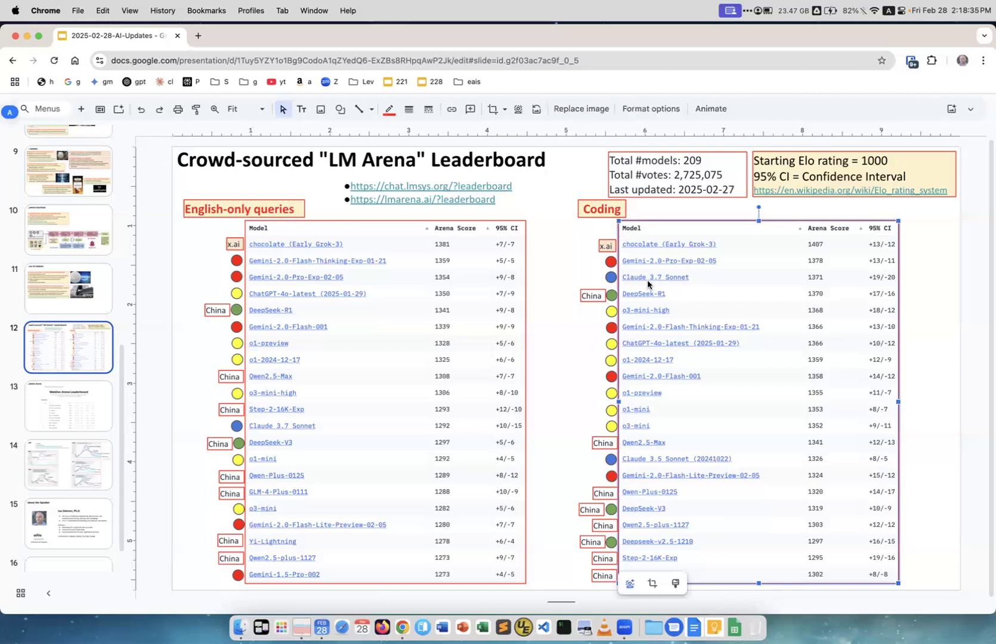
{"action": "mouse_move", "coordinate": [158, 413]}
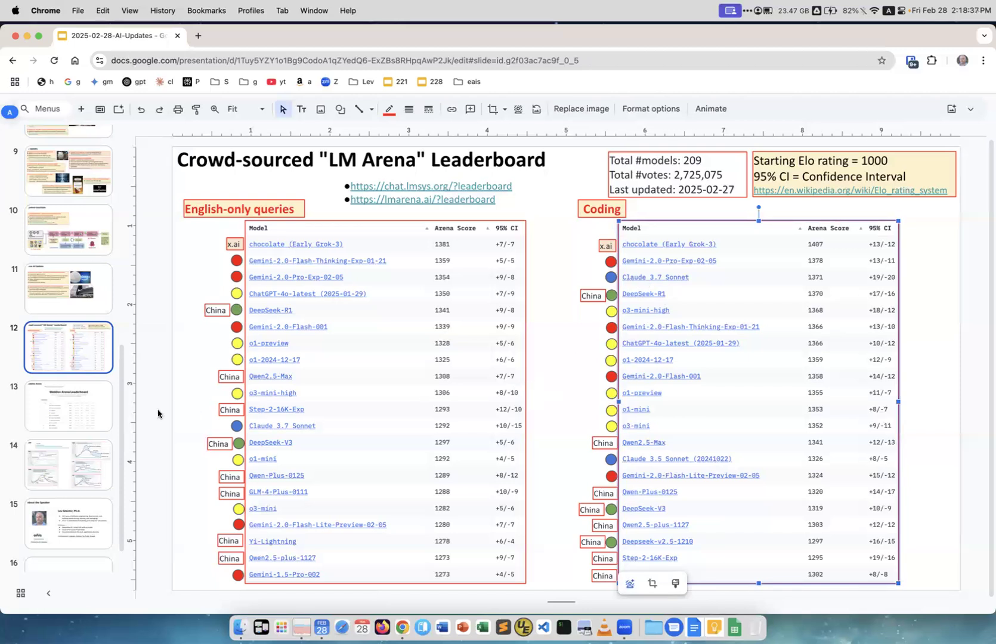
{"action": "left_click", "coordinate": [67, 406]}
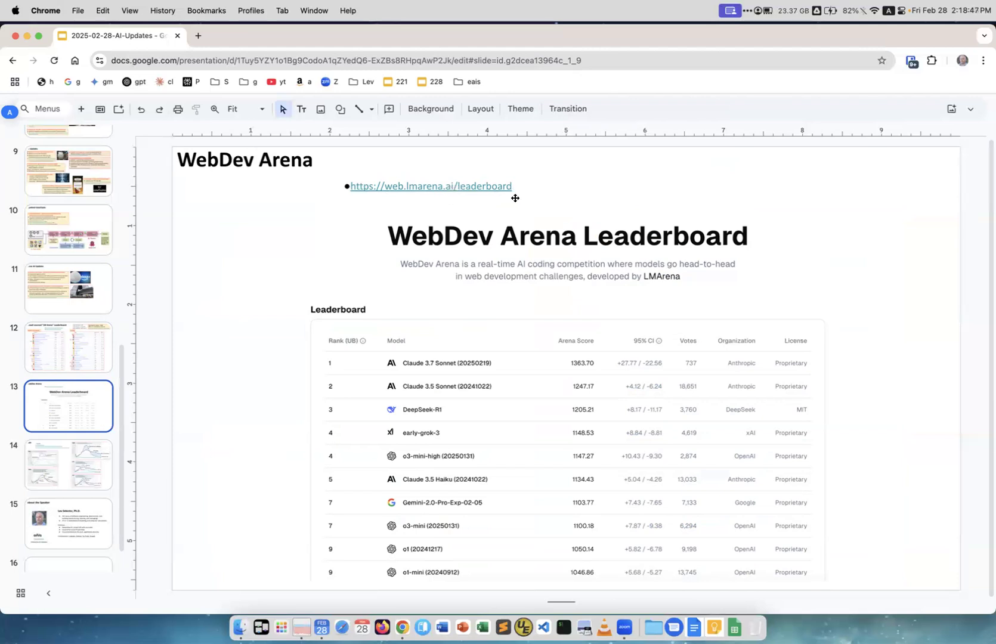
{"action": "mouse_move", "coordinate": [535, 266]}
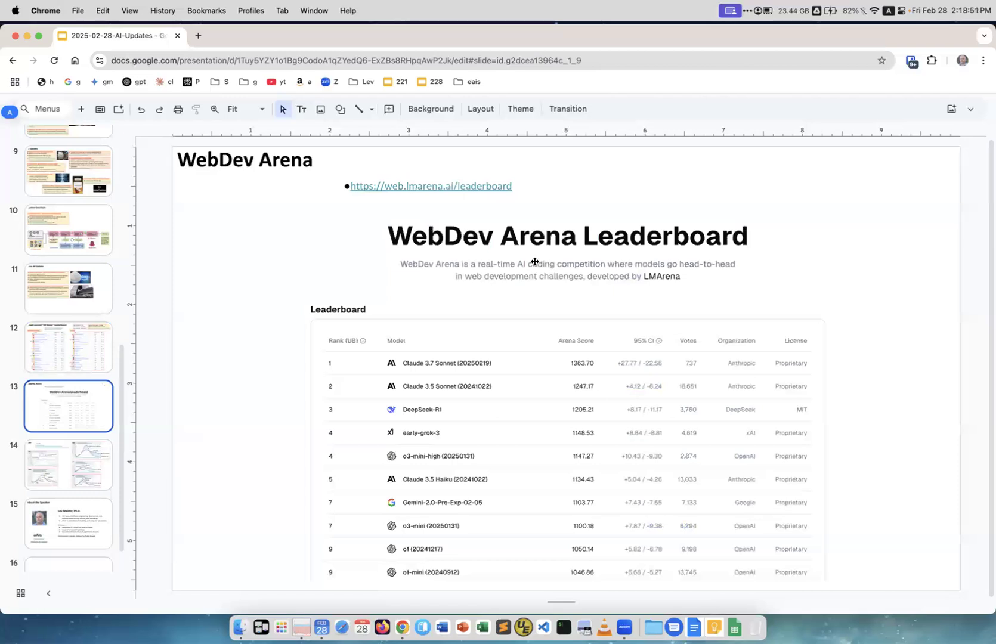
{"action": "mouse_move", "coordinate": [411, 367]}
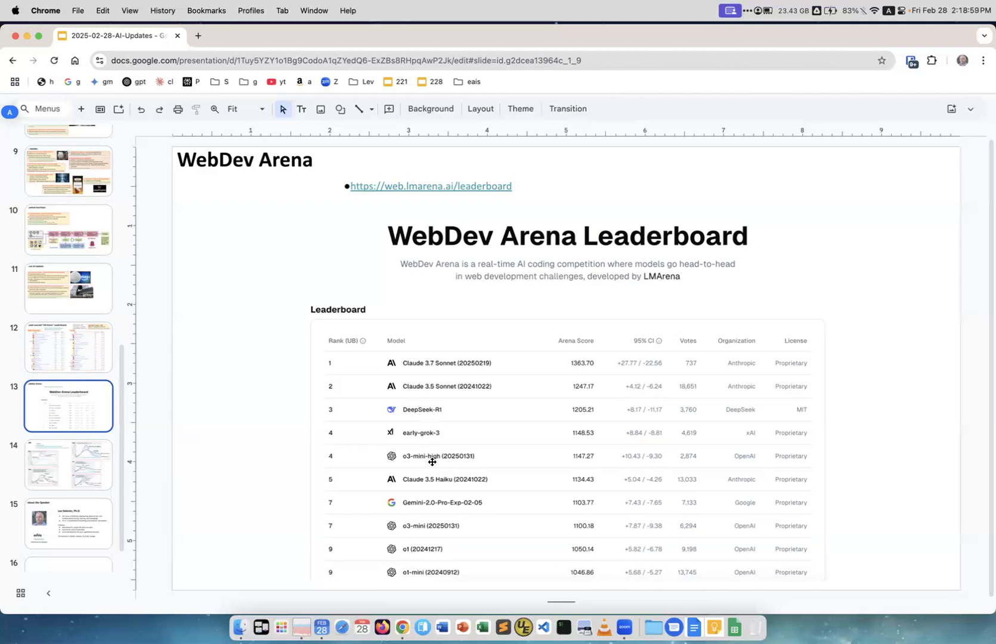
{"action": "mouse_move", "coordinate": [76, 465]}
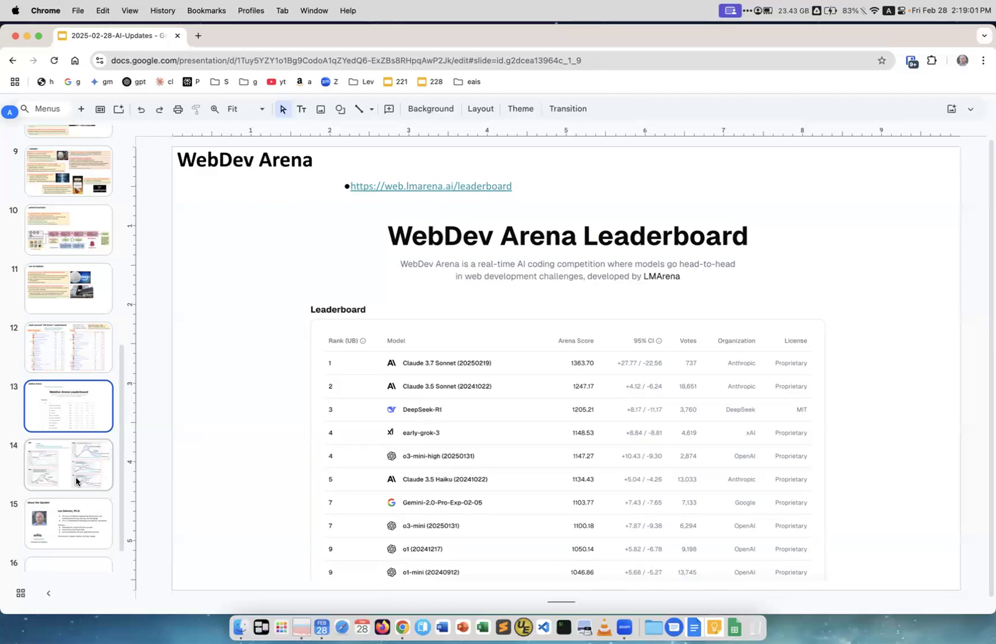
- Advance from the WebDev Arena slide to the next slide, 'Jobs'
{"action": "left_click", "coordinate": [68, 465]}
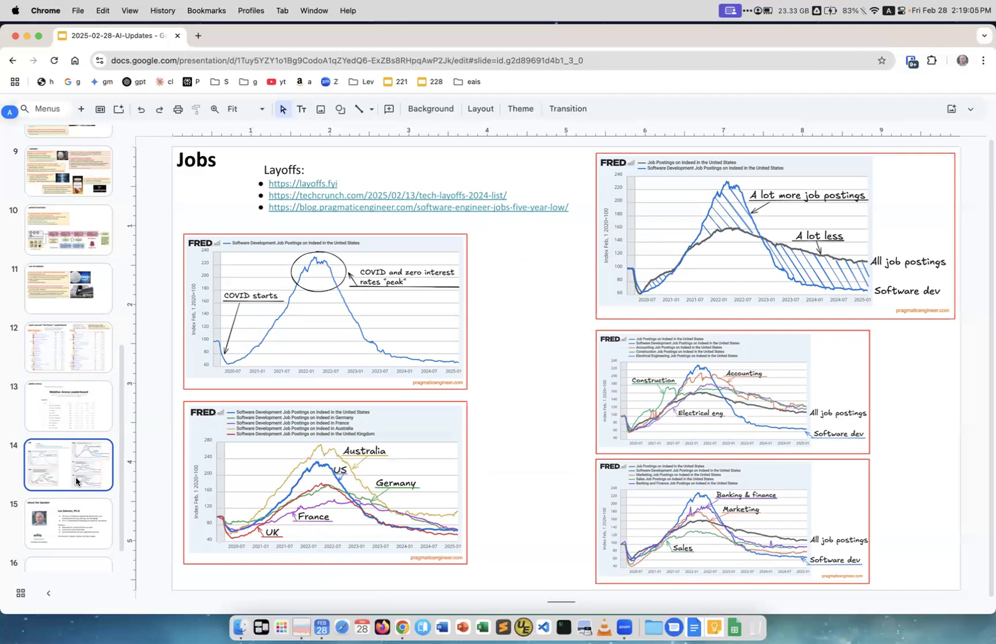
{"action": "mouse_move", "coordinate": [9, 401]}
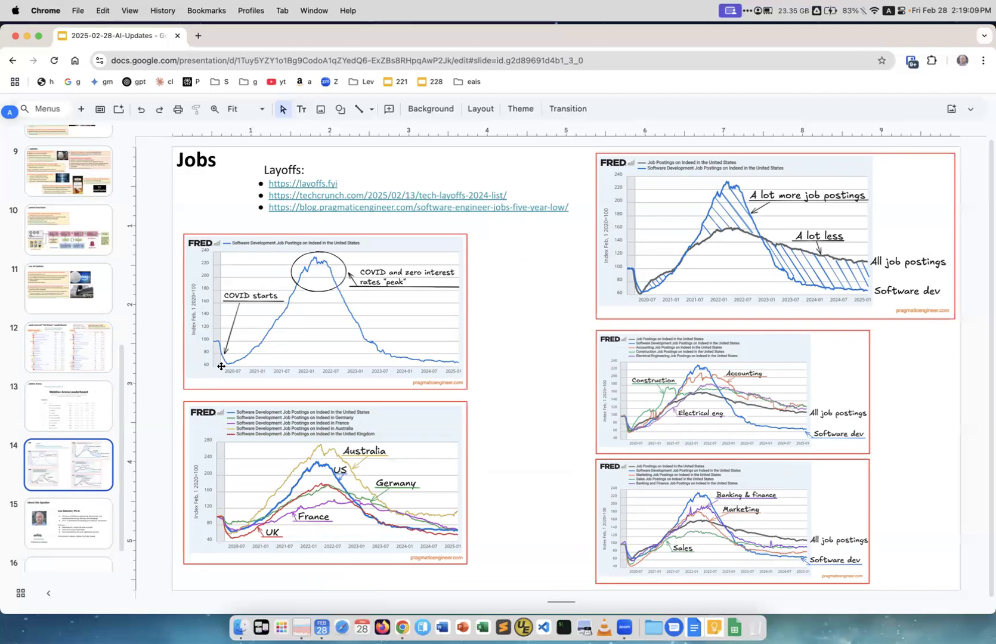
{"action": "mouse_move", "coordinate": [228, 361]}
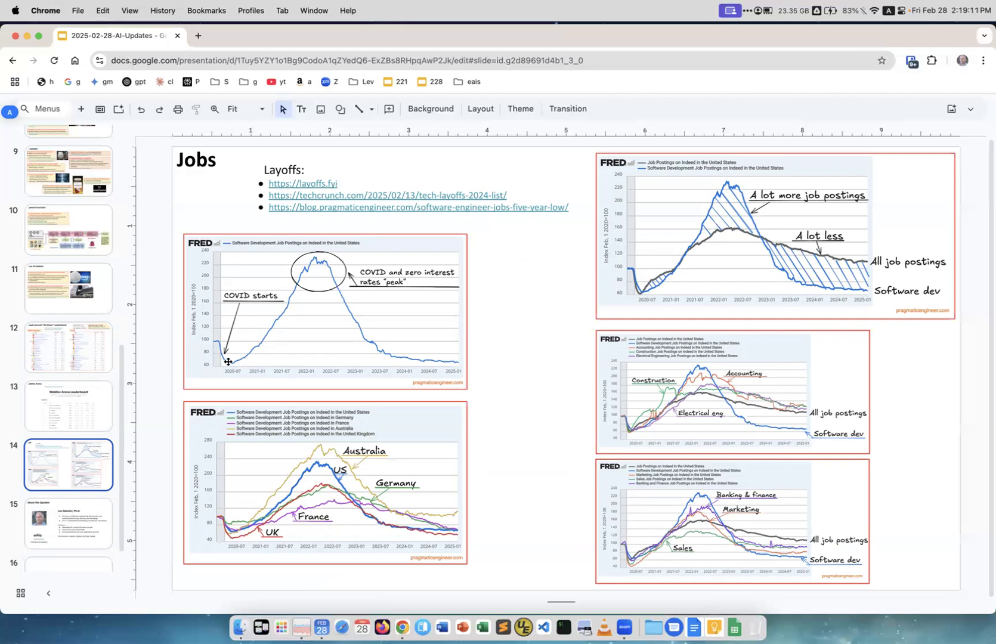
{"action": "mouse_move", "coordinate": [250, 310]}
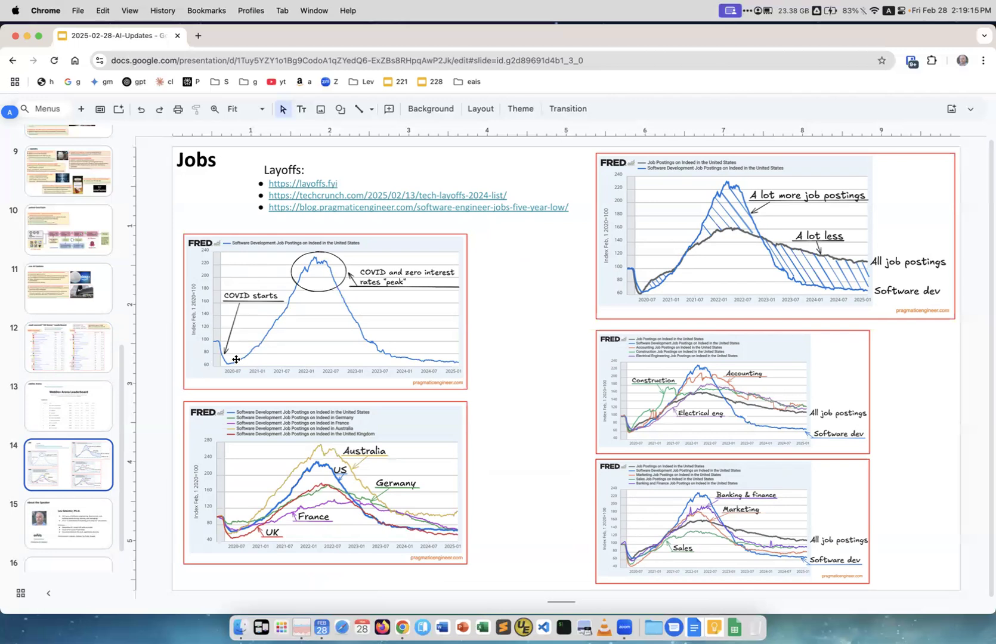
{"action": "mouse_move", "coordinate": [228, 355]}
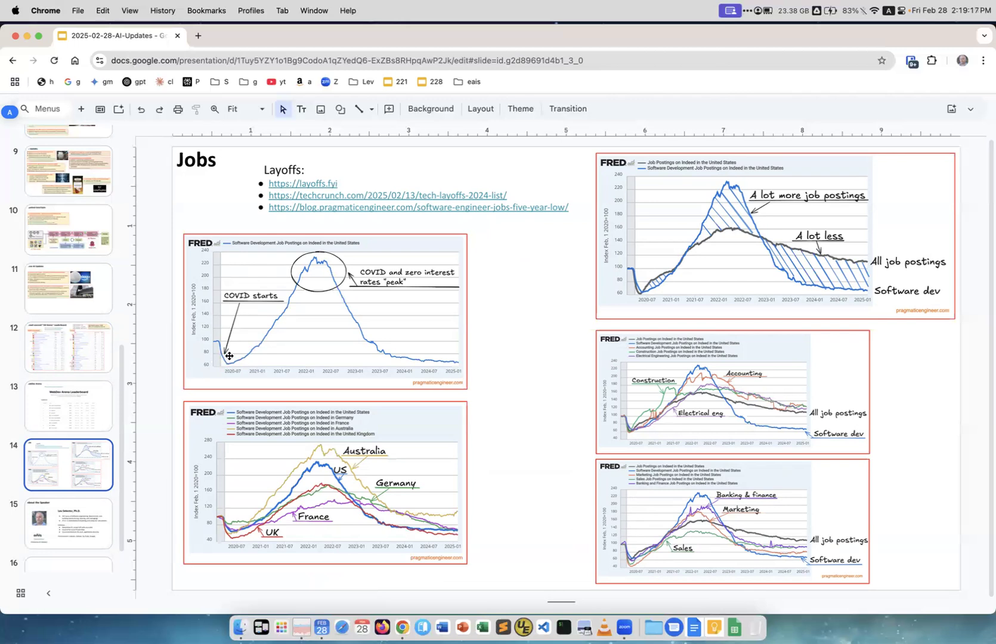
{"action": "mouse_move", "coordinate": [251, 290]}
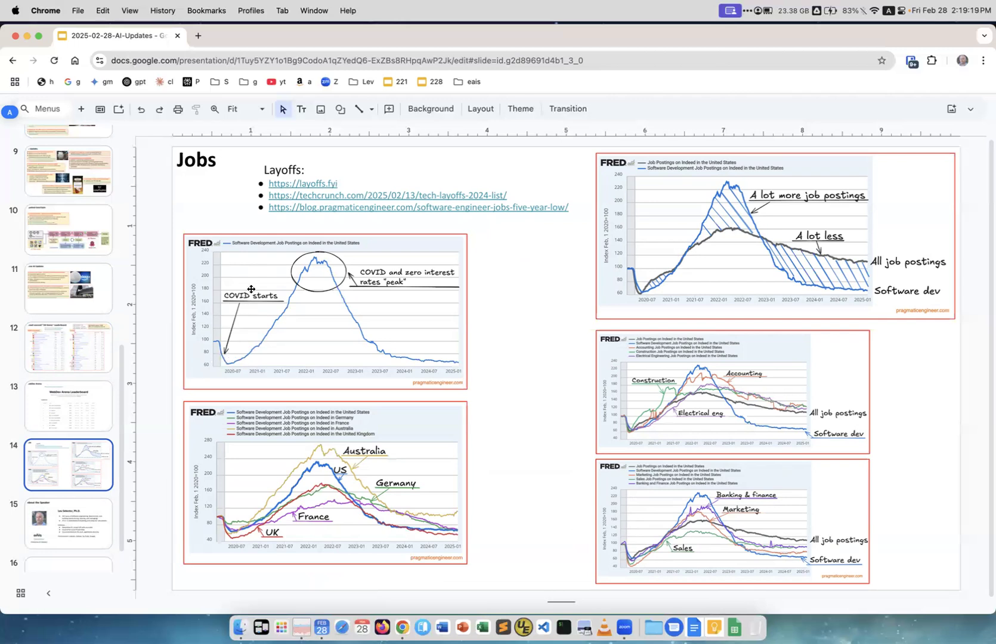
{"action": "mouse_move", "coordinate": [287, 282]}
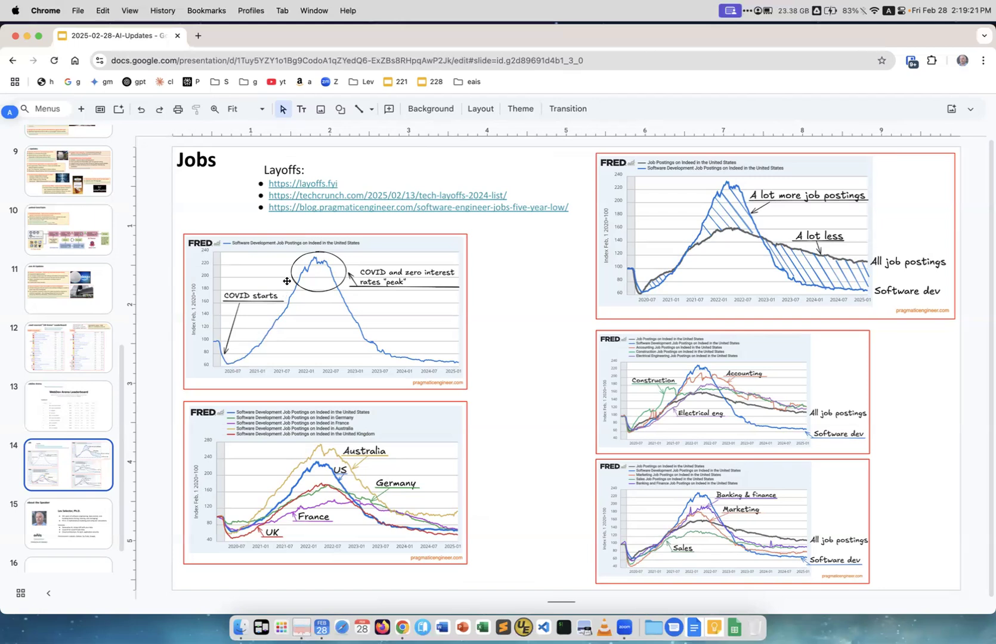
{"action": "mouse_move", "coordinate": [377, 285]}
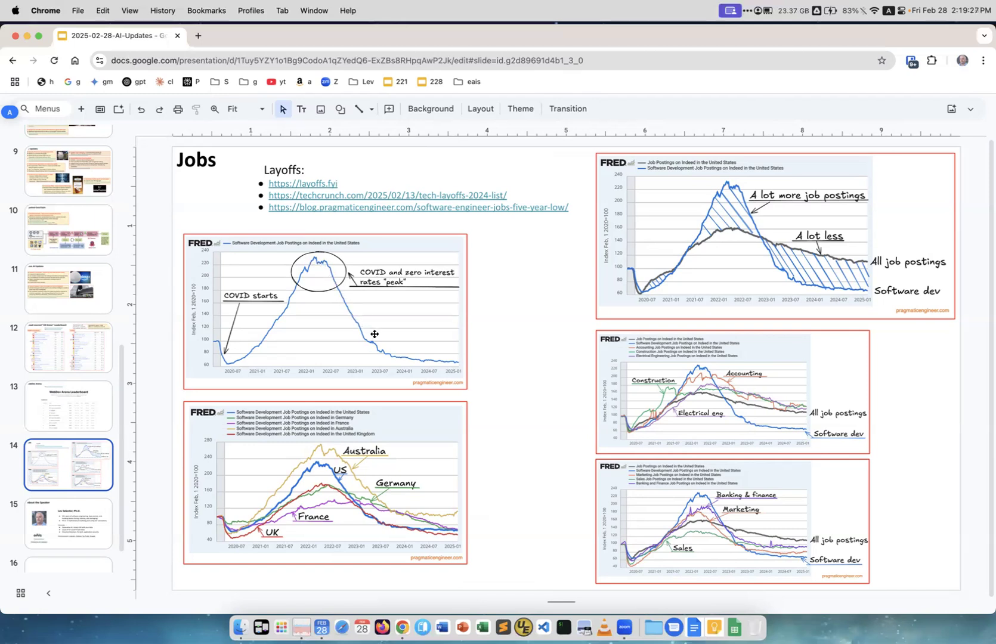
{"action": "mouse_move", "coordinate": [411, 512]}
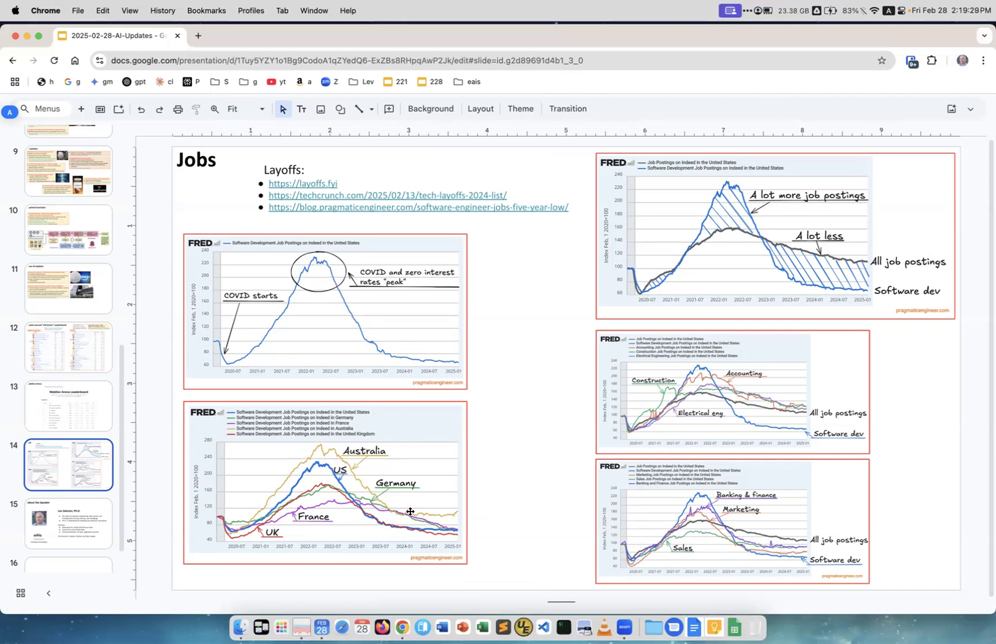
{"action": "mouse_move", "coordinate": [299, 486]}
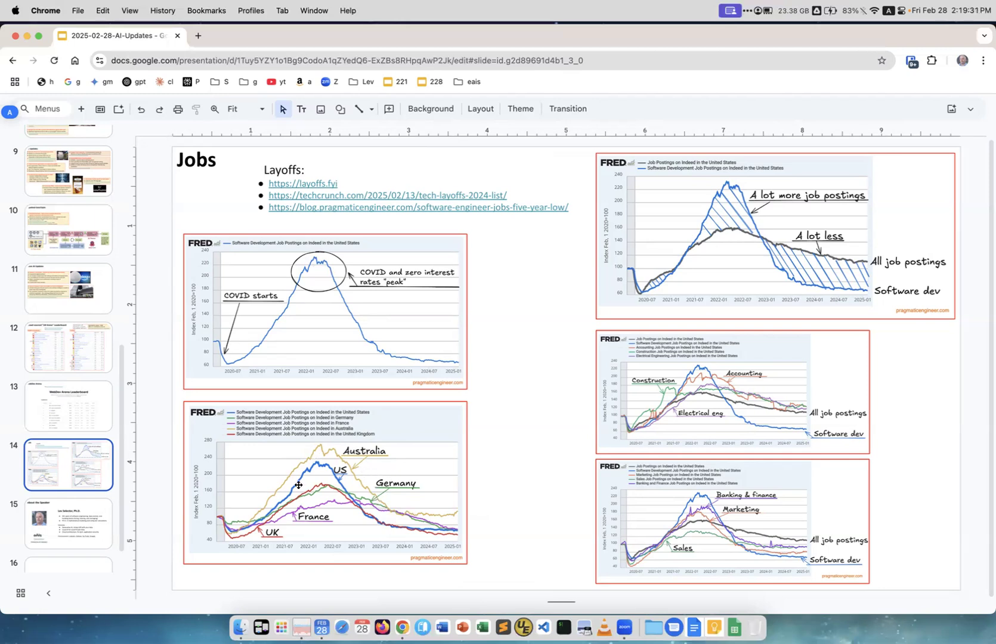
{"action": "mouse_move", "coordinate": [824, 271]}
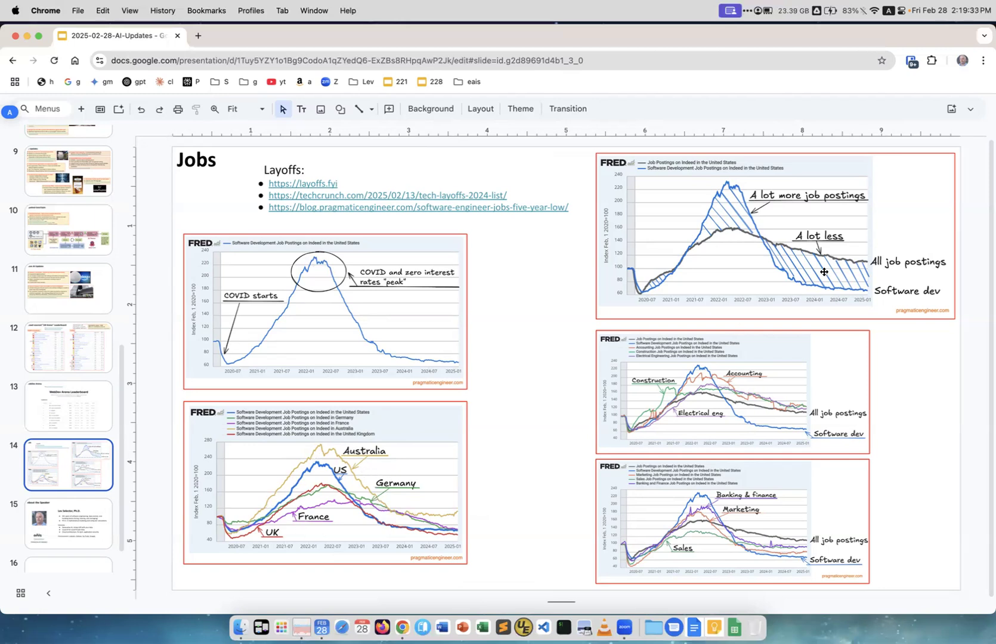
{"action": "mouse_move", "coordinate": [940, 276]}
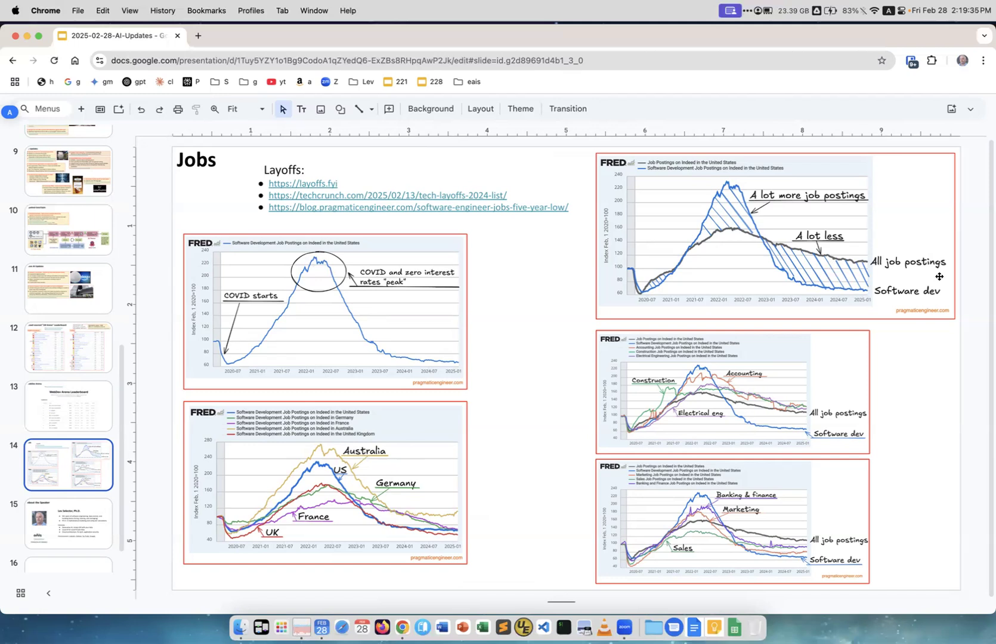
{"action": "mouse_move", "coordinate": [706, 205]}
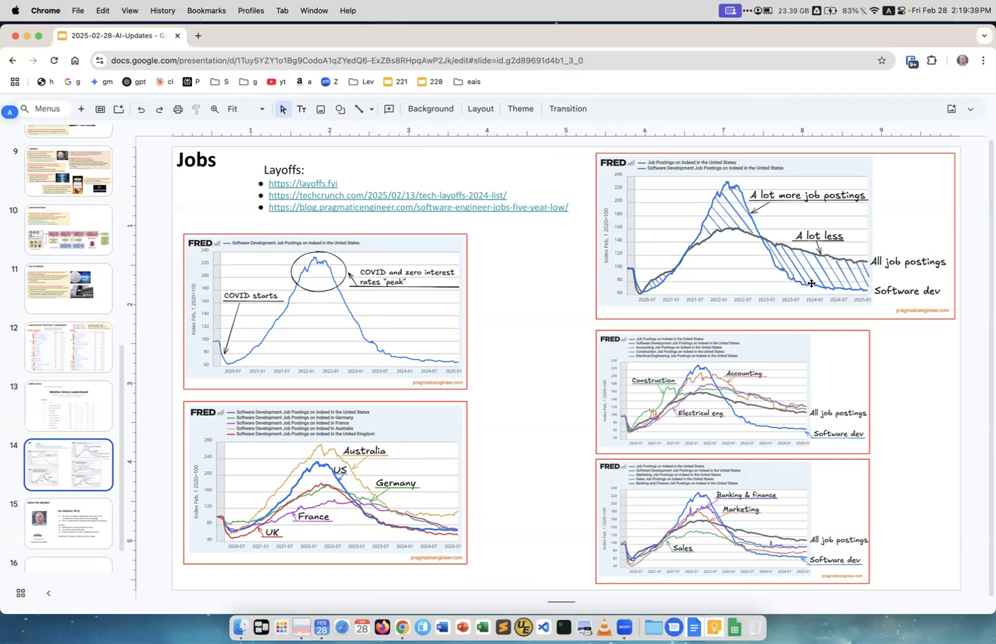
{"action": "mouse_move", "coordinate": [869, 290]}
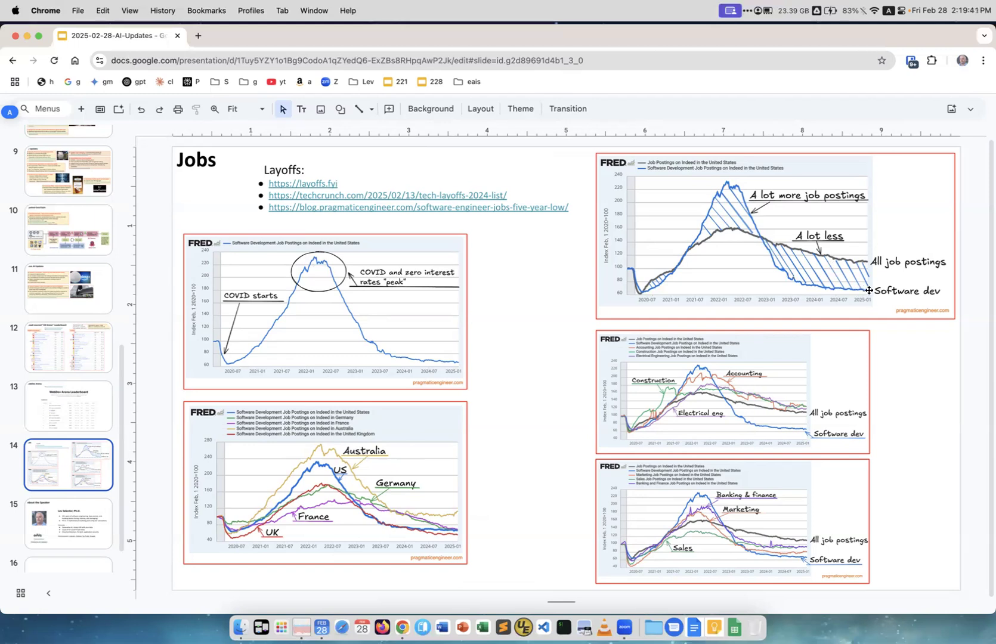
{"action": "mouse_move", "coordinate": [622, 289]}
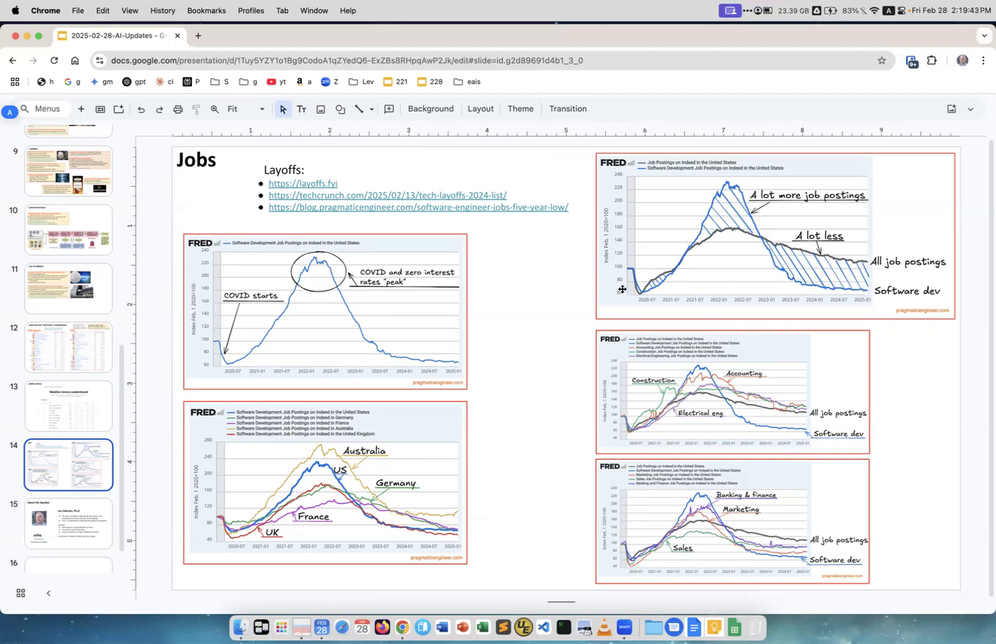
{"action": "mouse_move", "coordinate": [617, 186]}
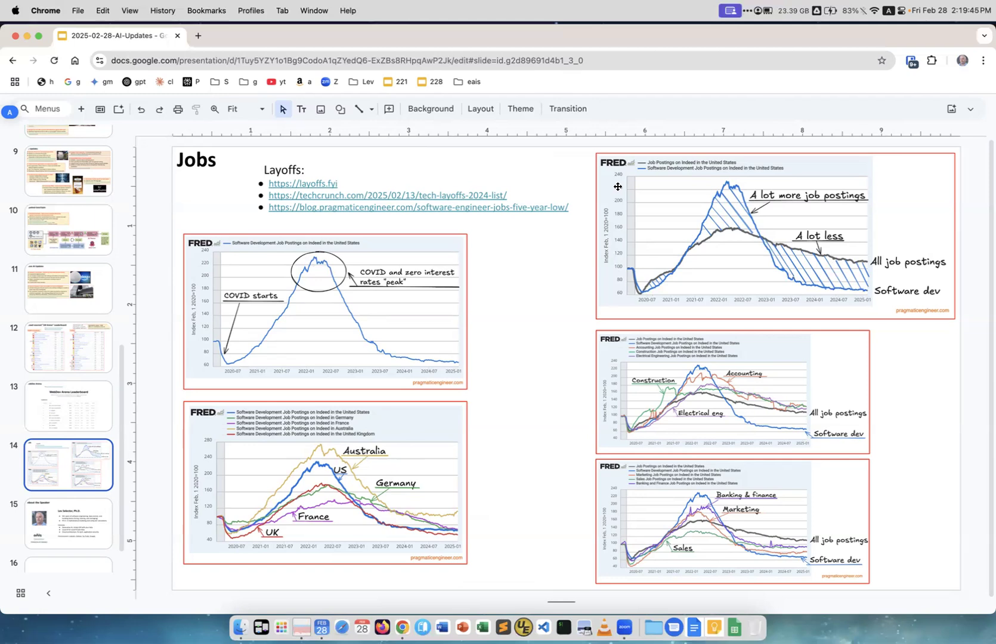
{"action": "mouse_move", "coordinate": [667, 310]}
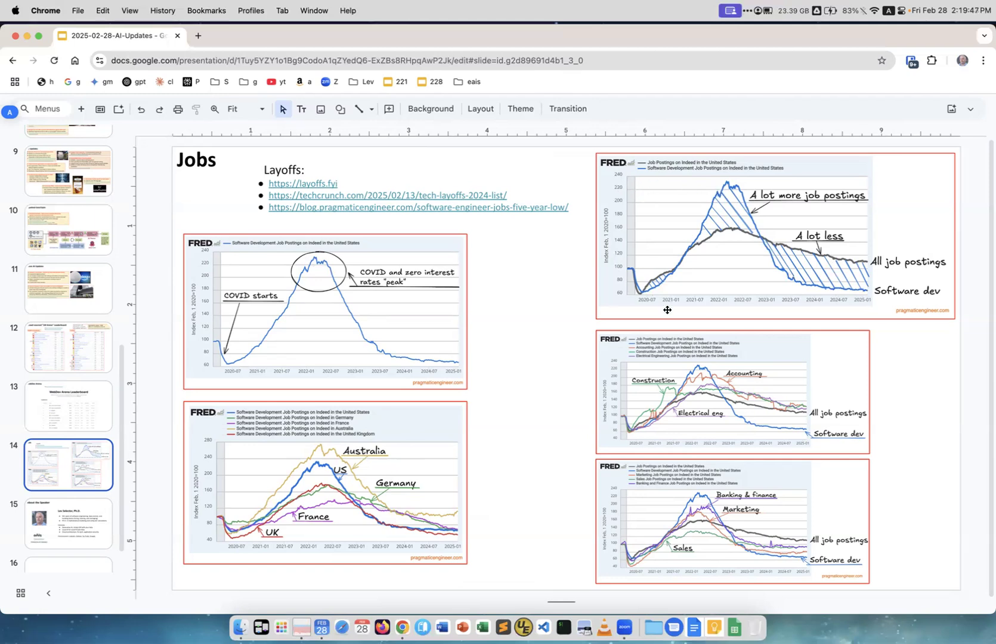
{"action": "mouse_move", "coordinate": [717, 389]}
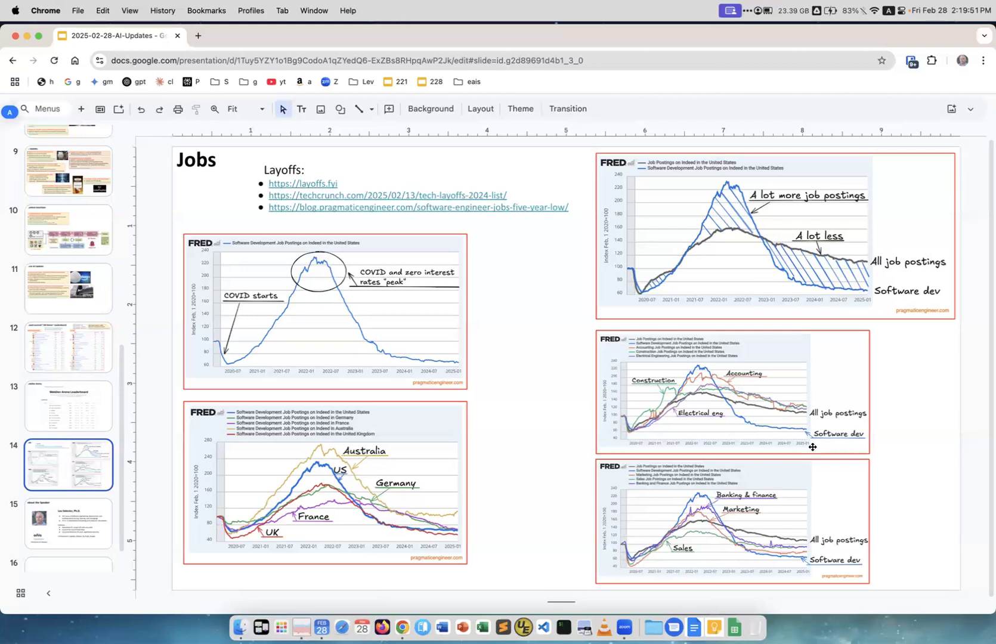
{"action": "mouse_move", "coordinate": [820, 282]}
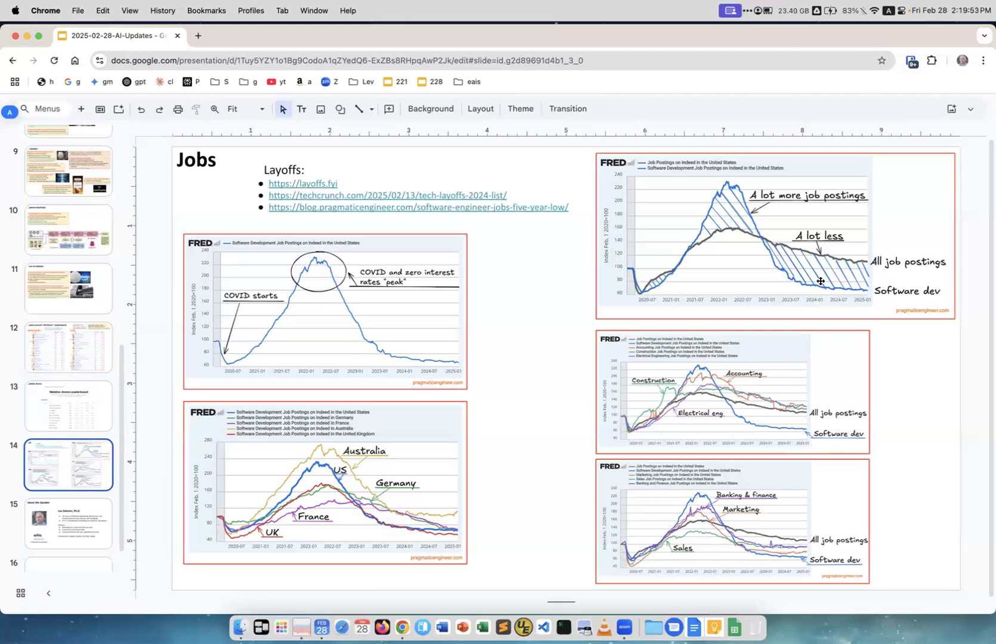
{"action": "mouse_move", "coordinate": [772, 281]}
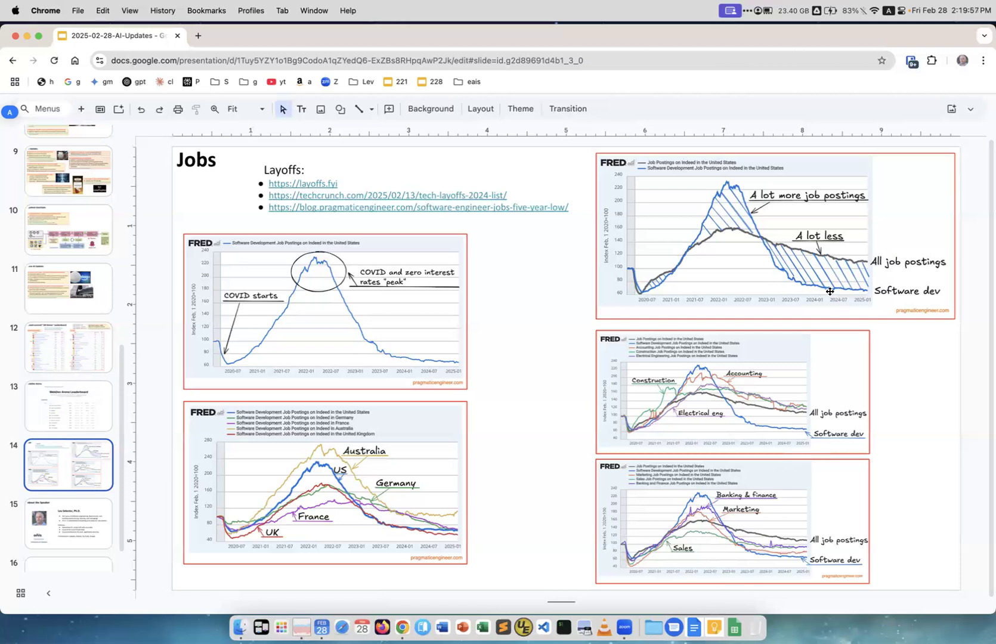
{"action": "mouse_move", "coordinate": [774, 332]}
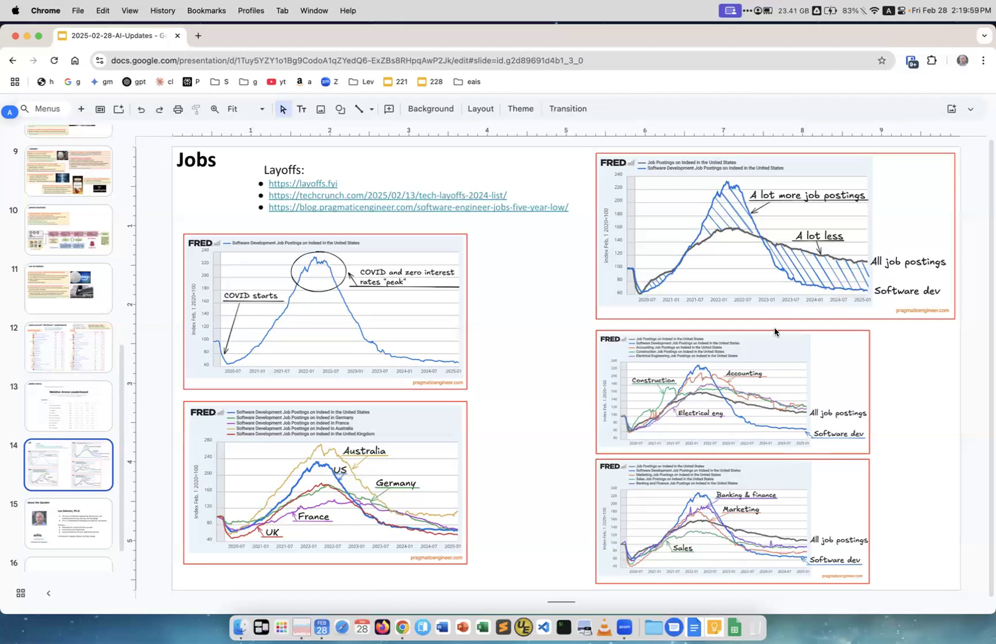
{"action": "mouse_move", "coordinate": [668, 351]}
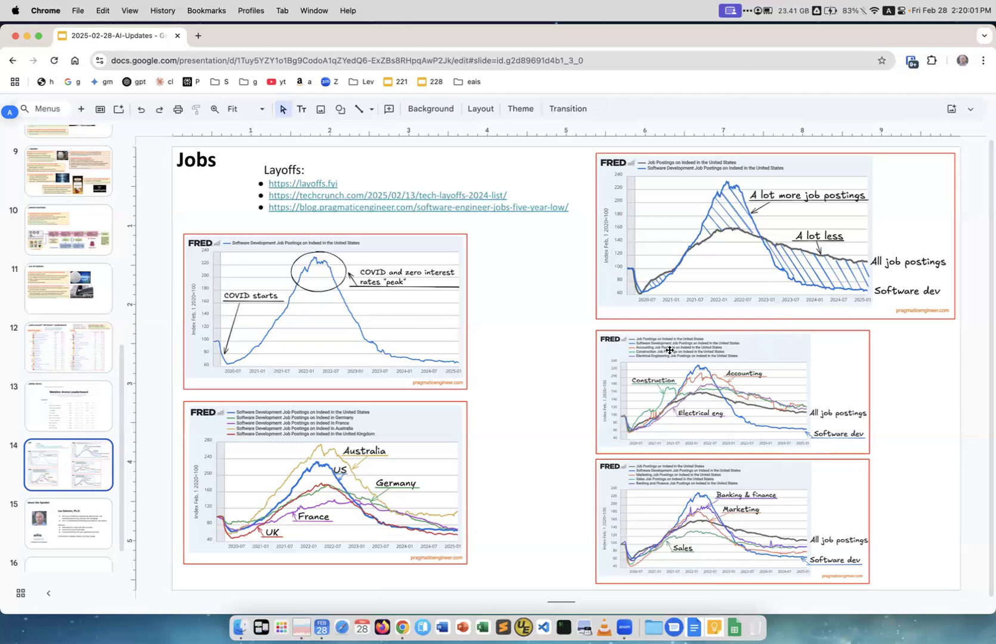
{"action": "mouse_move", "coordinate": [354, 403]}
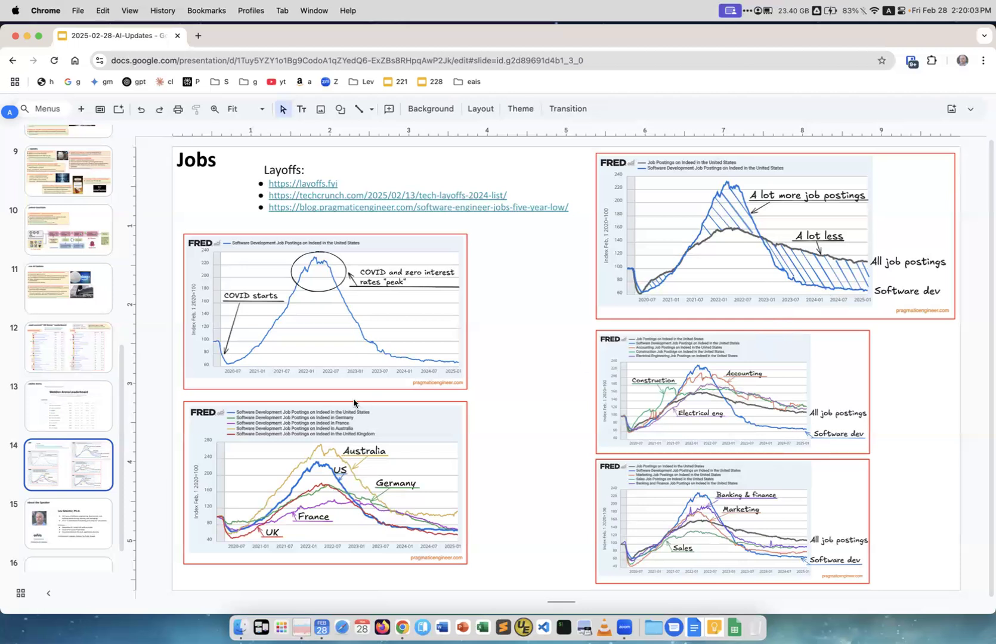
{"action": "mouse_move", "coordinate": [515, 488]}
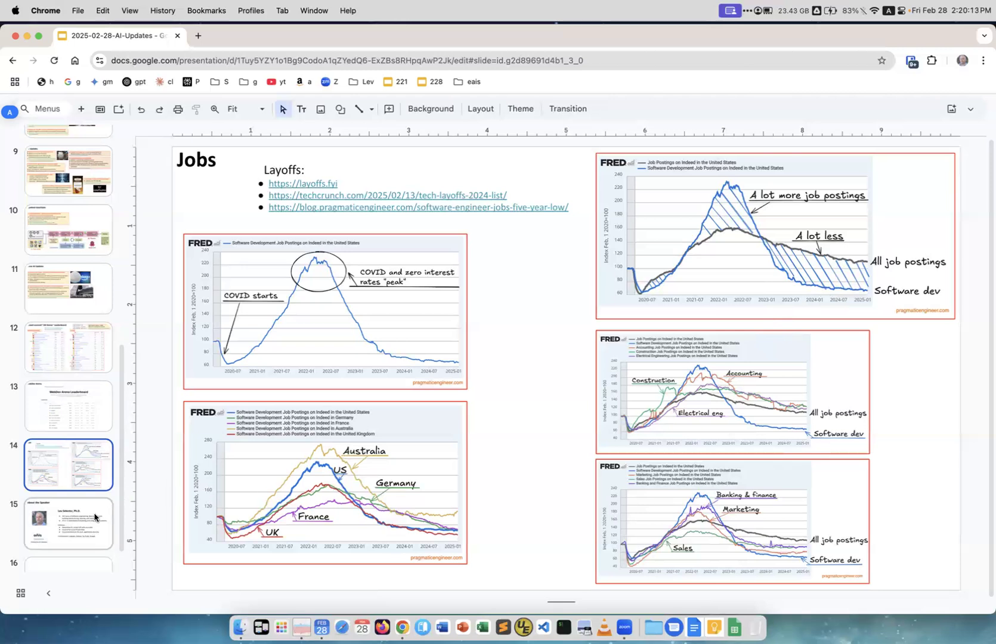
{"action": "mouse_move", "coordinate": [77, 540]}
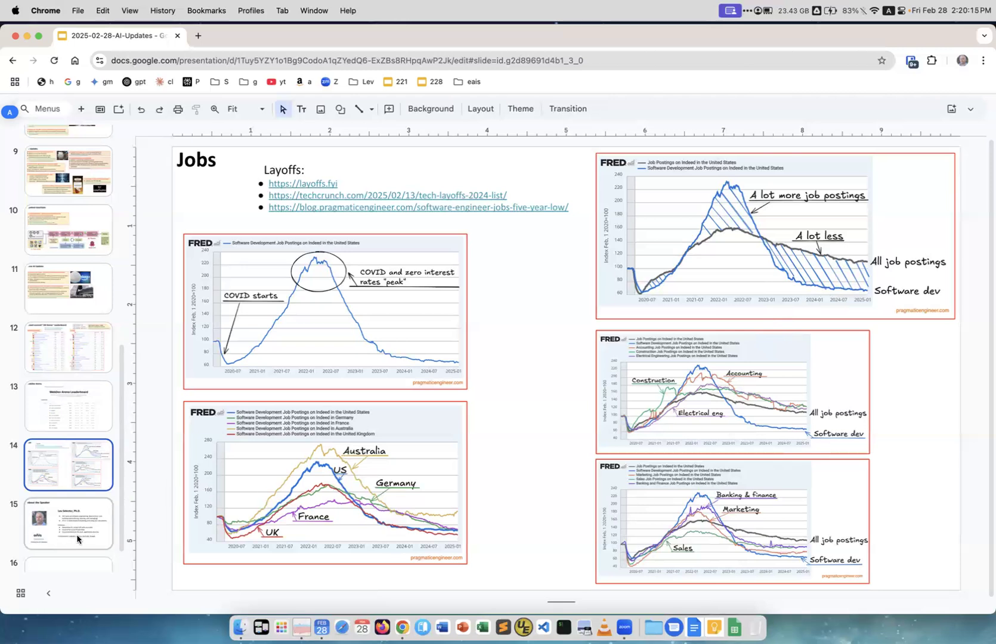
- Pass through the About the Speaker slide to the closing 'Thank You!' slide
{"action": "left_click", "coordinate": [68, 523]}
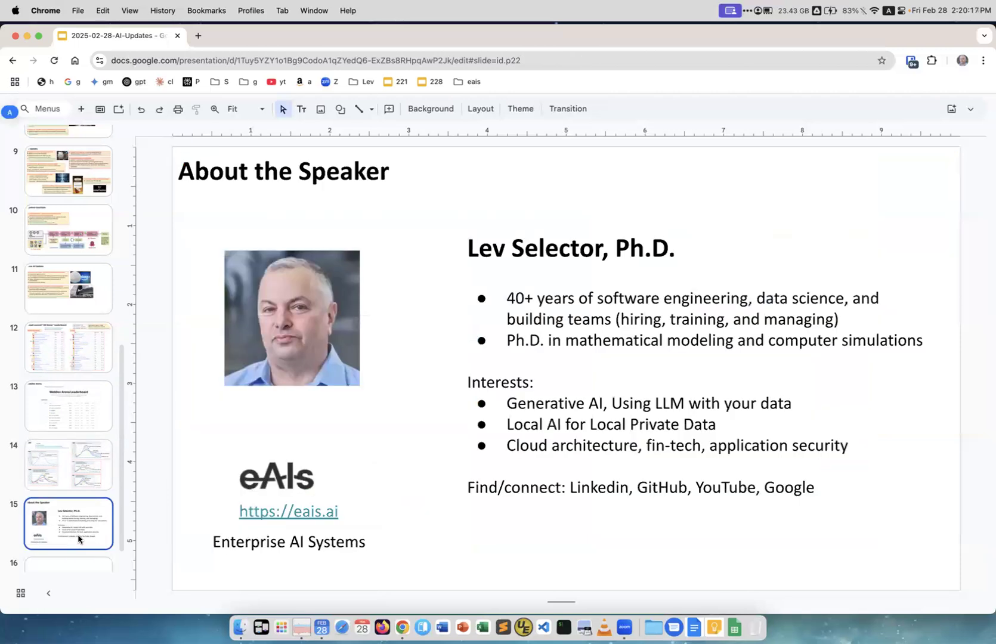
{"action": "left_click", "coordinate": [68, 542]}
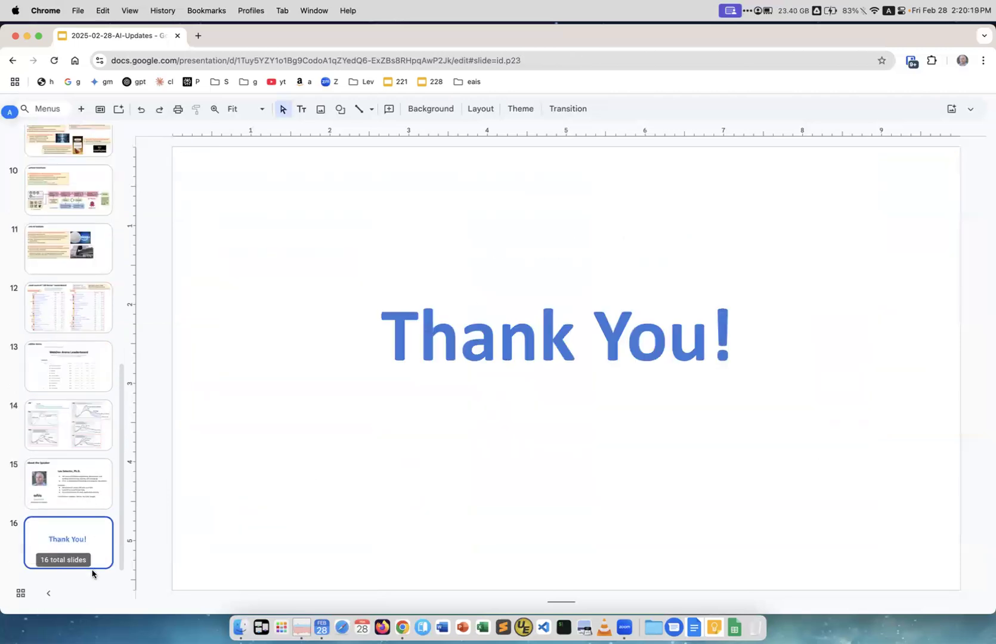